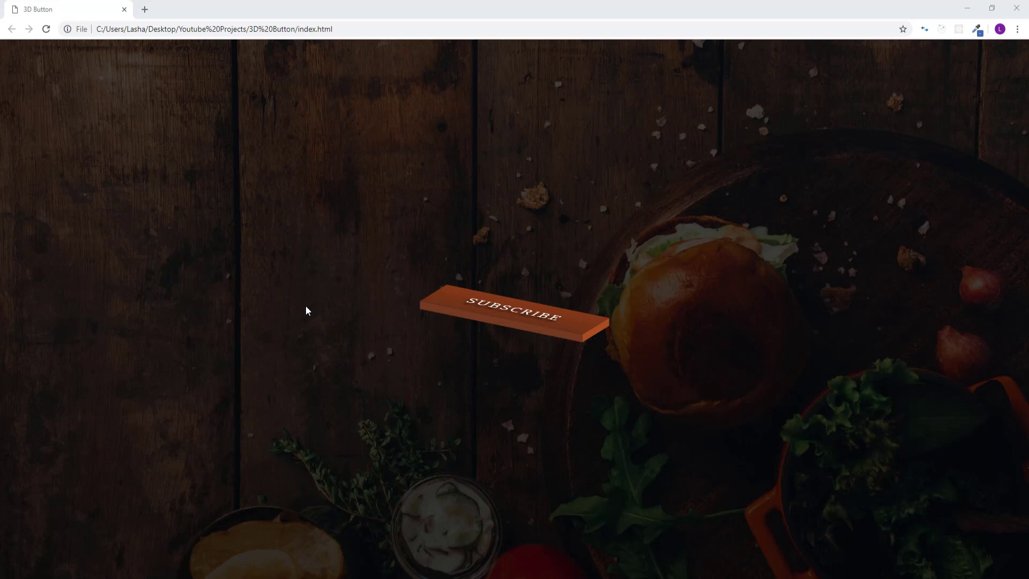
mouse_move(369, 342)
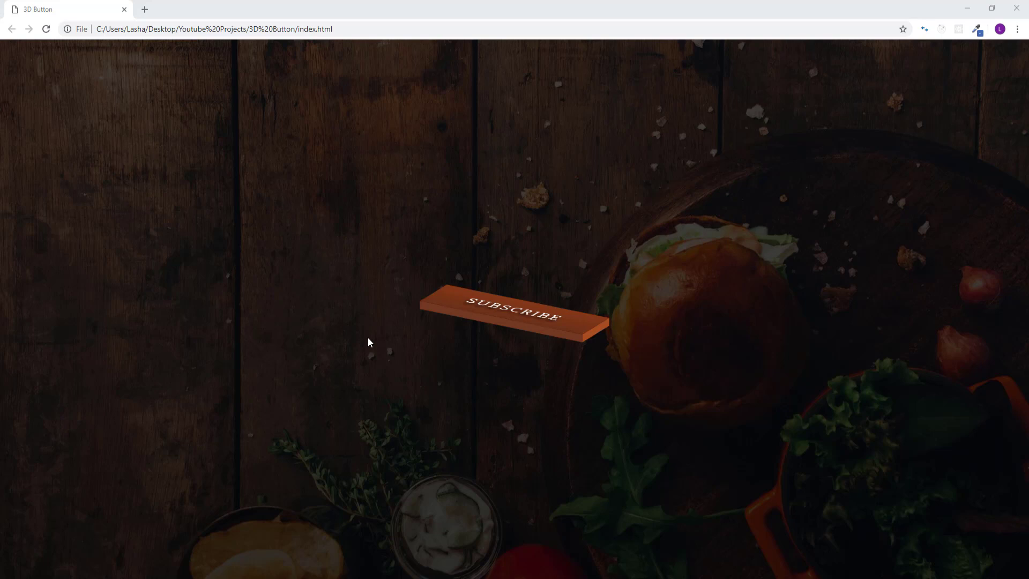
mouse_move(542, 328)
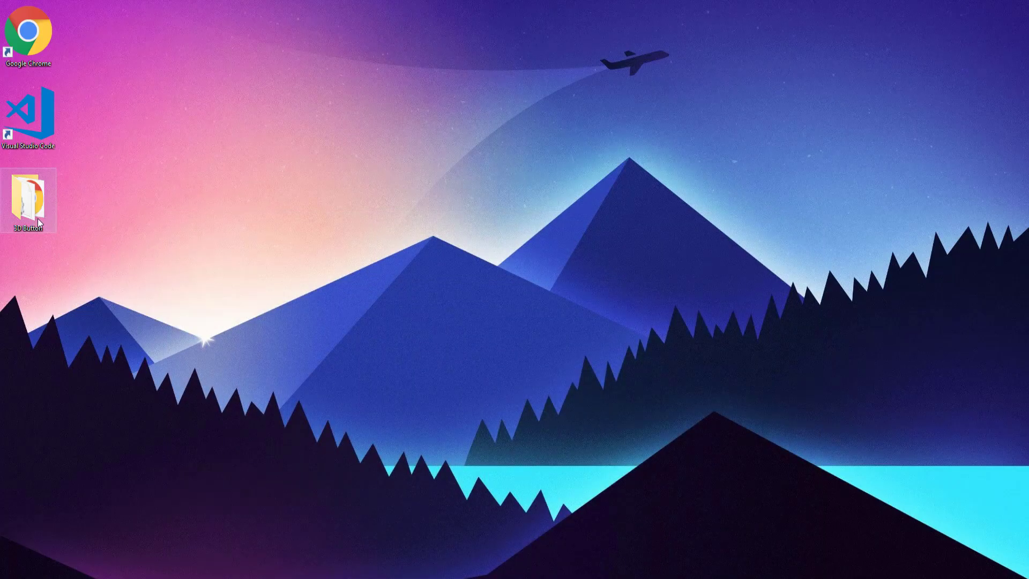
Step: Browse the 3D Button project folder and its images folder containing bg.jpeg
double_click(27, 200)
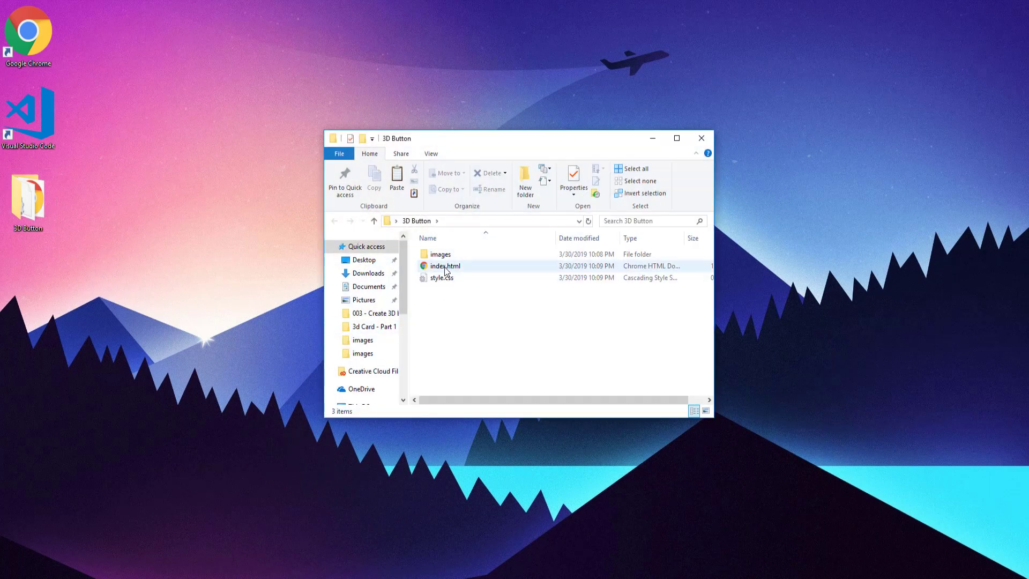
mouse_move(444, 272)
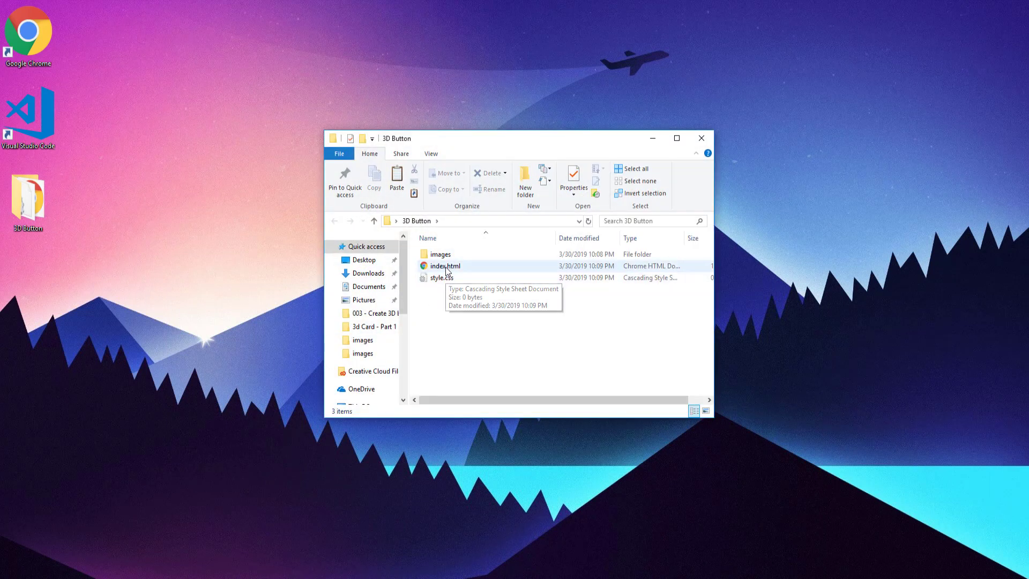
double_click(440, 254)
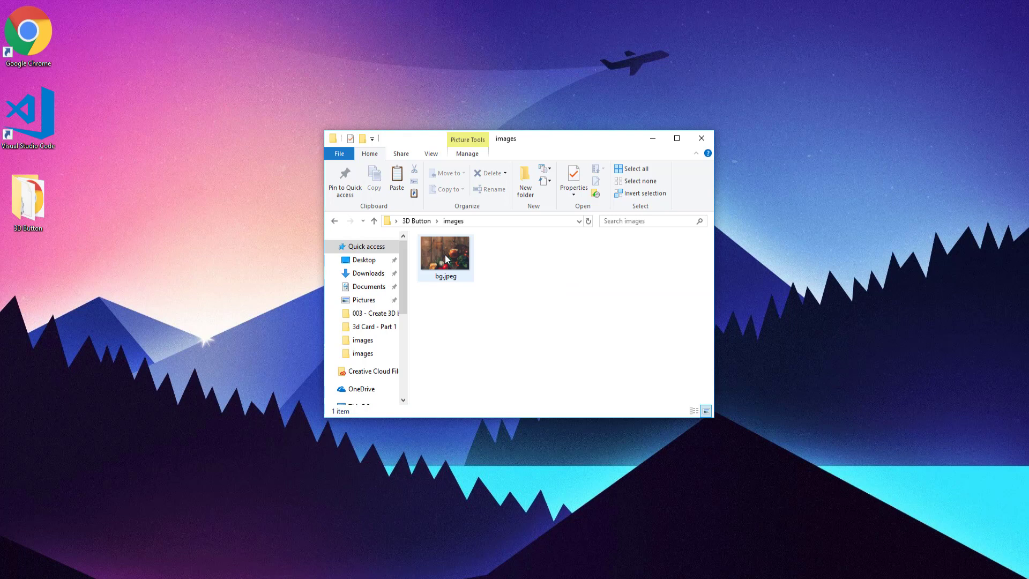
left_click(373, 220)
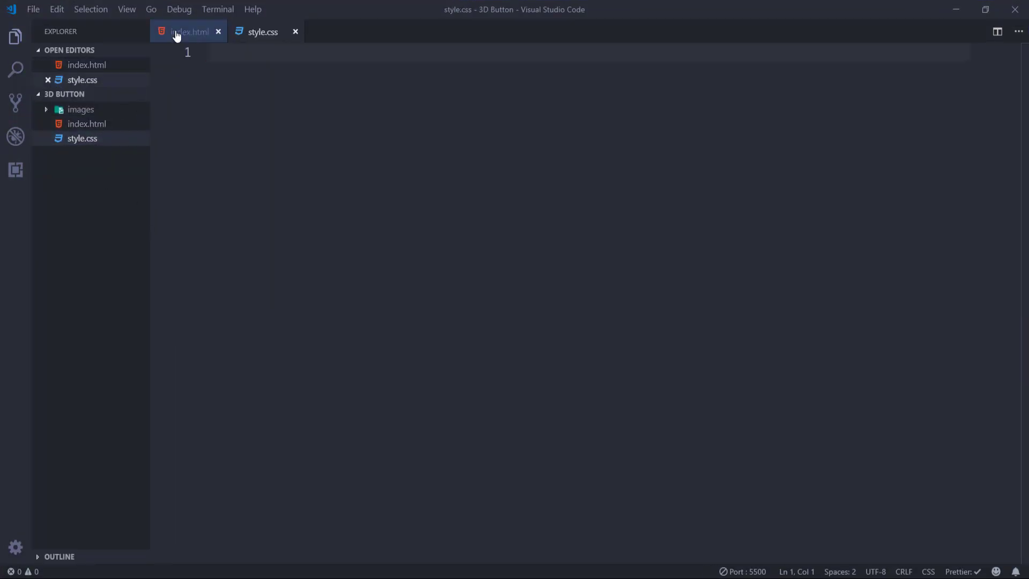
Step: Review index.html's head links to the Slabo 27px font and style.css
left_click(189, 31)
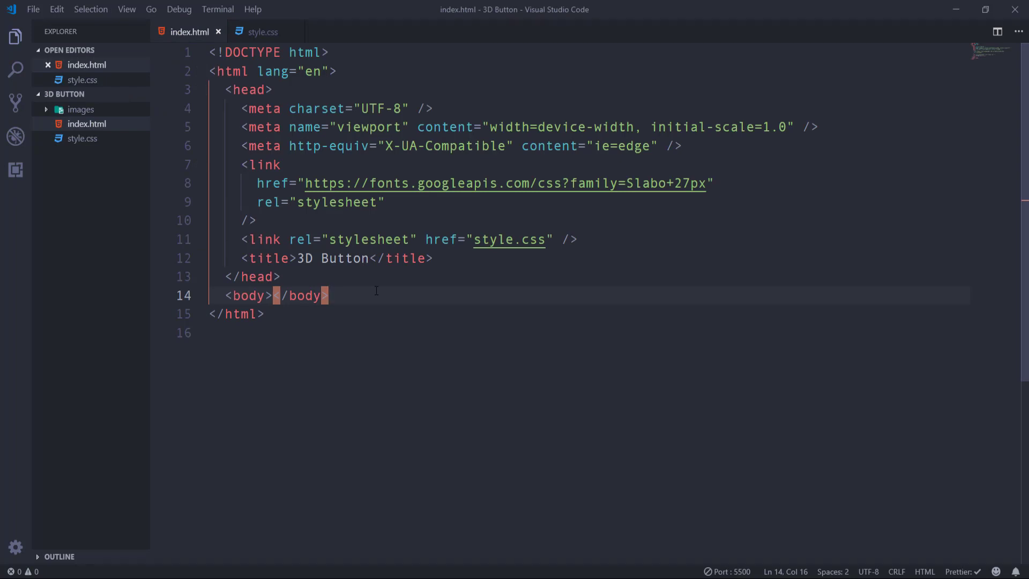
left_click(577, 239)
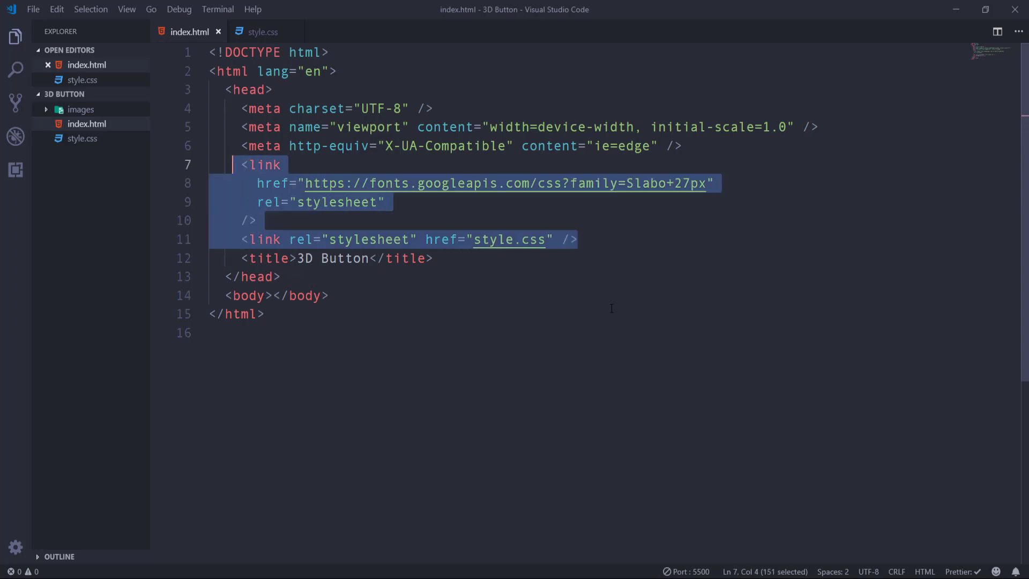
left_click(576, 239)
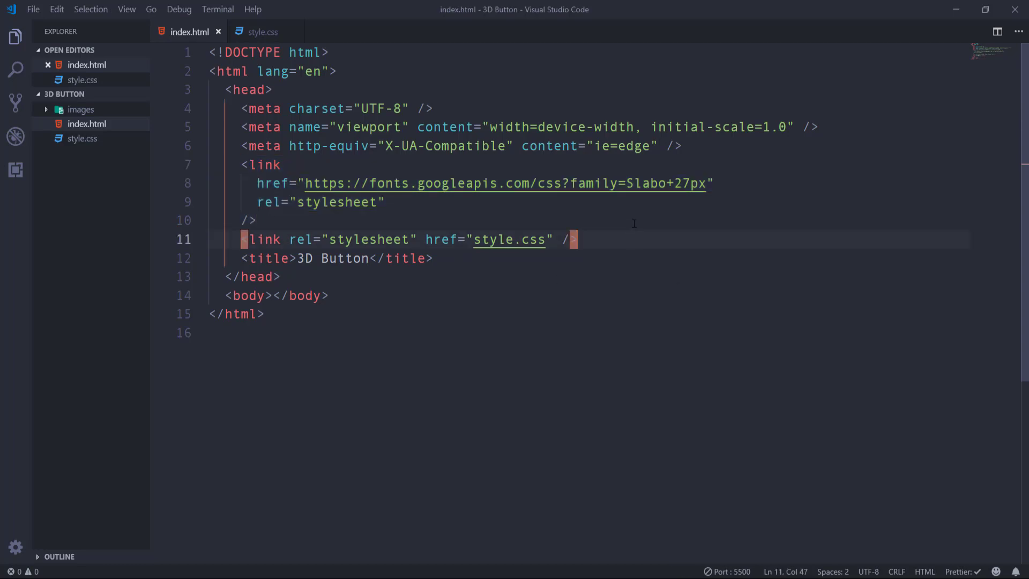
double_click(666, 184)
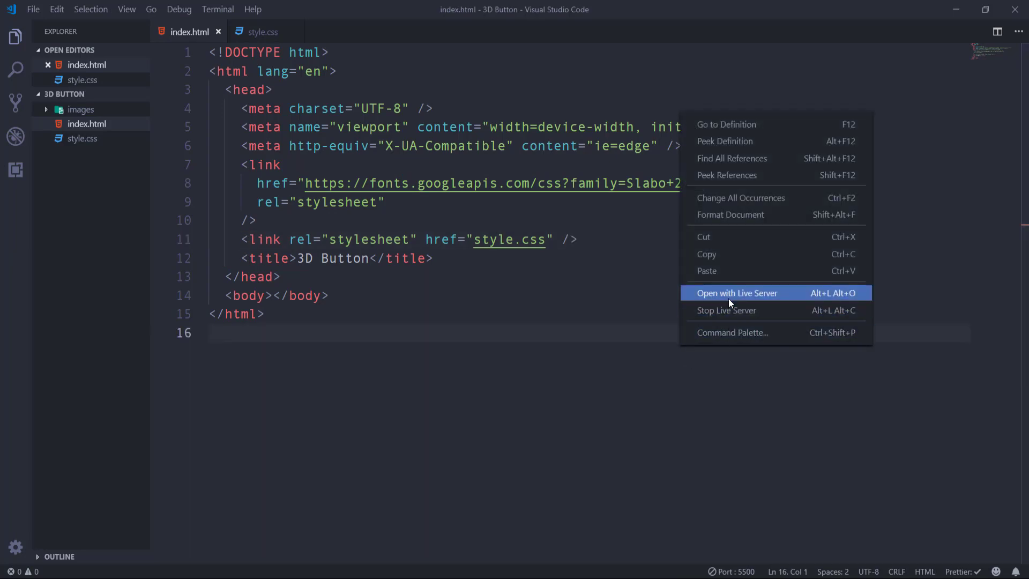
left_click(736, 293)
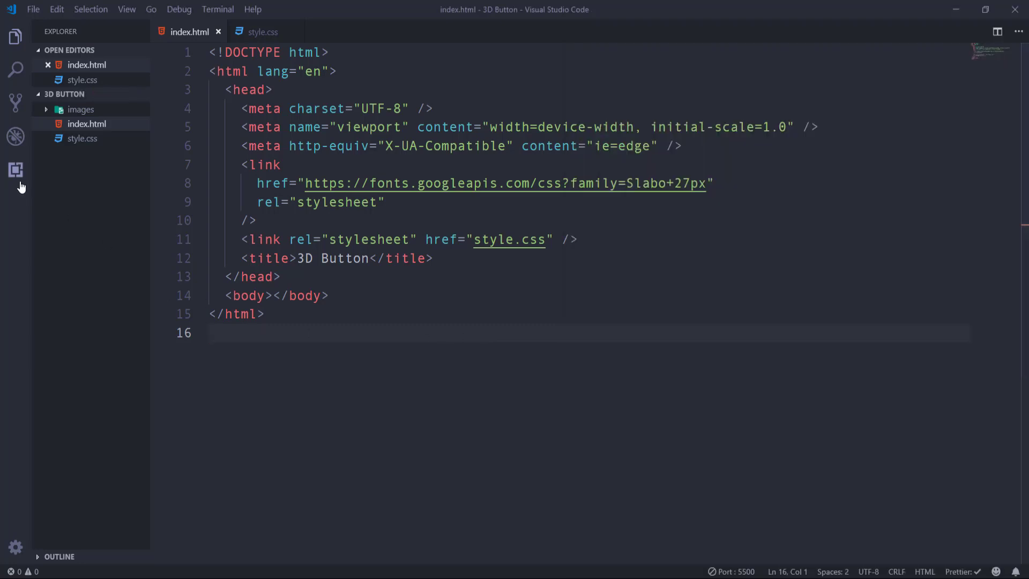
Step: Search the installed extensions for 'live server' and view Live Server's details
left_click(15, 170)
type("live s")
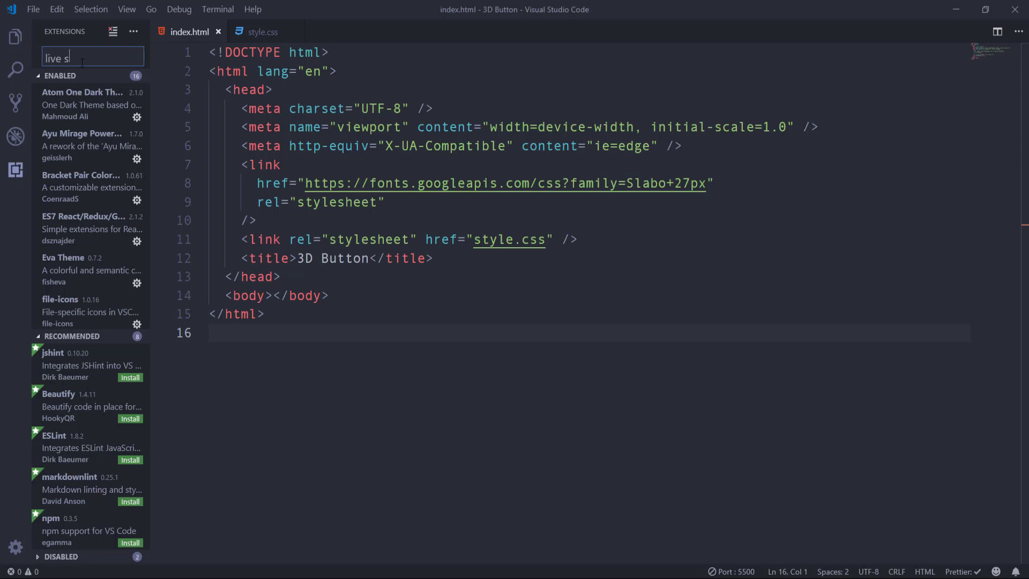
type("erver")
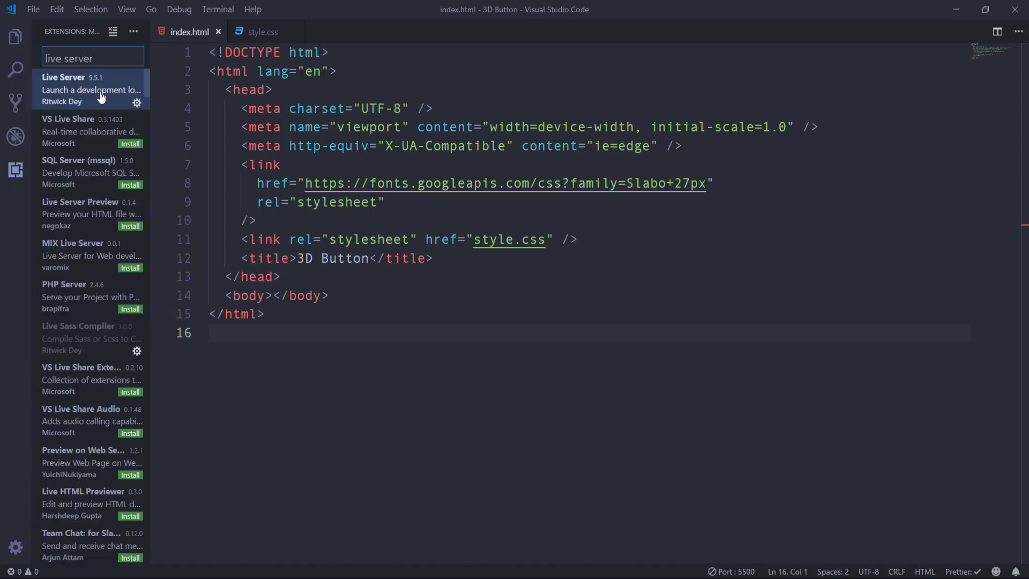
left_click(16, 171)
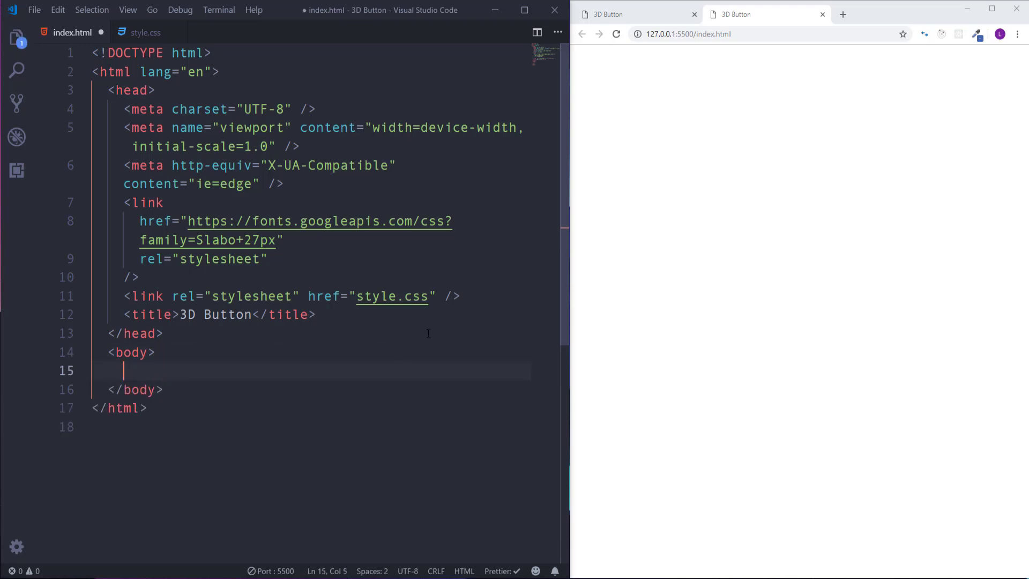
Step: Add a container div holding a btn-class Subscribe button to the body
scroll("down", 3)
type("<div class=\"container\">")
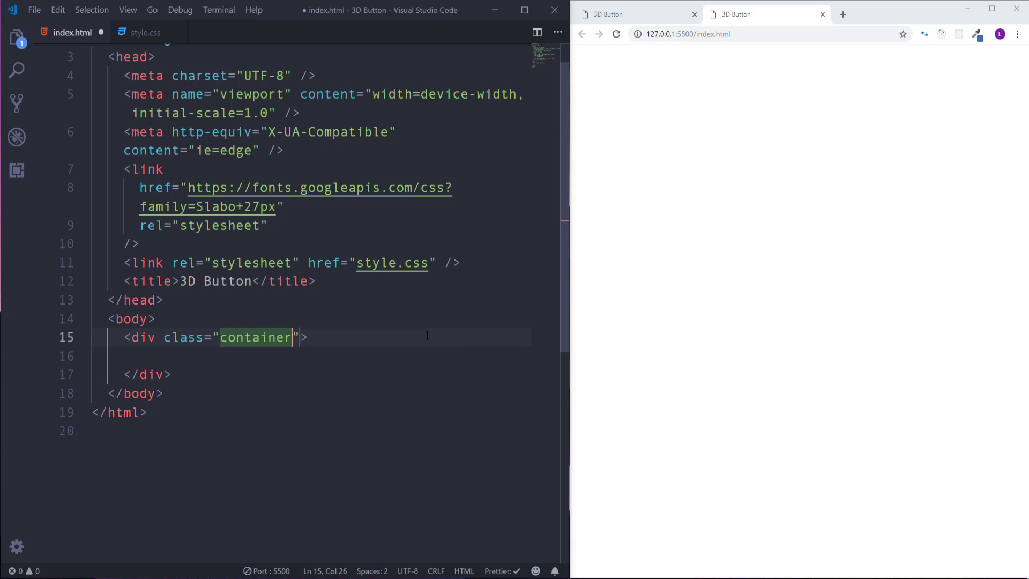
type("button class=\"\"></button>")
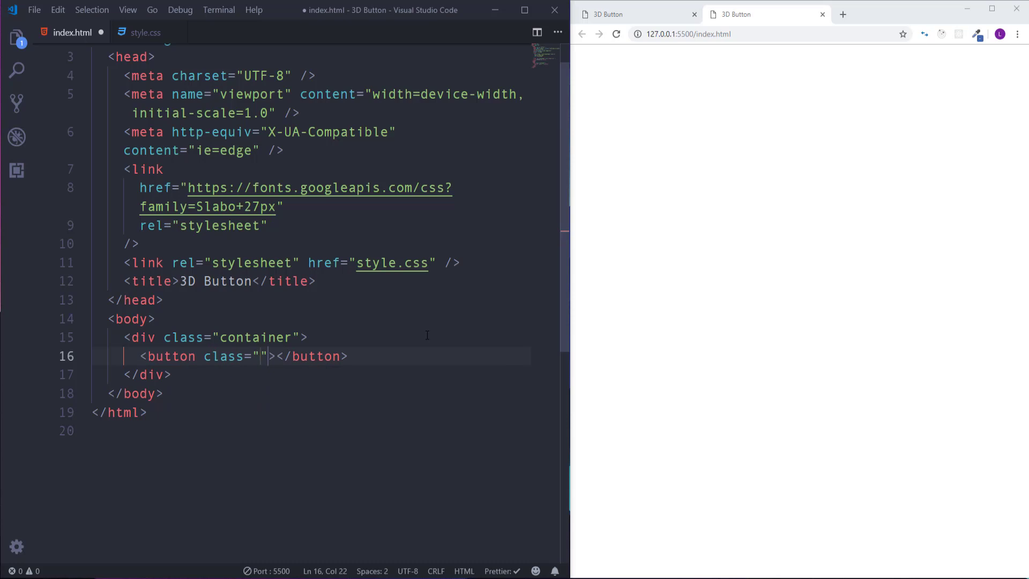
type("btn")
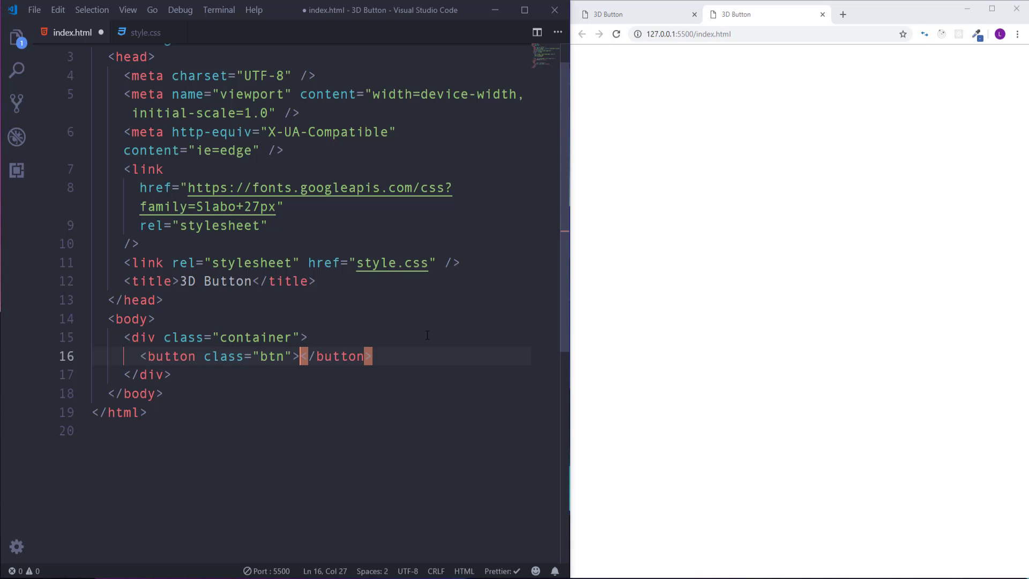
type("Subscribe")
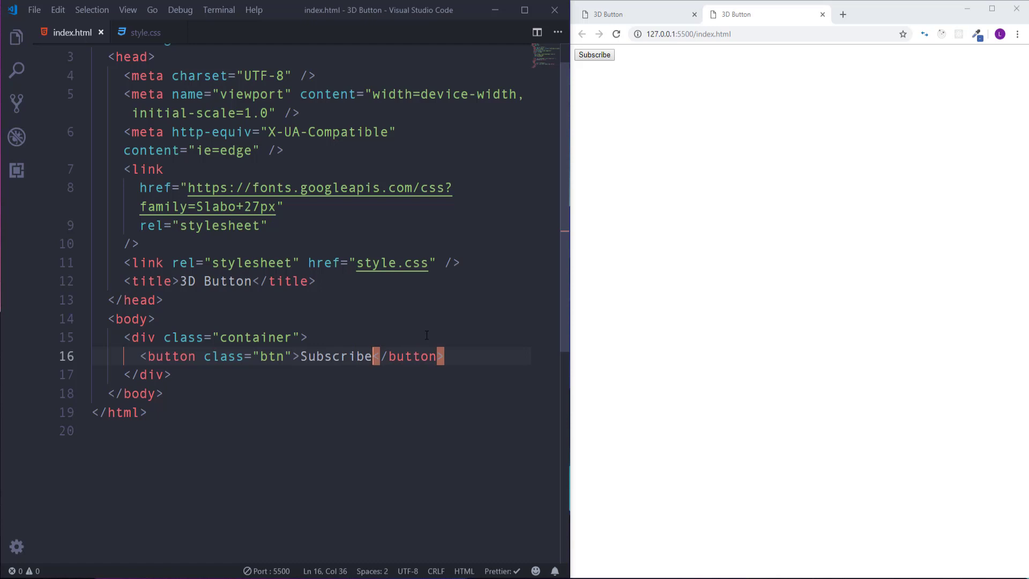
left_click(145, 32)
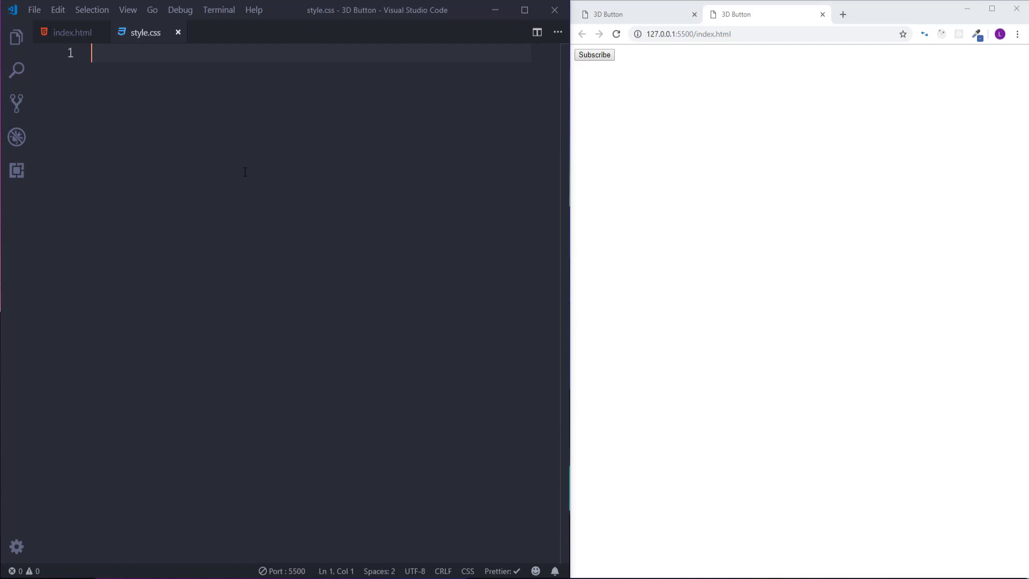
Step: Reset margin and padding to 0 for all elements with a * rule
type("*")
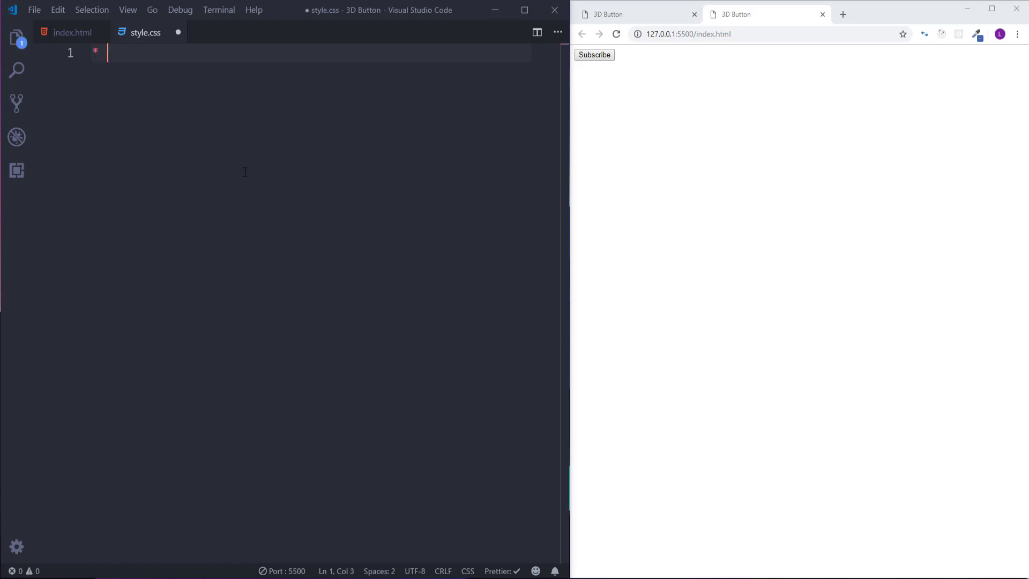
type("{")
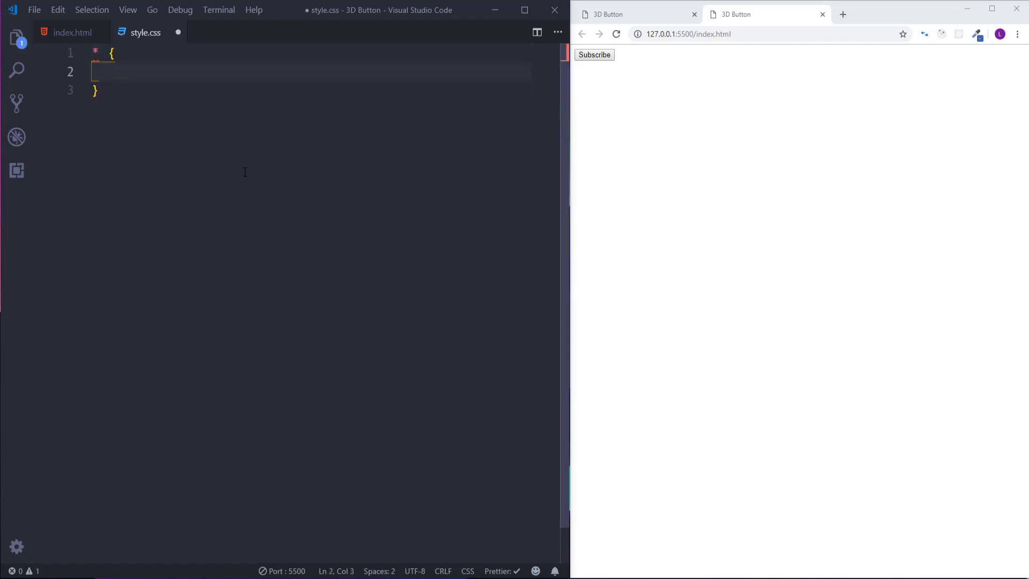
type("margin: 0;")
type("padding")
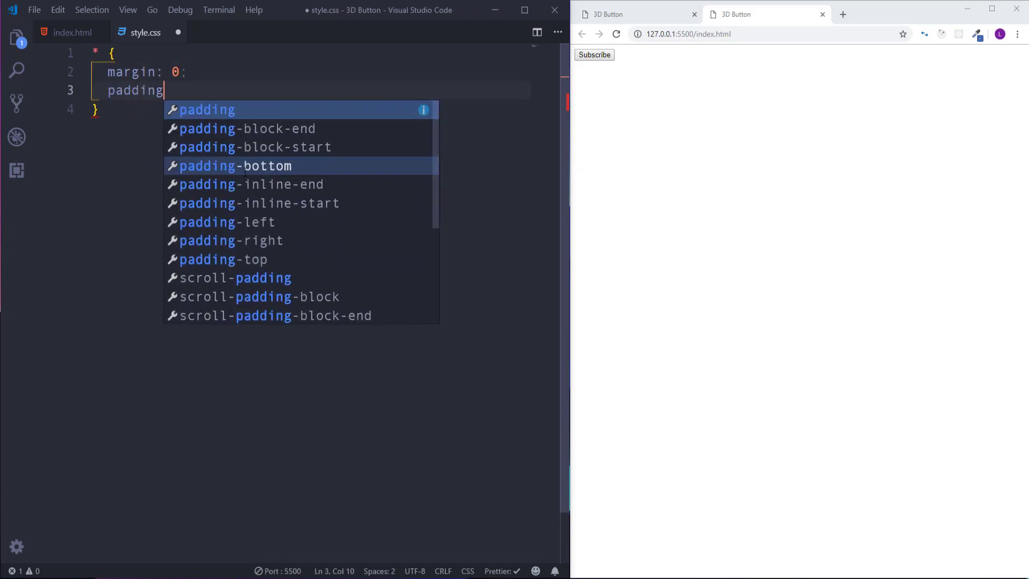
type(": 0;")
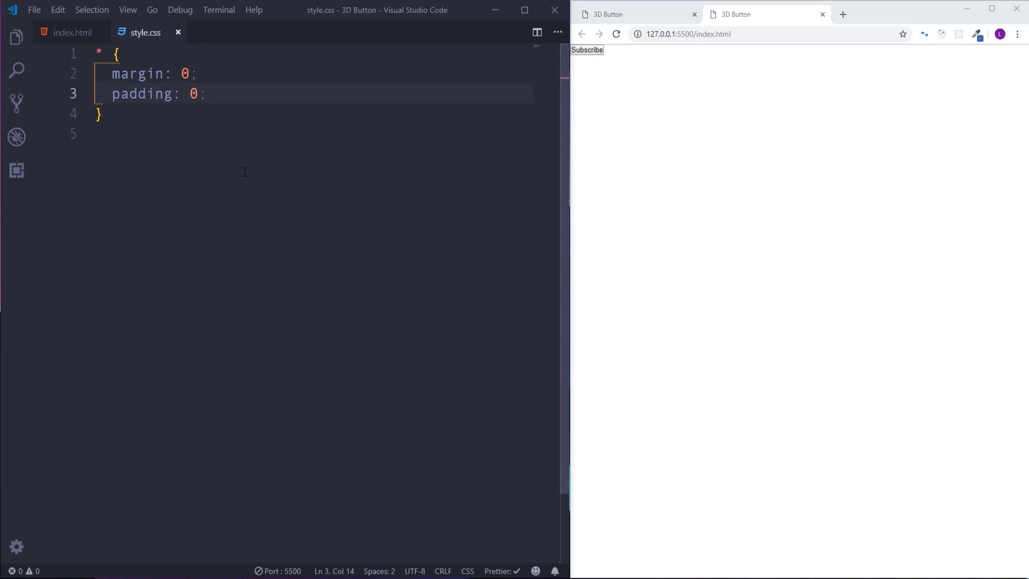
Step: Give .container a width of 100% and a height of 100vh
type(".container {")
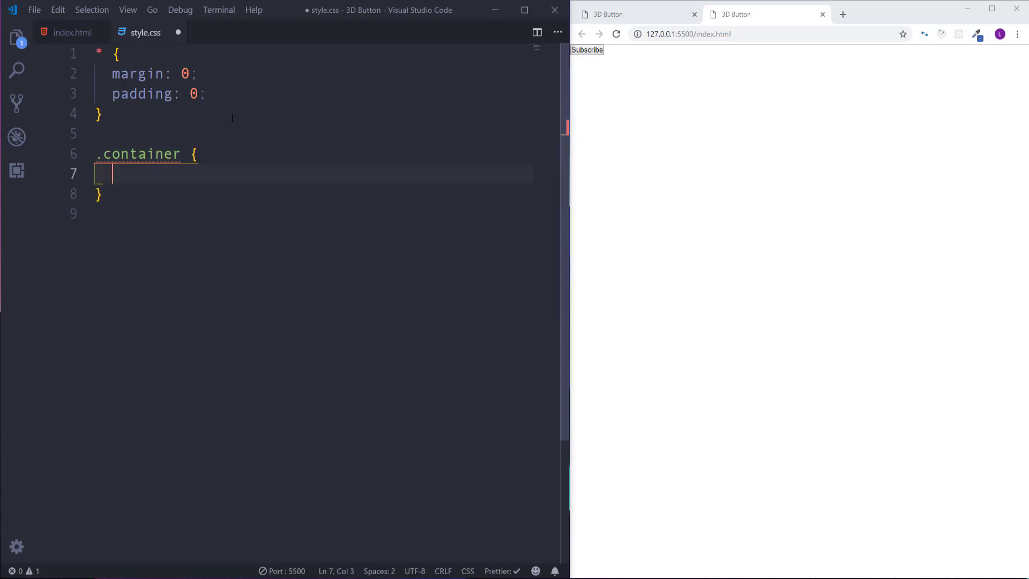
type("width")
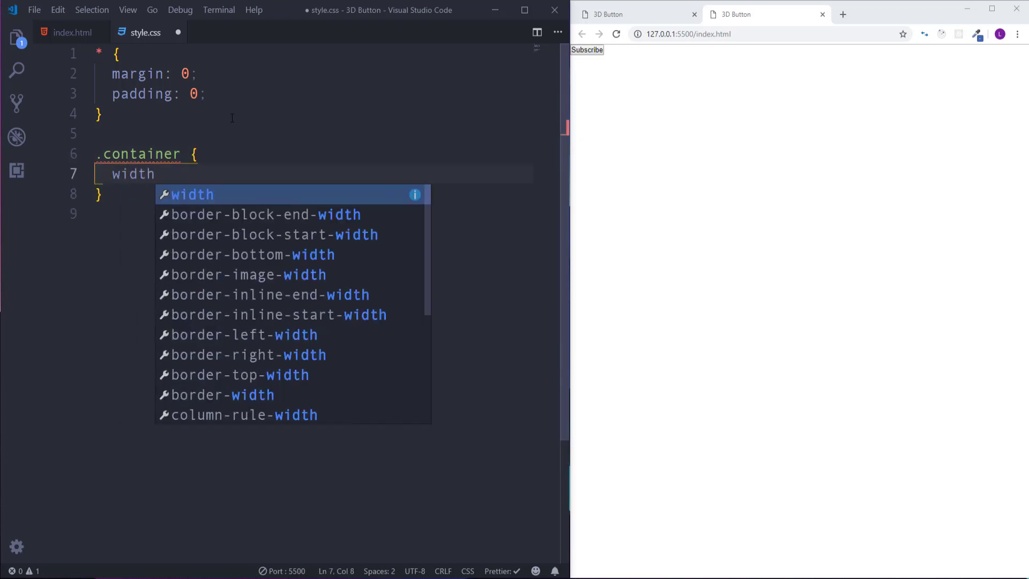
type(":")
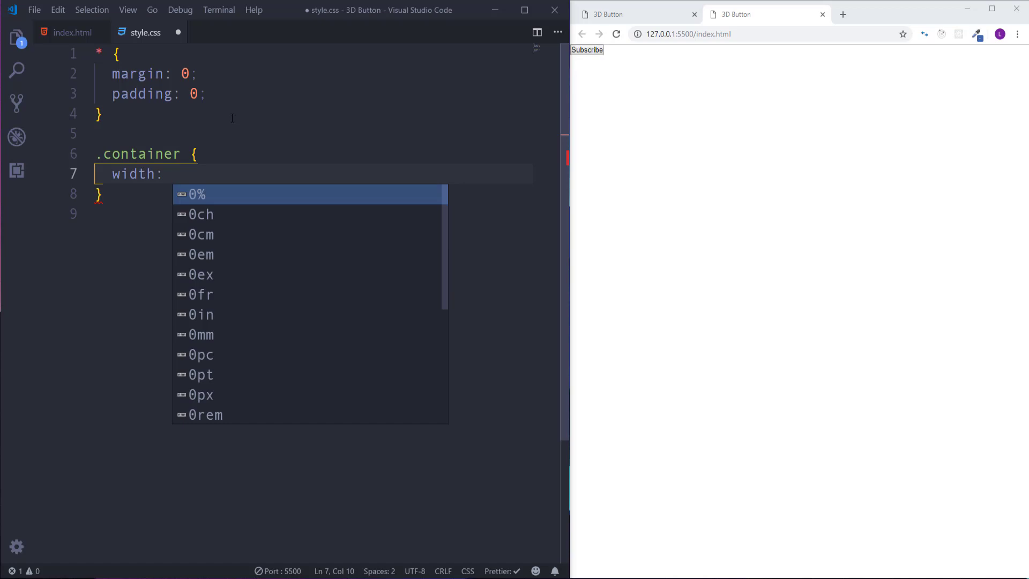
type("100%;")
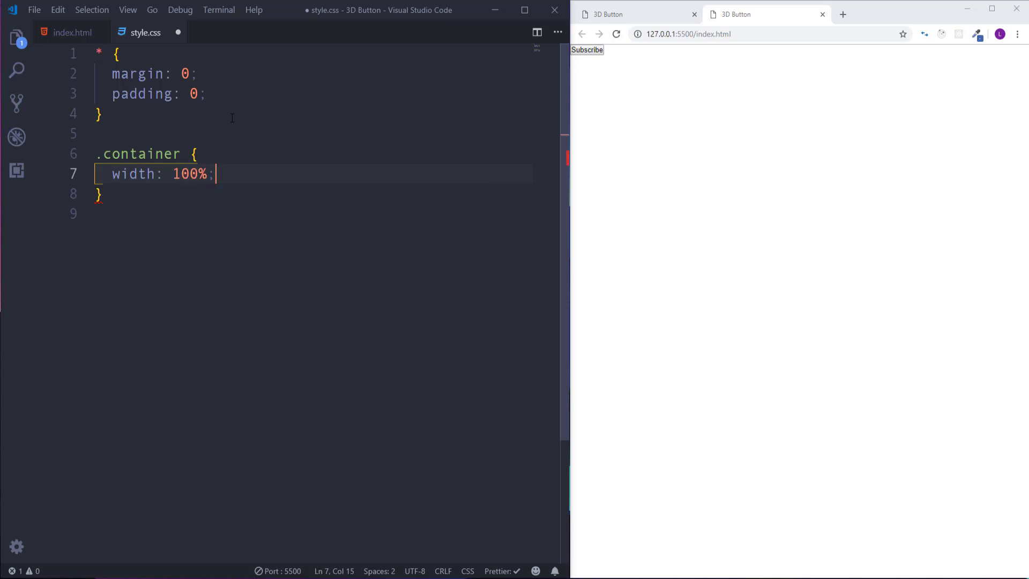
type("height:")
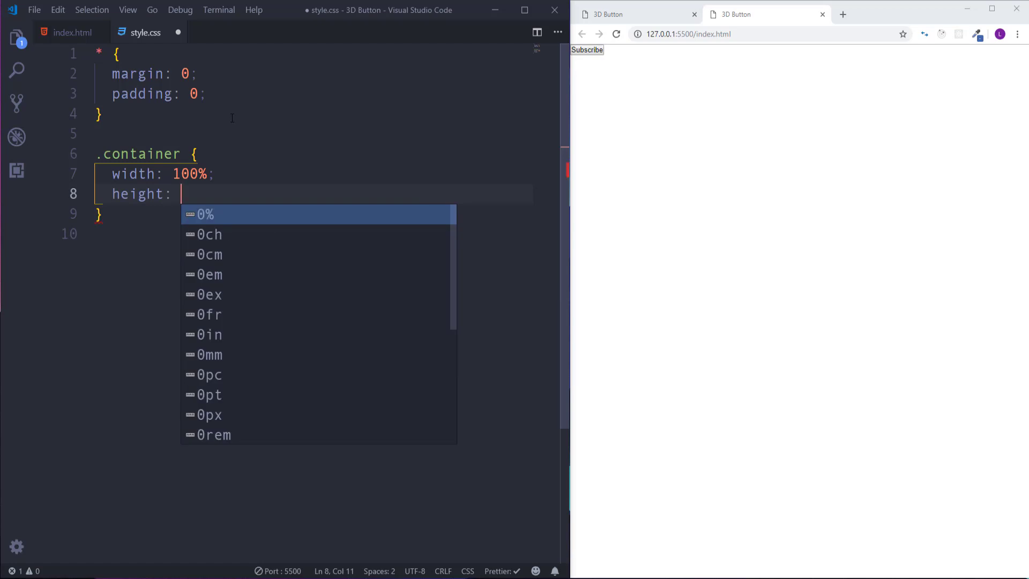
type("100vh;")
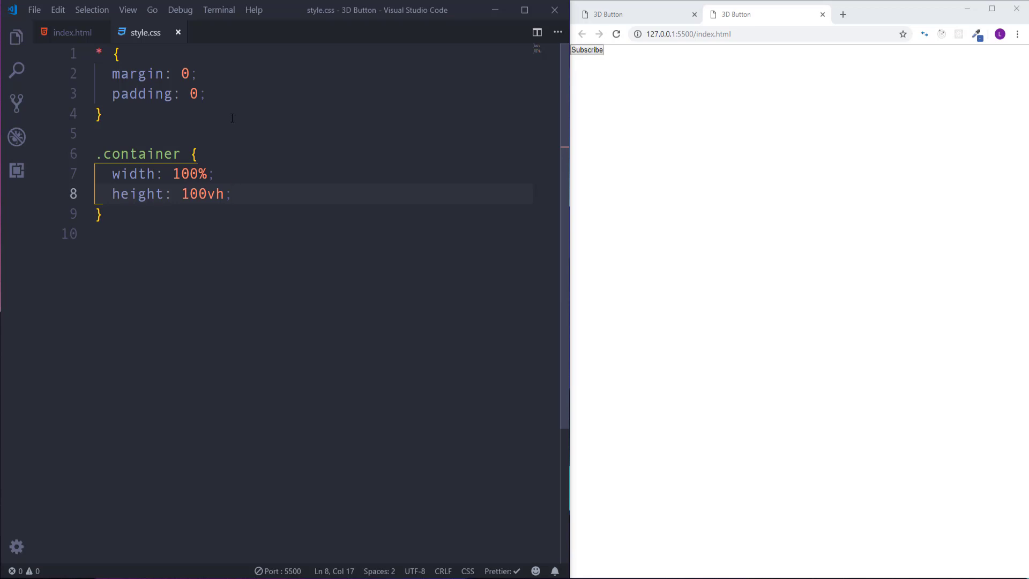
double_click(202, 193)
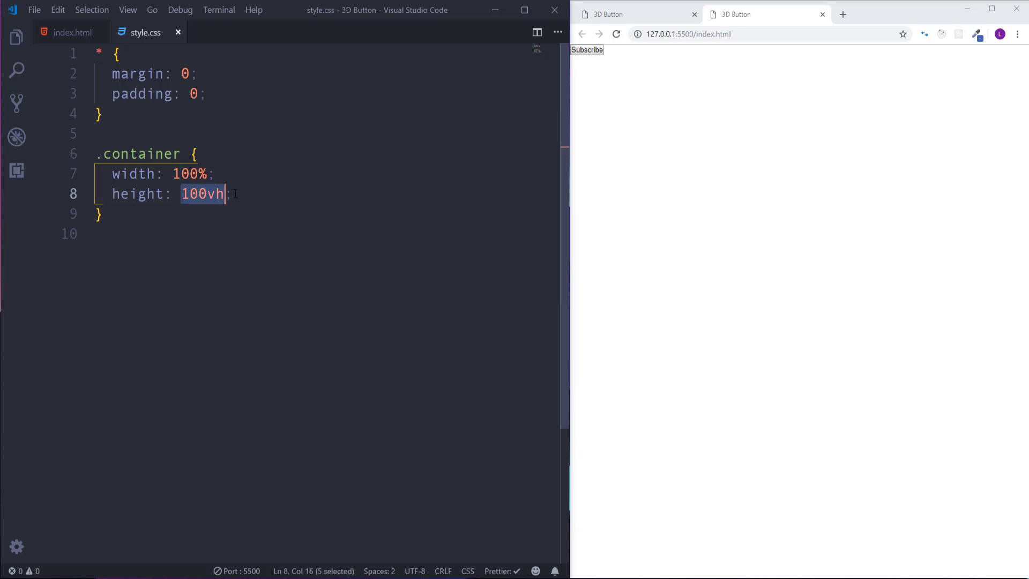
left_click(230, 194)
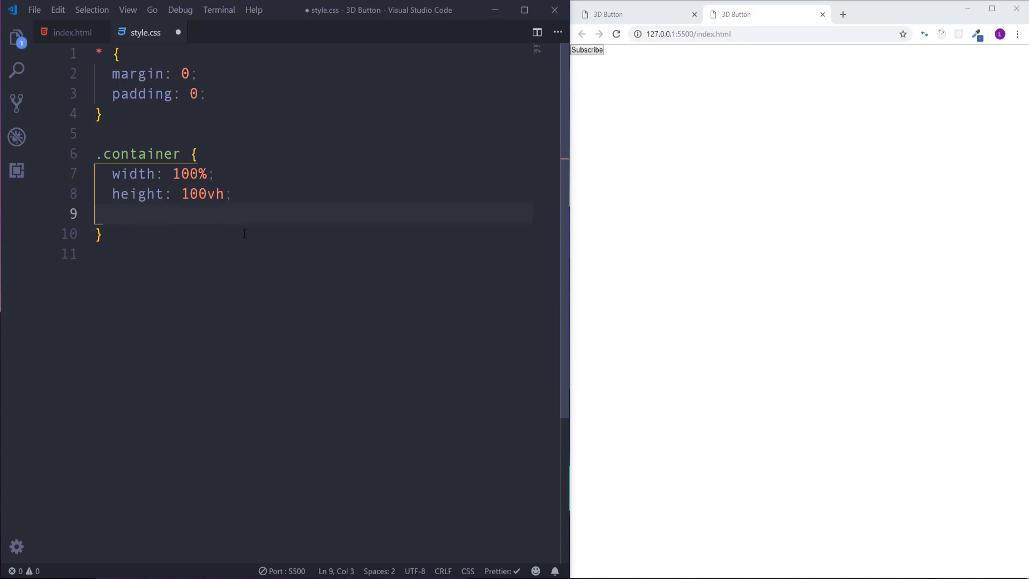
Step: Start the .container background with a rgba(0,0,0,.7) to rgba(0,0,0,.8) linear-gradient
type("bakcg")
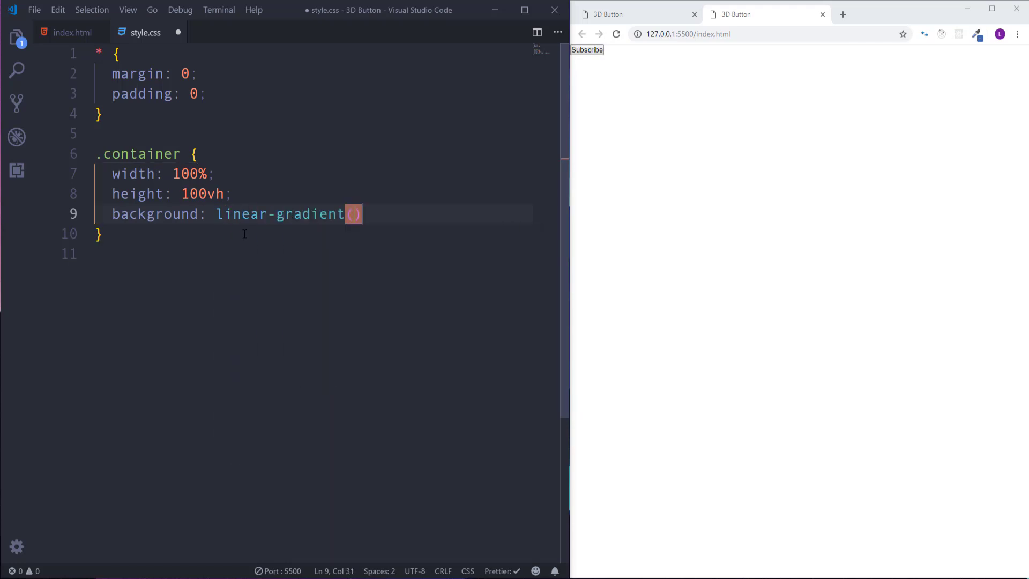
type("rgba")
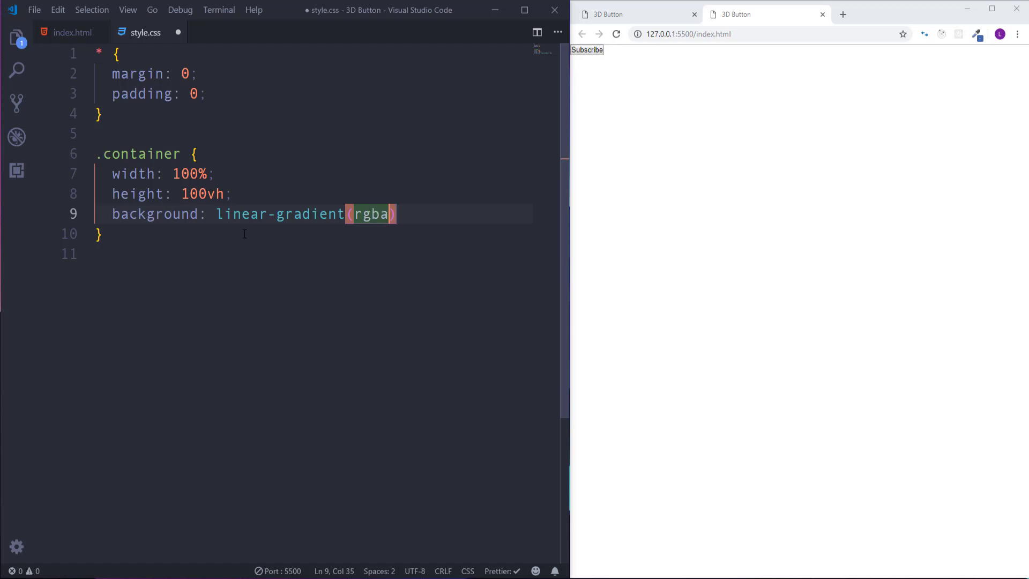
type("(")
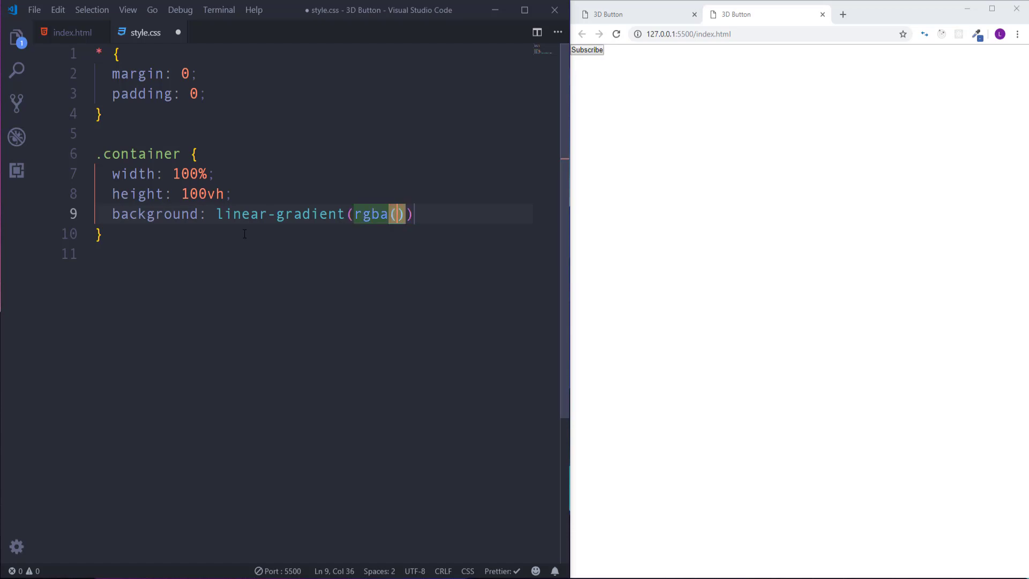
type("0, 0, 0,")
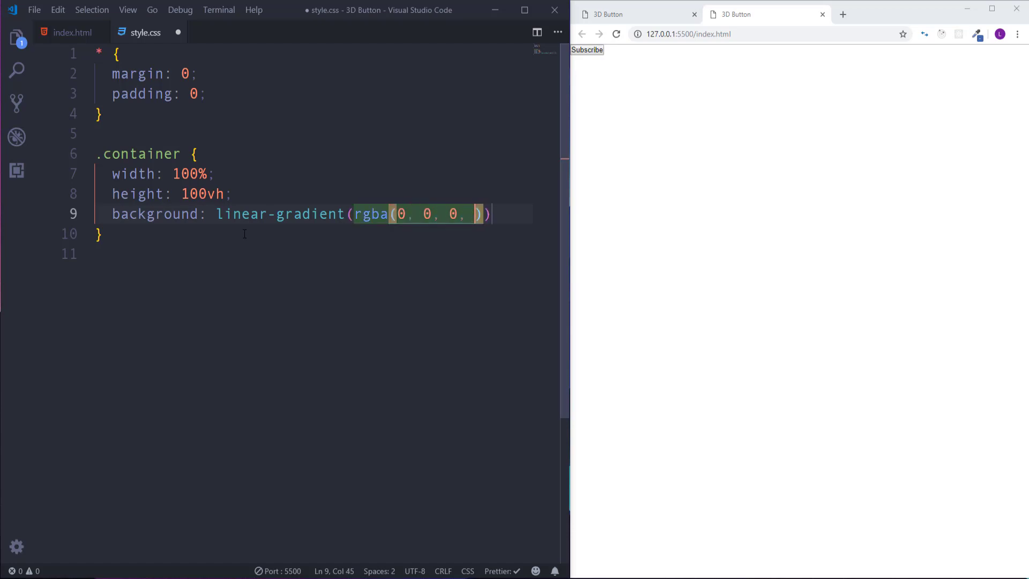
type("7")
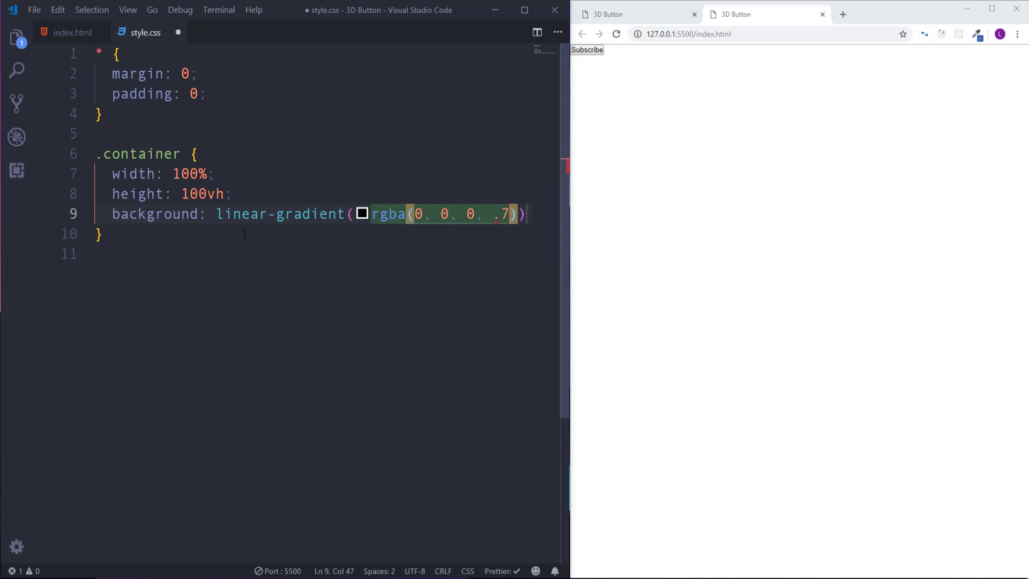
type(", rgba(0")
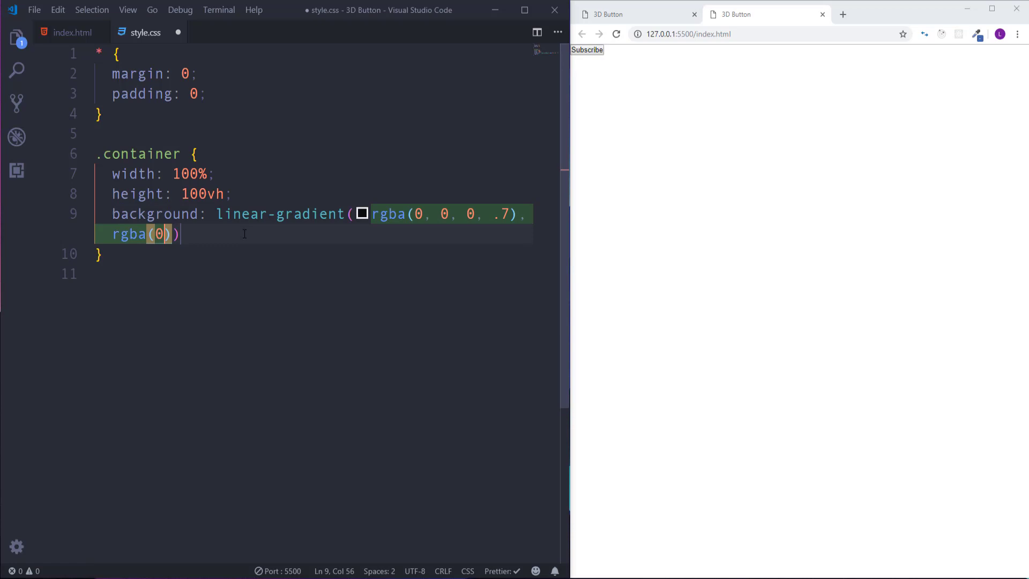
type(", 0, 0,.")
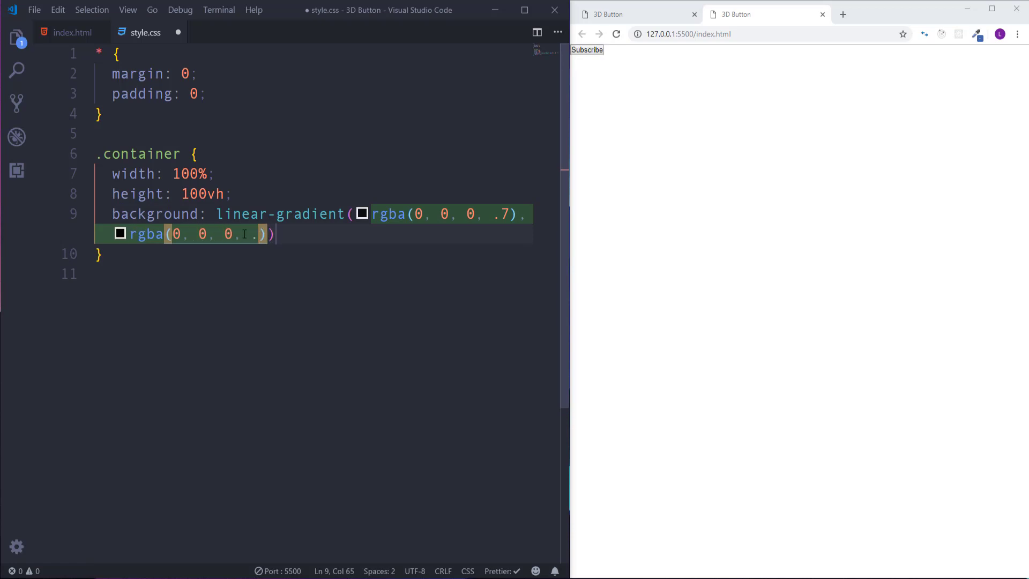
type("8")
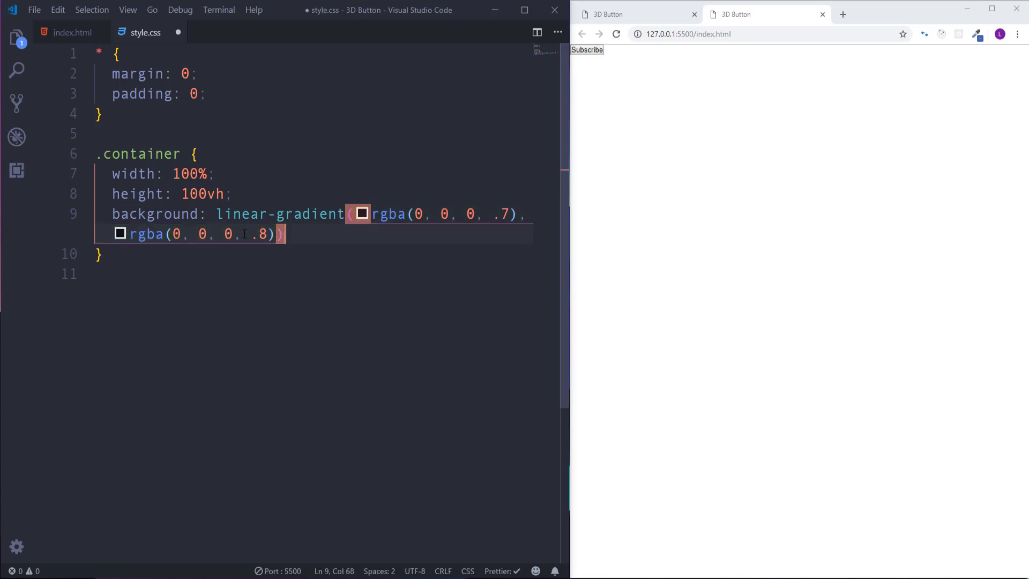
Step: Add url(images/bg.jpeg) center no-repeat and background-size: cover to the background
type(", url")
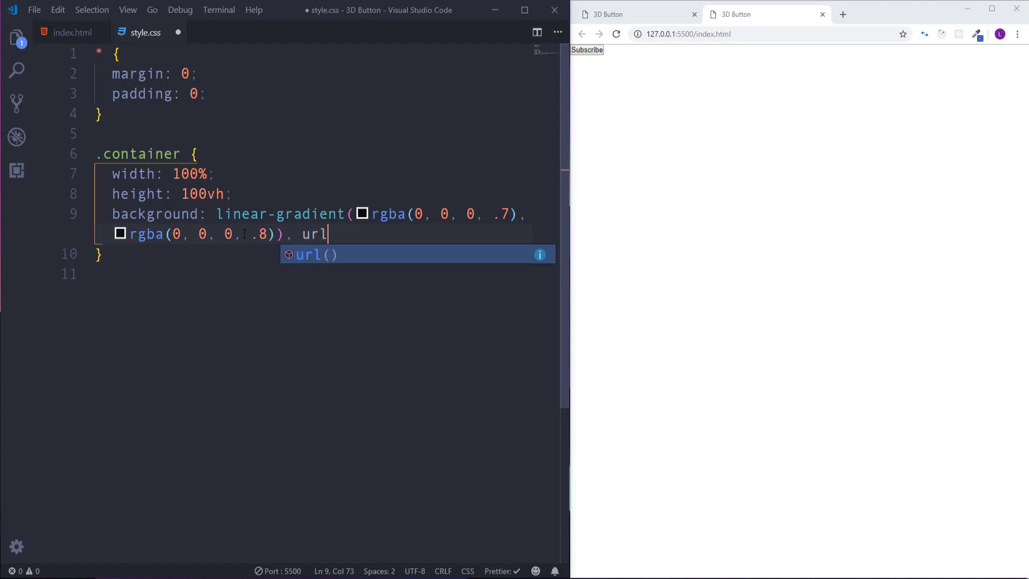
type("ima")
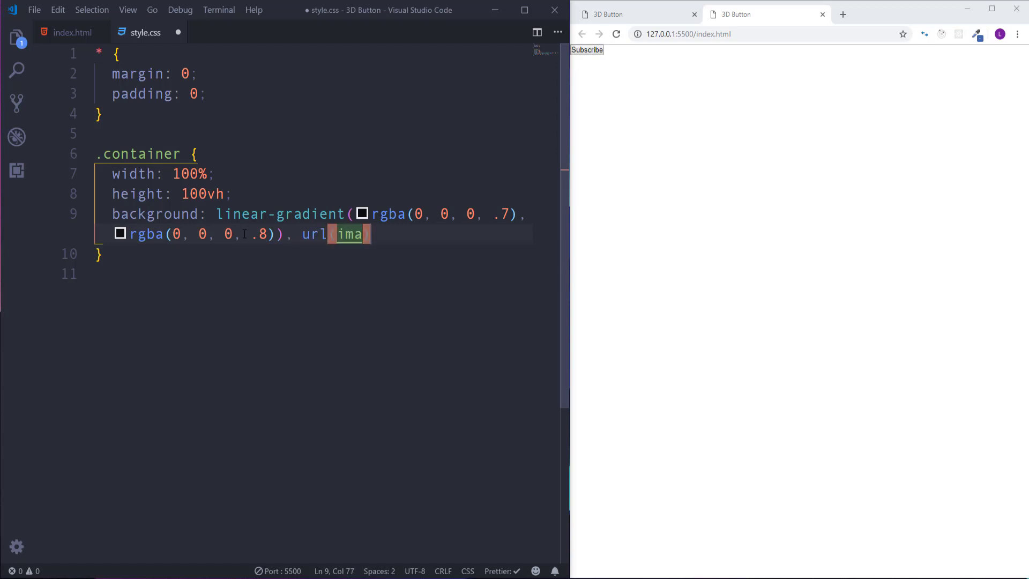
type("ages/b")
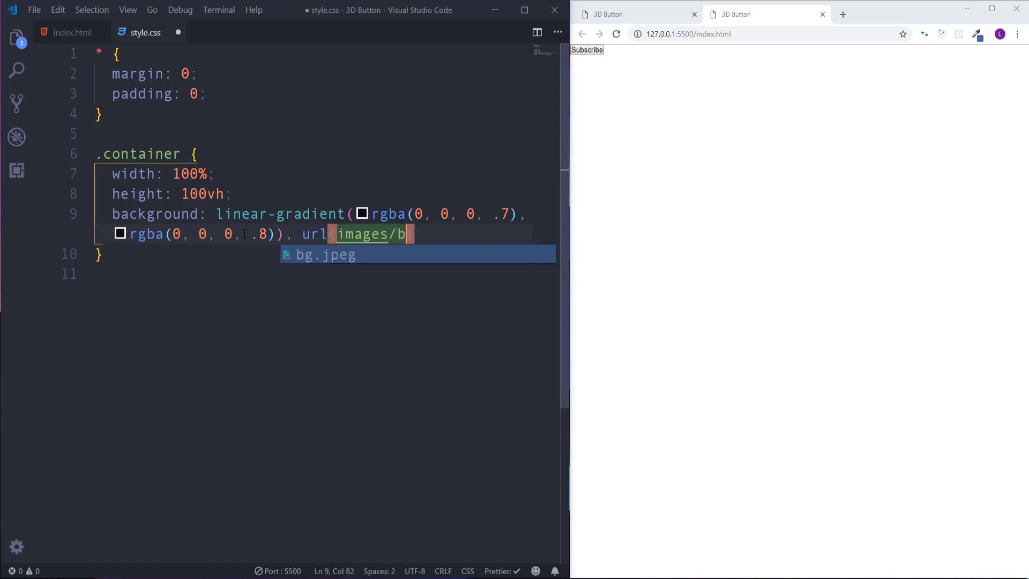
key("Tab")
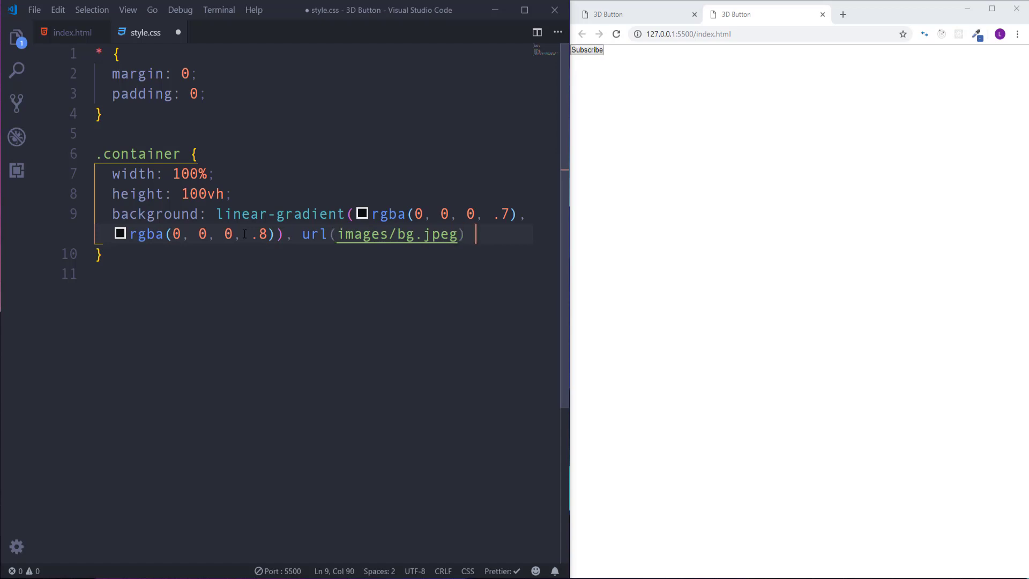
type("center")
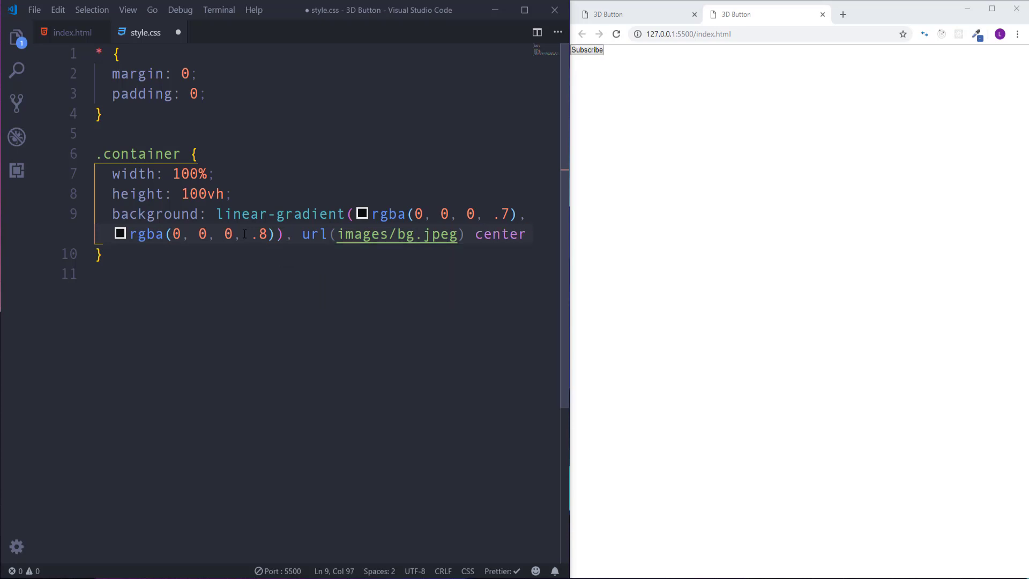
type("nore")
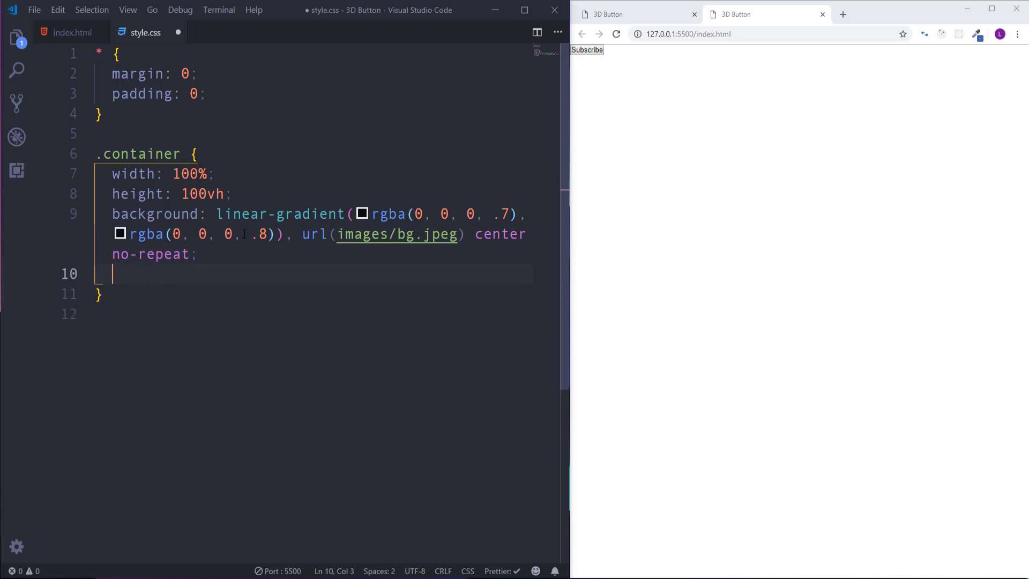
type("bc")
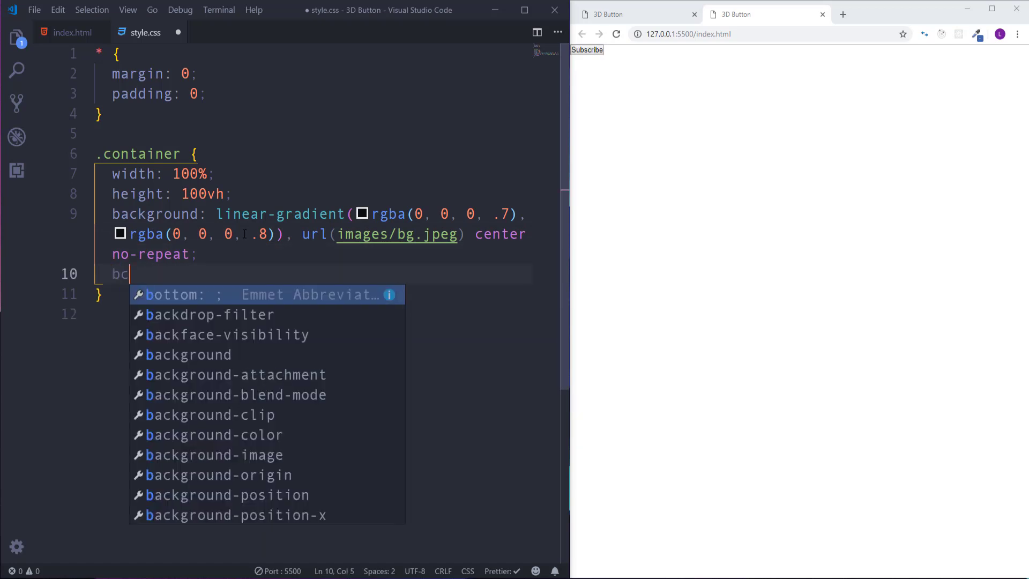
type("ackground-size: cover;")
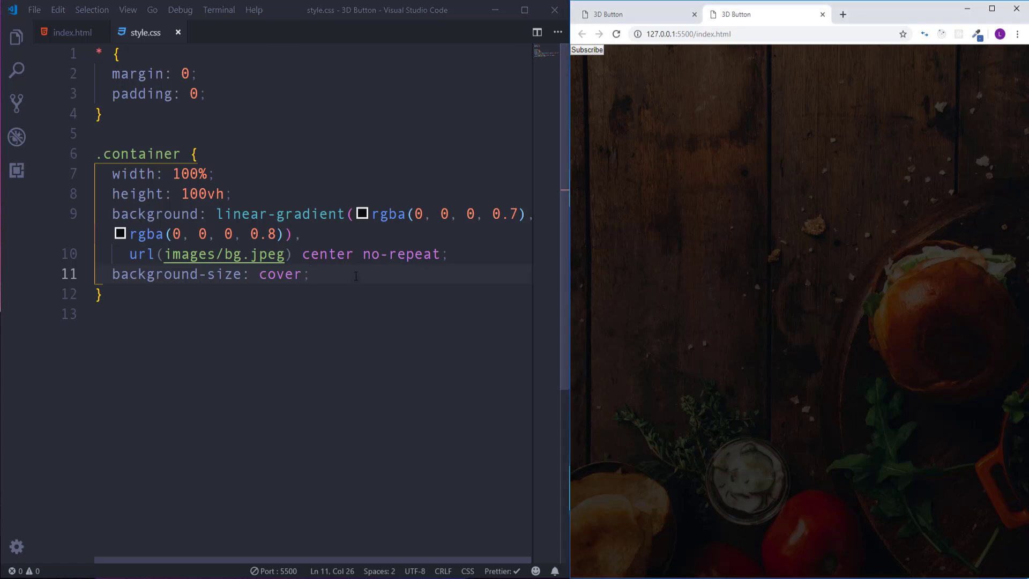
mouse_move(812, 314)
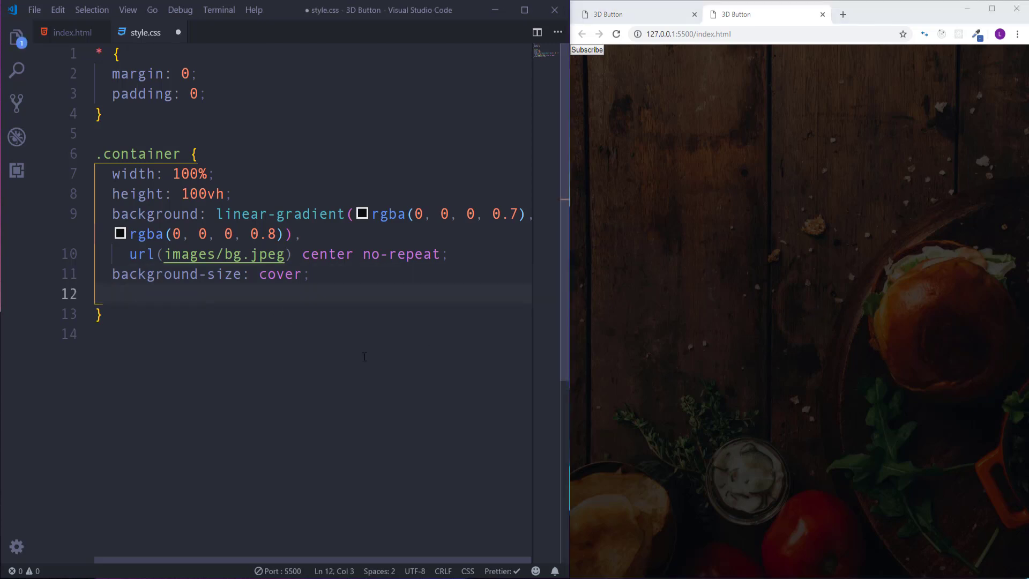
Step: Add display: flex, justify-content: center and align-items: center to .container, then save
type("displ")
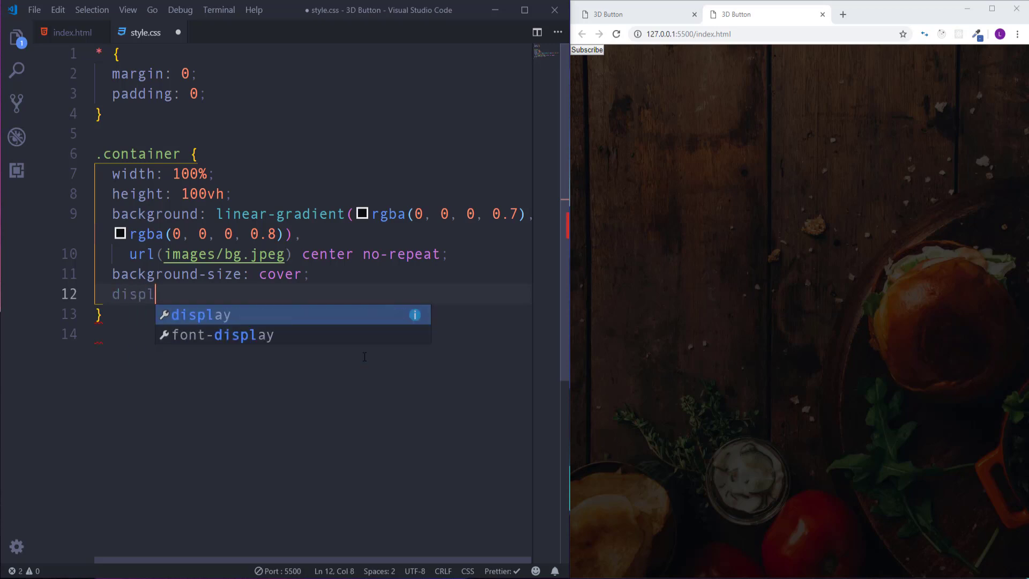
type("ay: flex;")
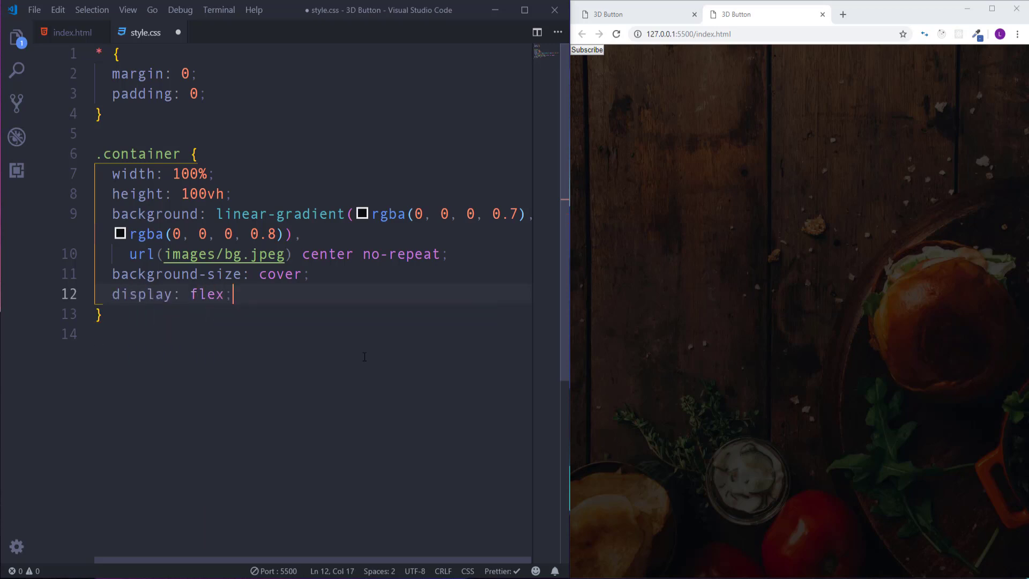
type("justify-content: center")
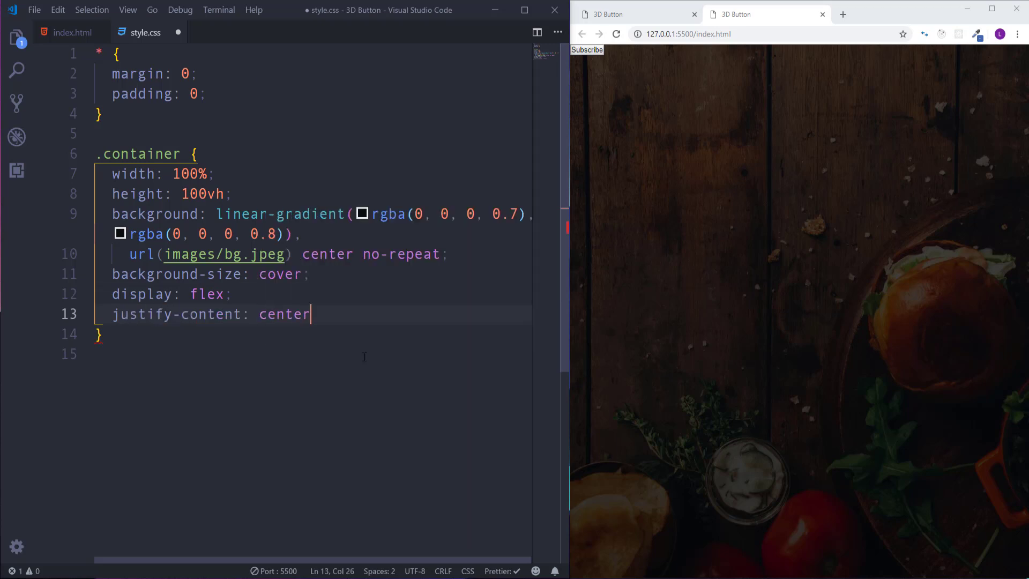
key("Enter")
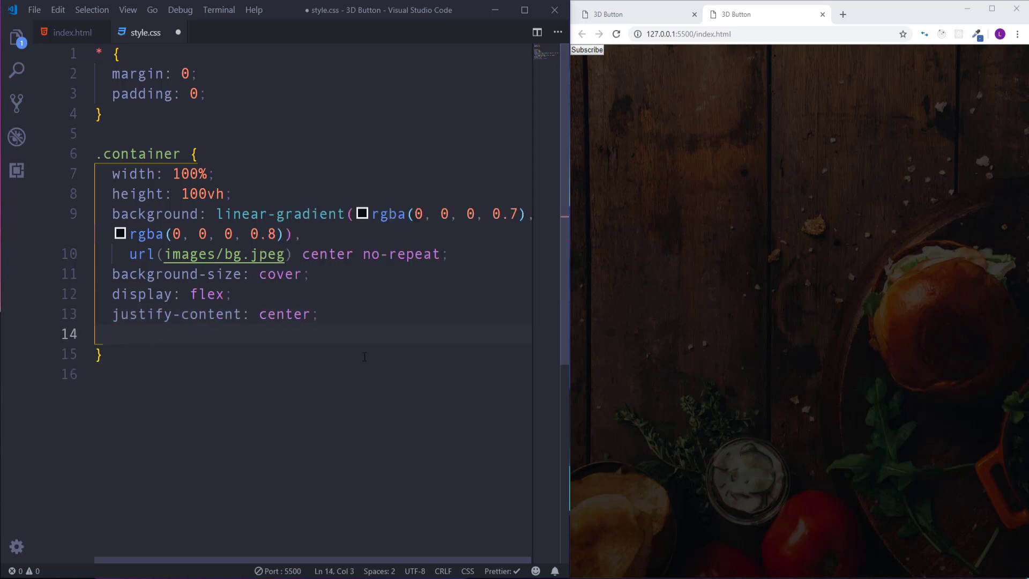
type("align")
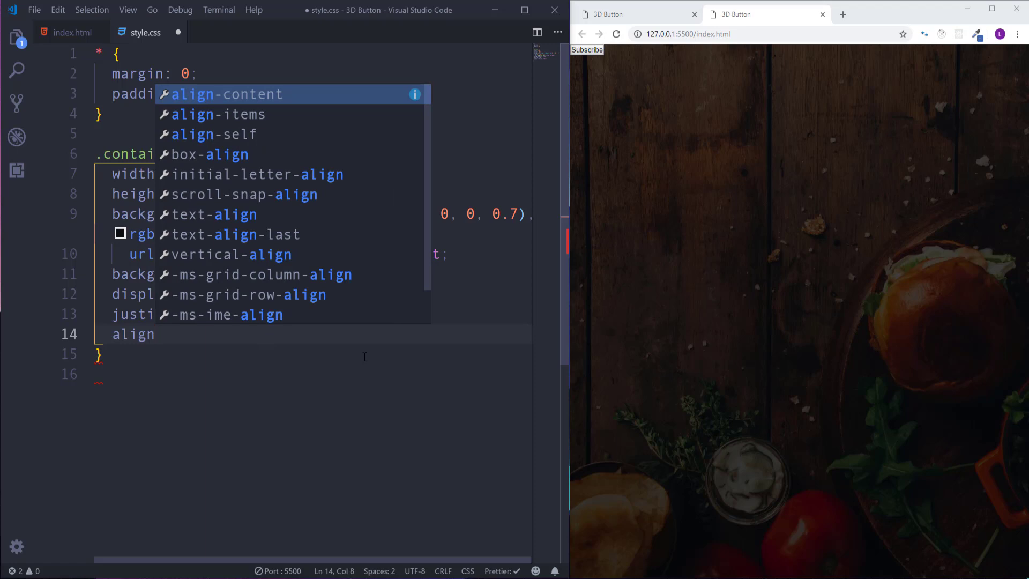
type("items: center;")
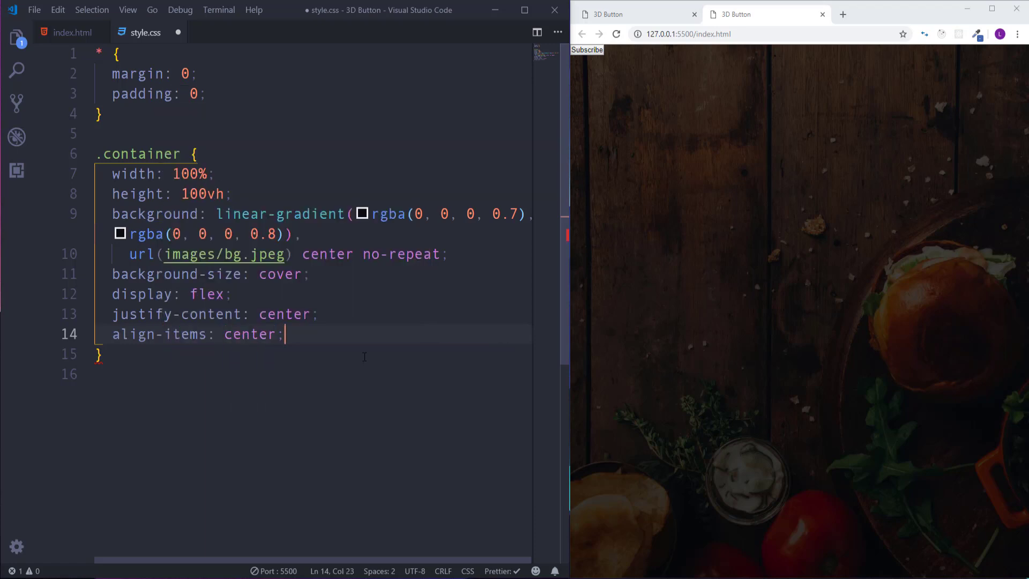
key("ctrl+s")
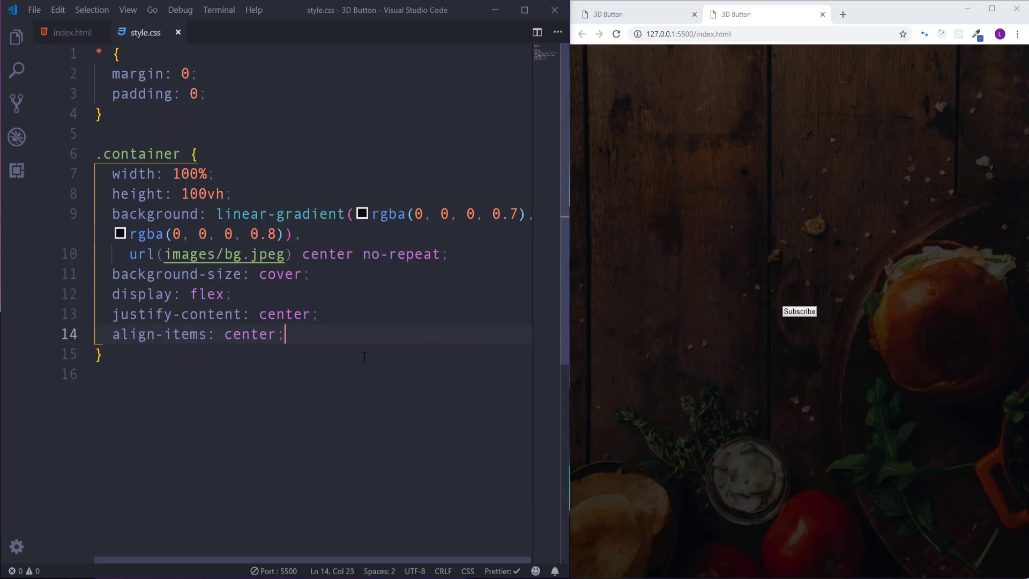
scroll("down", 3)
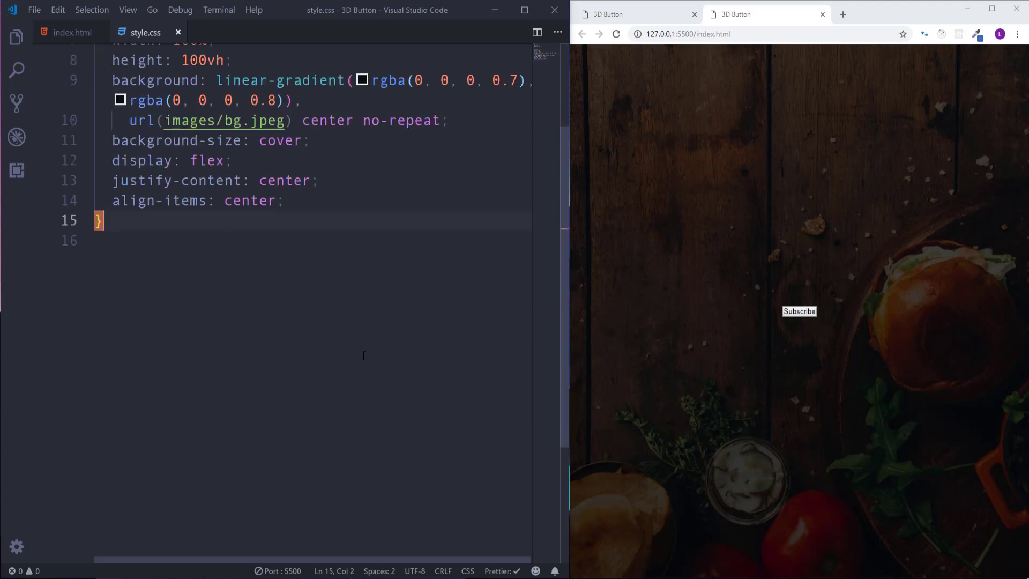
Step: Create a .btn rule with width 350px and height 100px
key("enter")
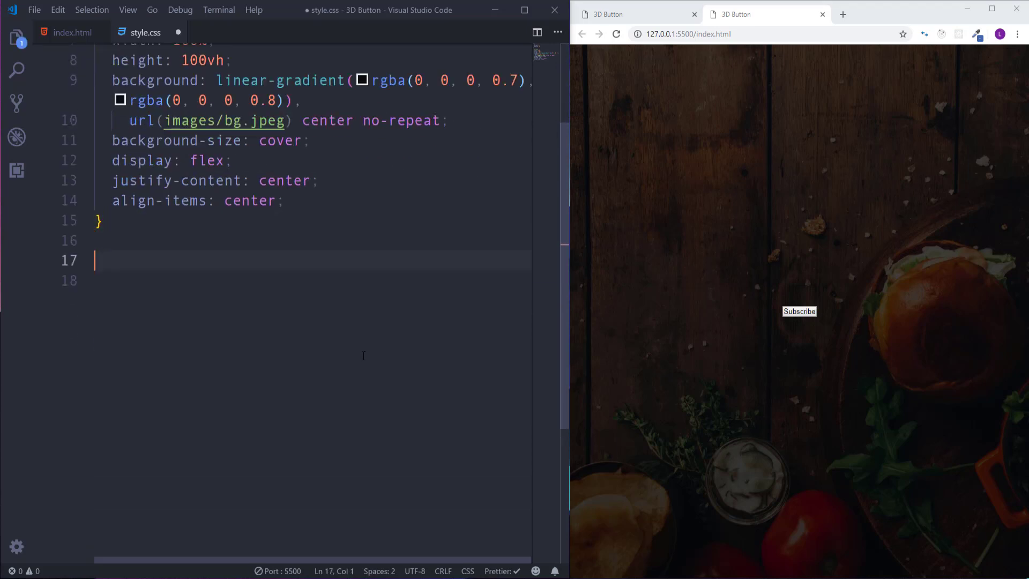
type(".b")
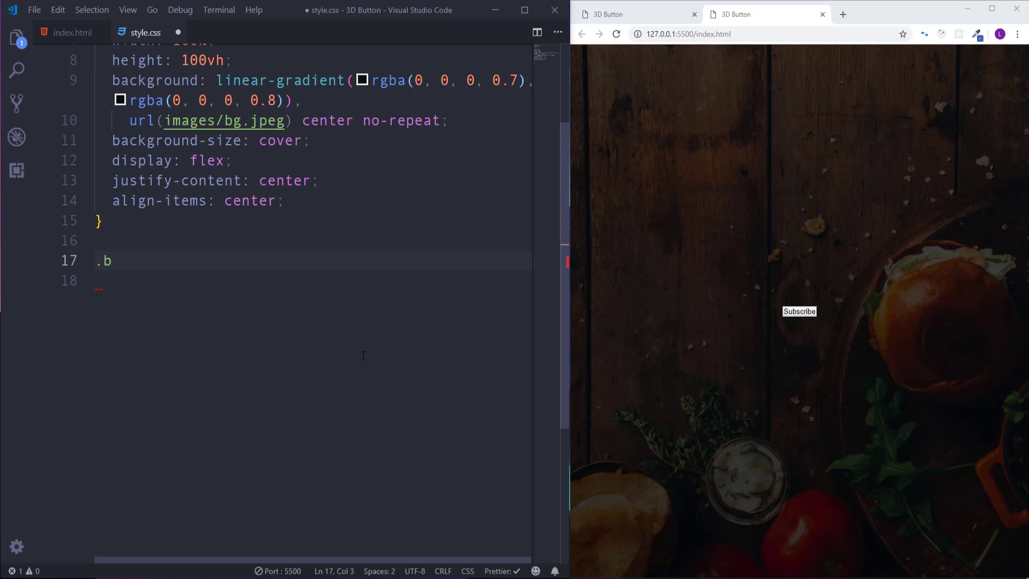
type("tn {")
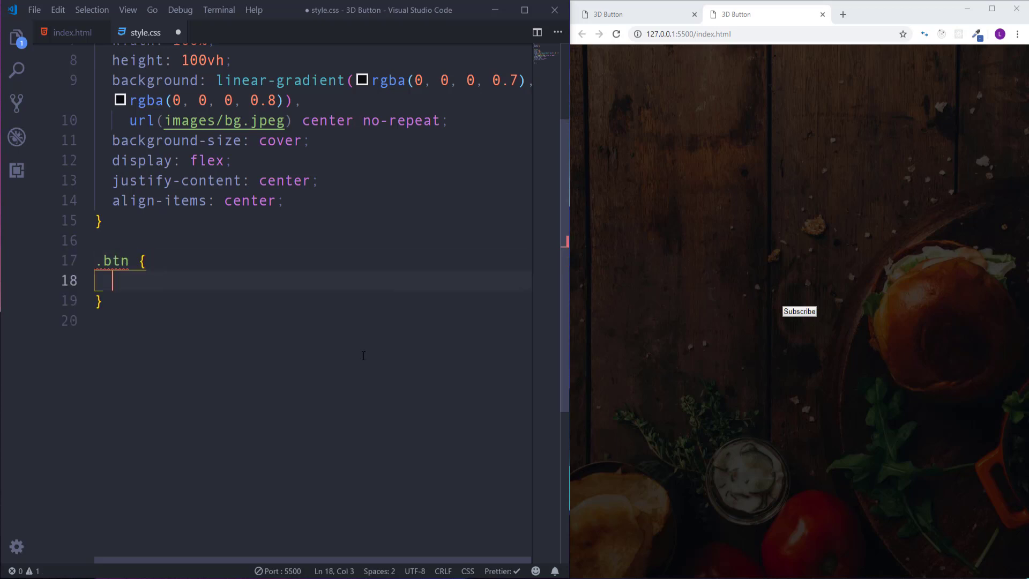
type("wi")
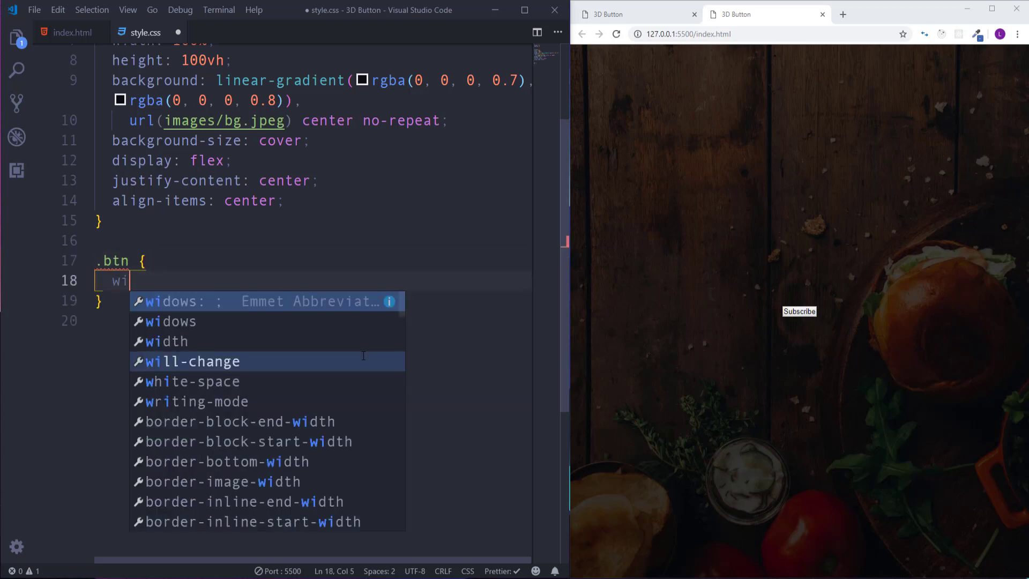
type("width:")
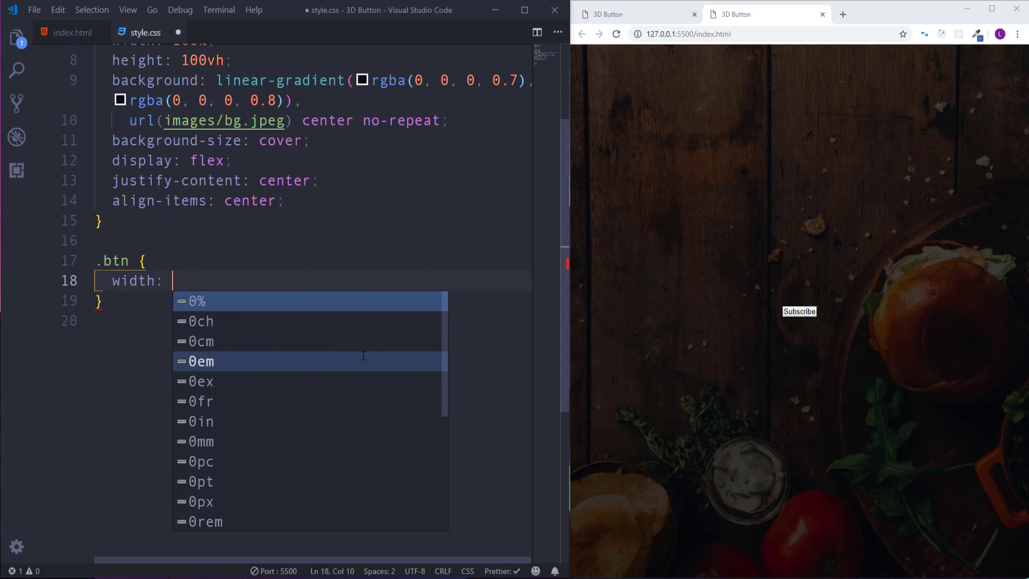
type("350px;")
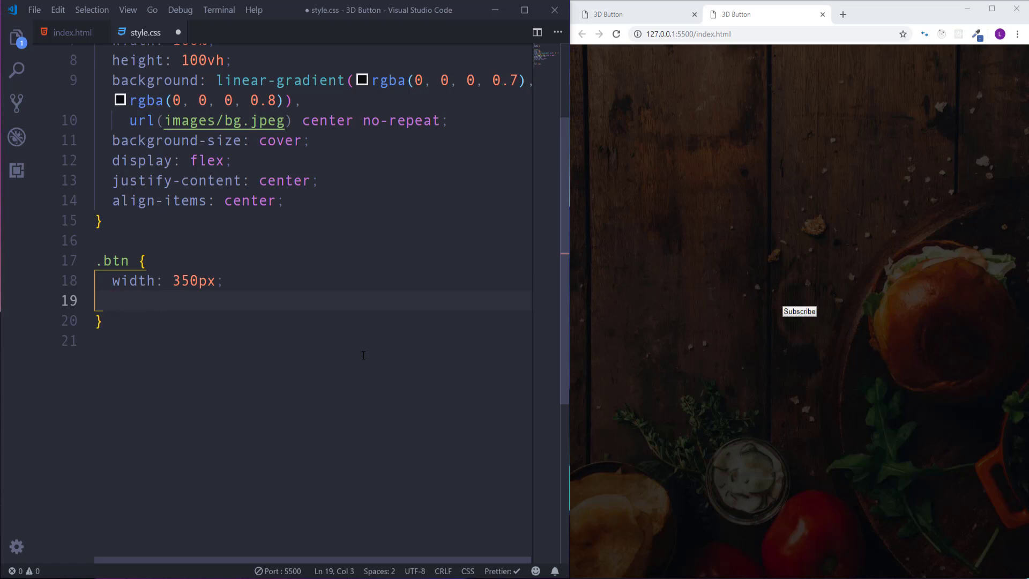
type("height: 100")
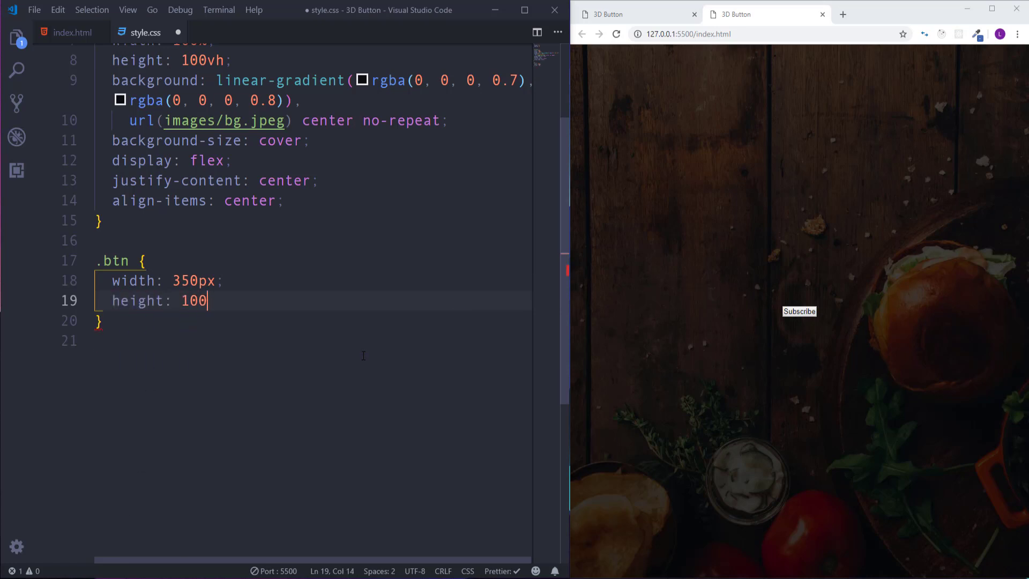
type("px;")
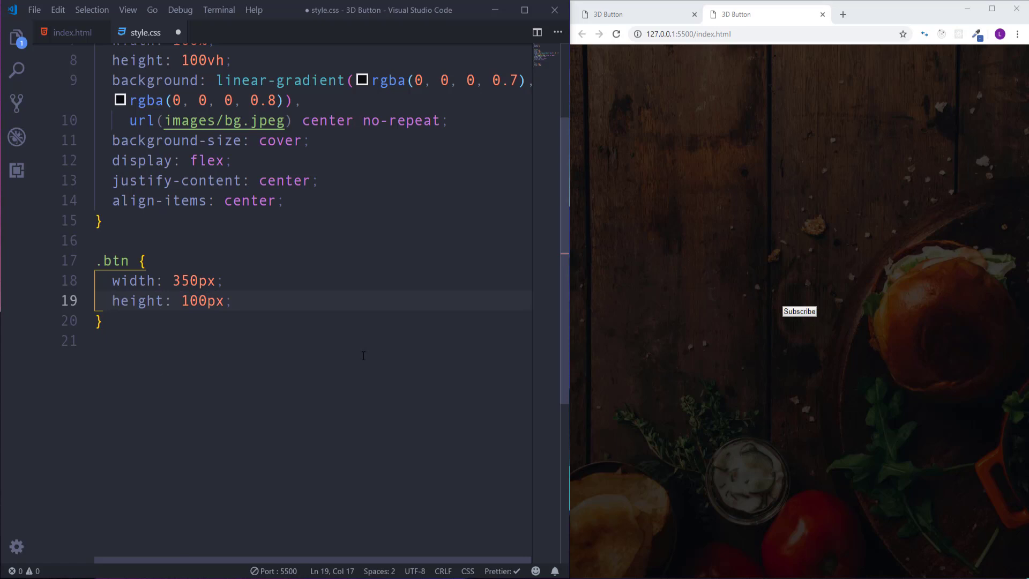
Step: Give .btn a linear-gradient background from #853916 to #6b3019
type("bg")
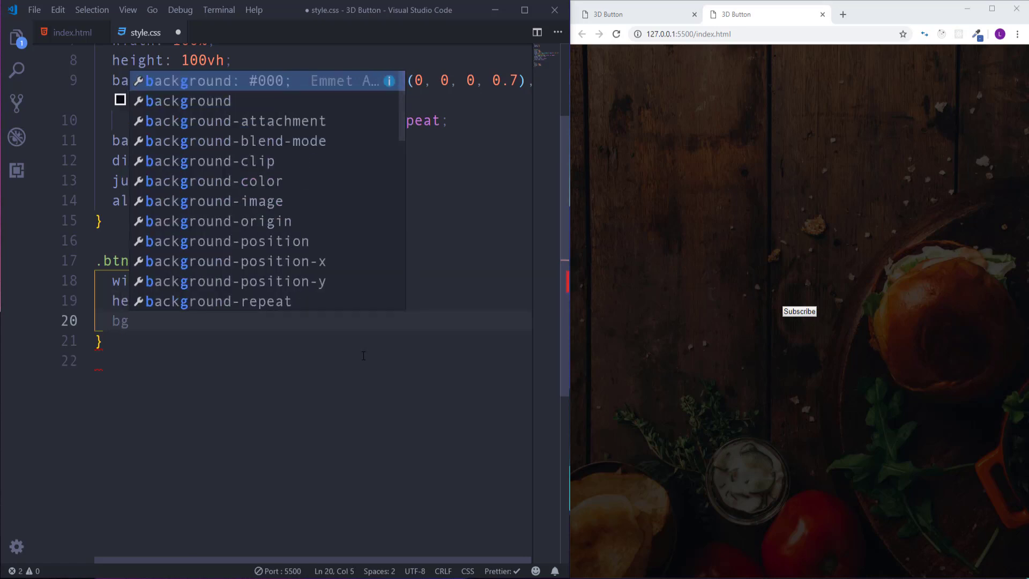
type("background:")
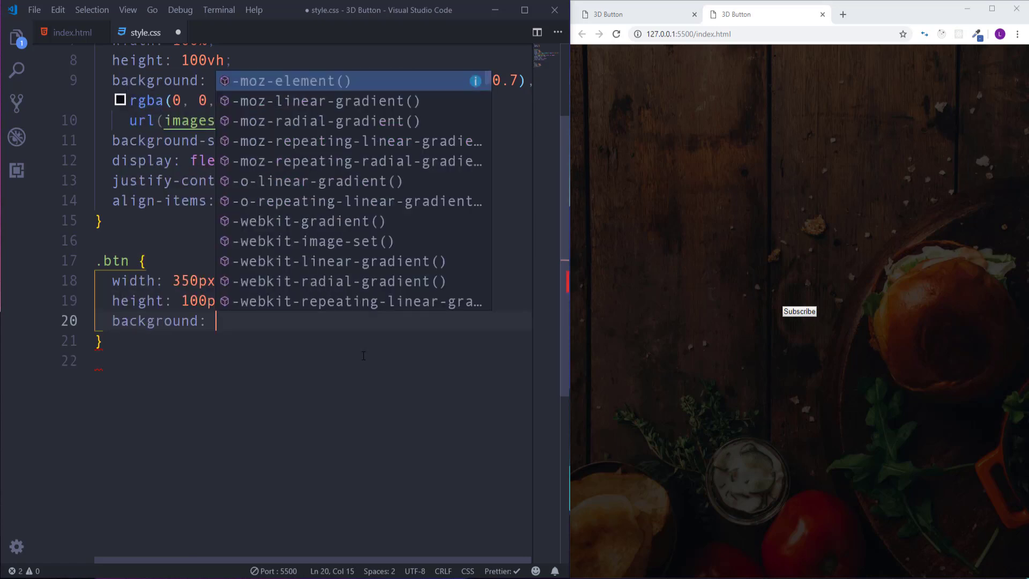
type("linear-gradient(")
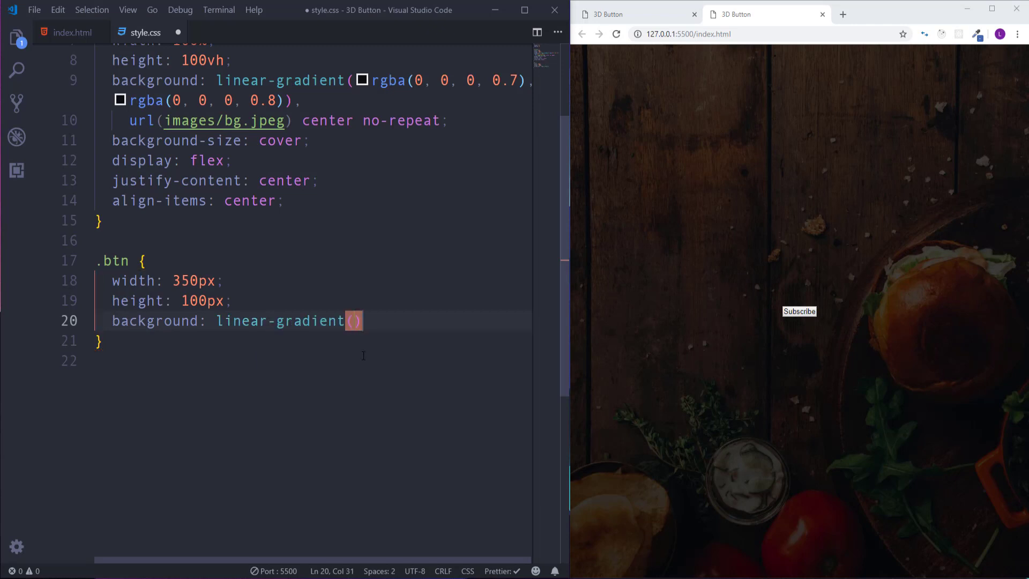
type("#")
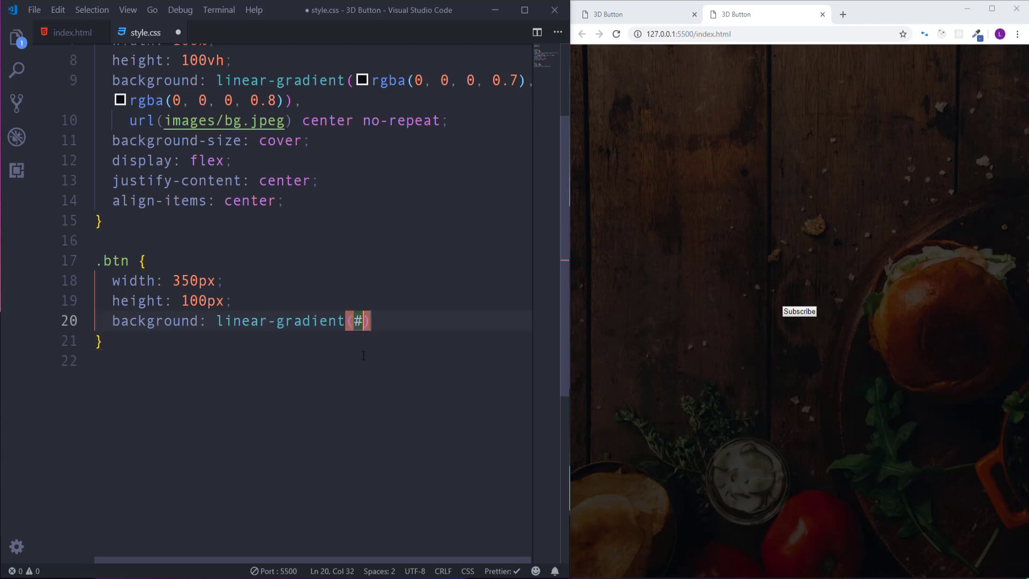
type("85")
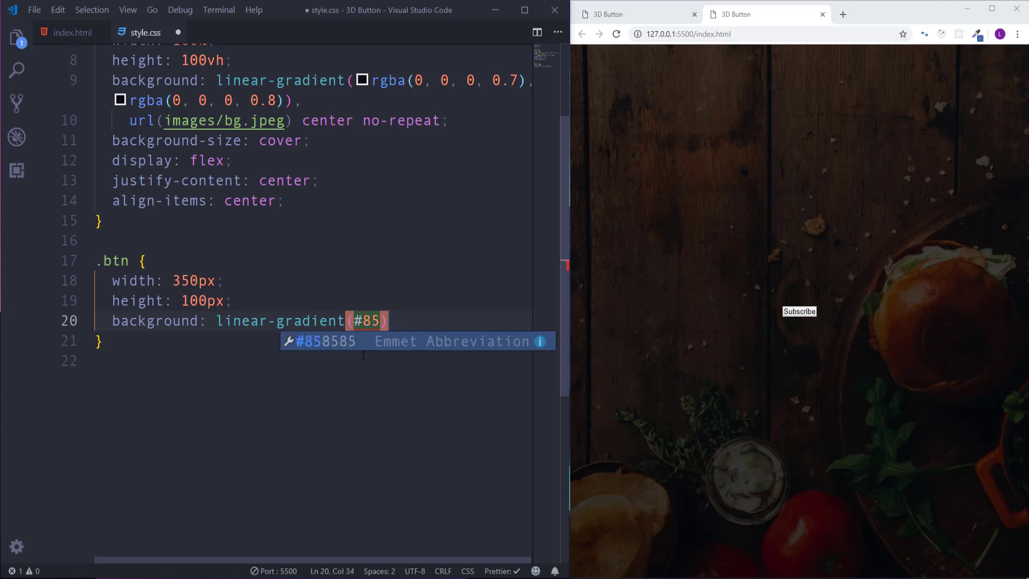
type("3916")
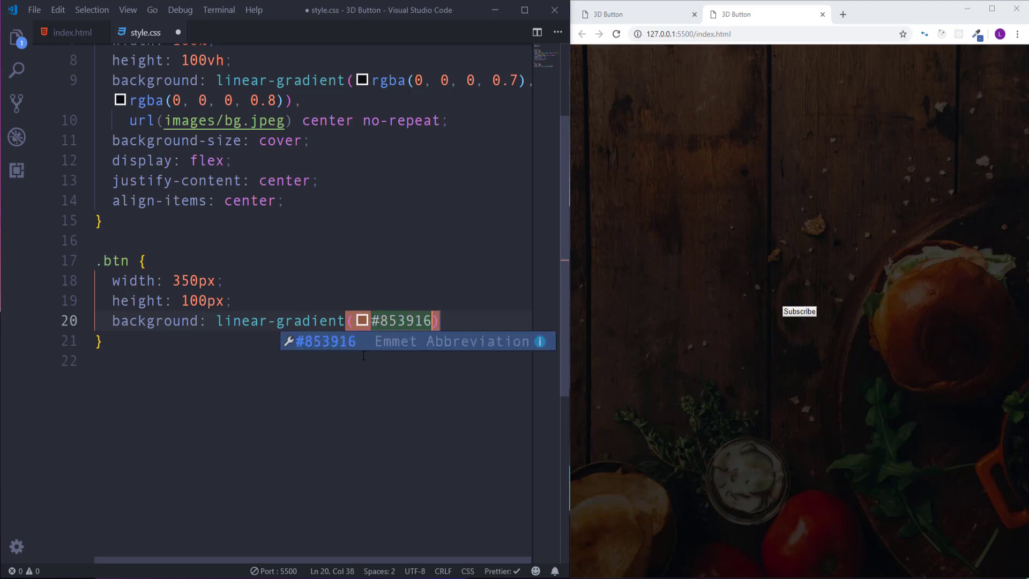
type(", #")
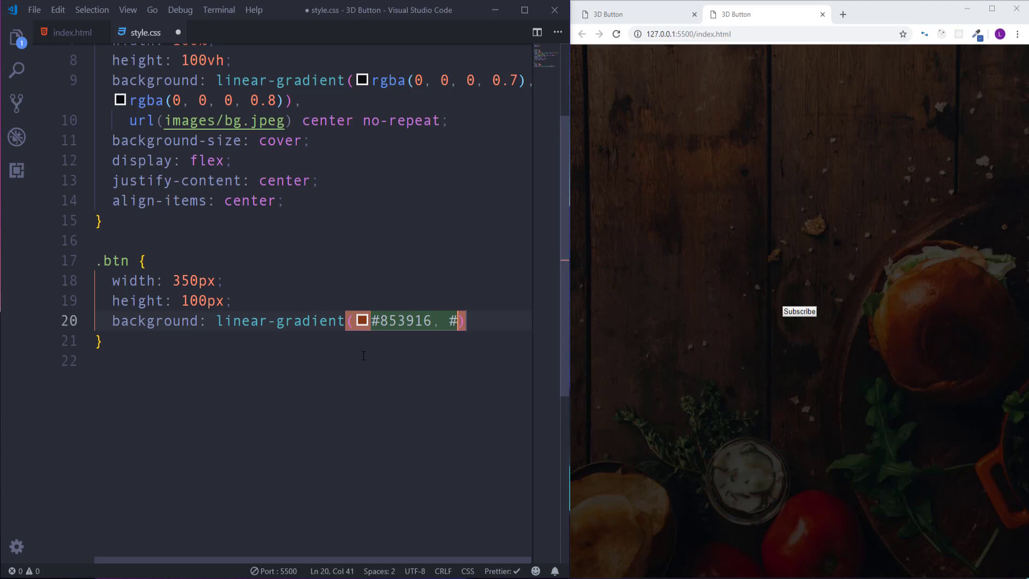
type("6b3")
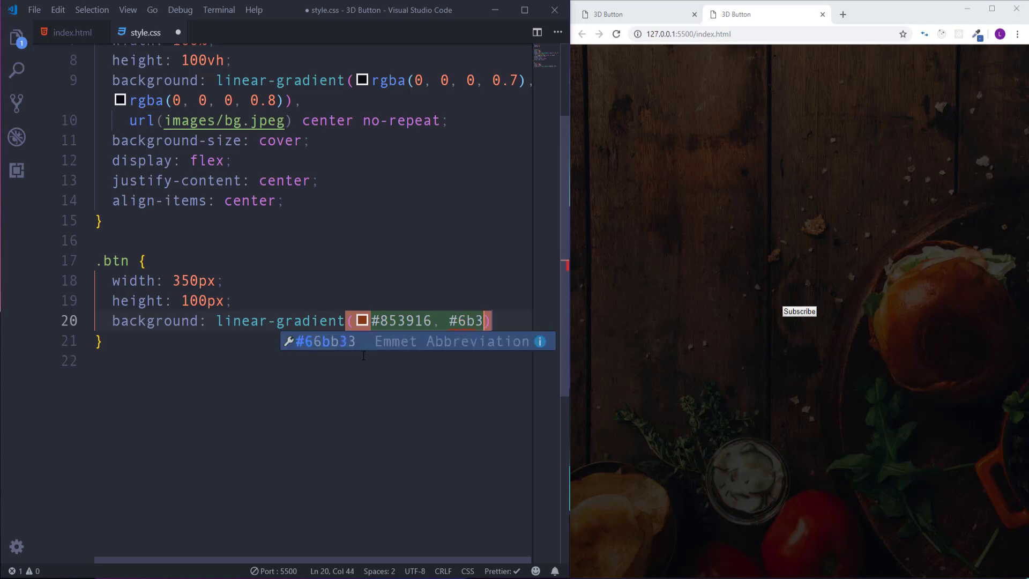
type("01")
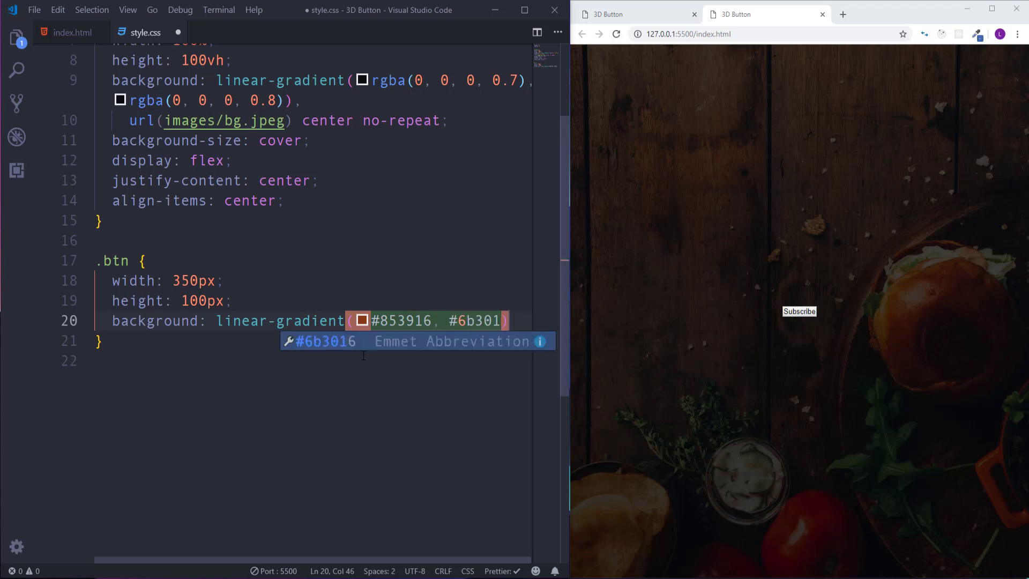
type("9")
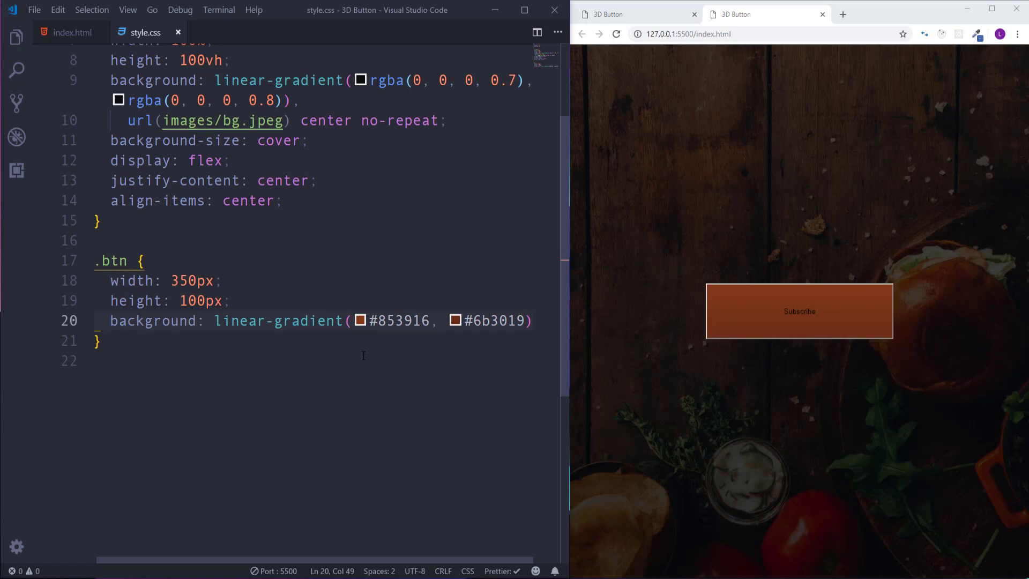
mouse_move(365, 353)
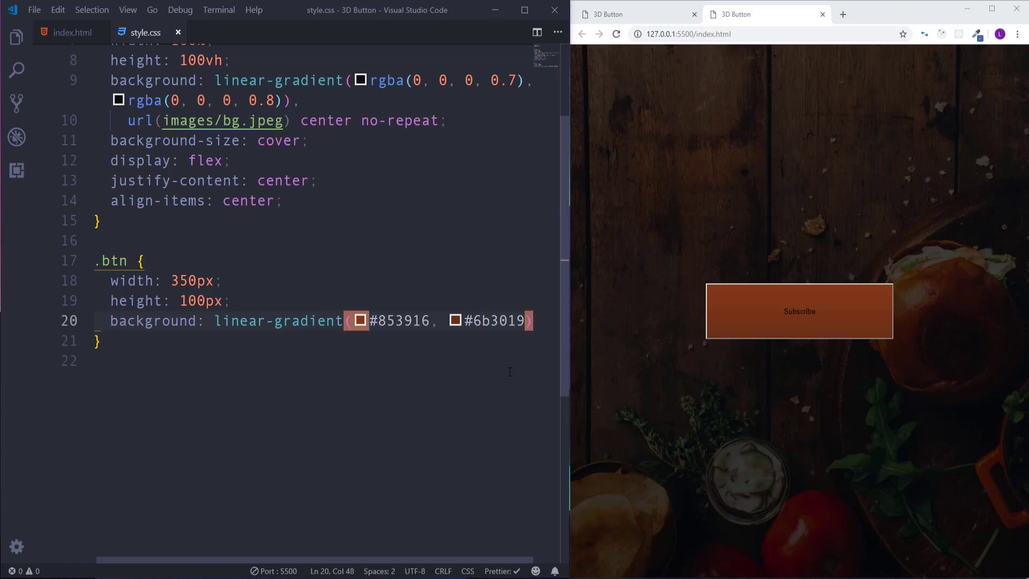
Step: Add border: none, outline: none and font-family 'Slabo 27px', serif to .btn
type("border")
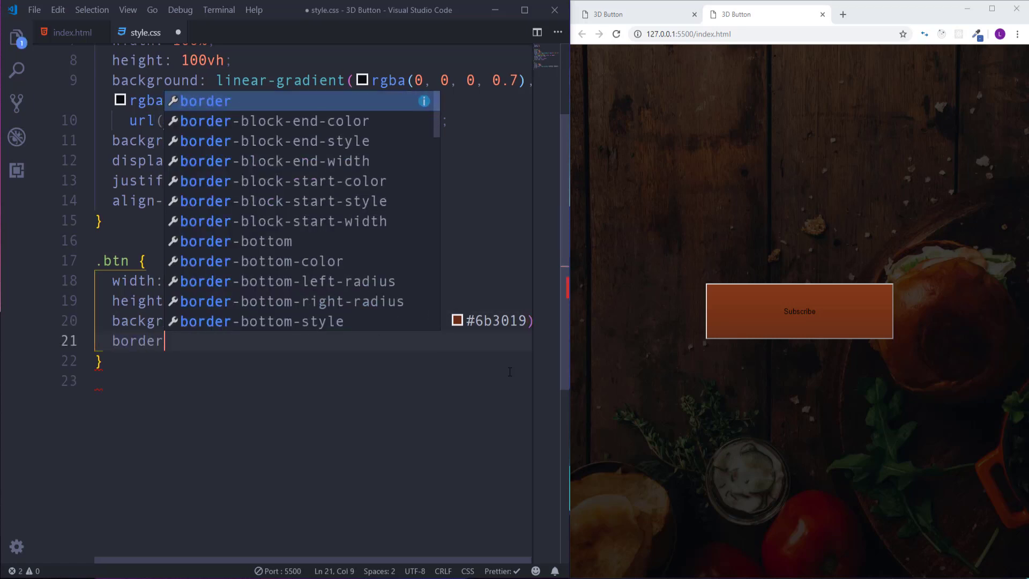
type("none")
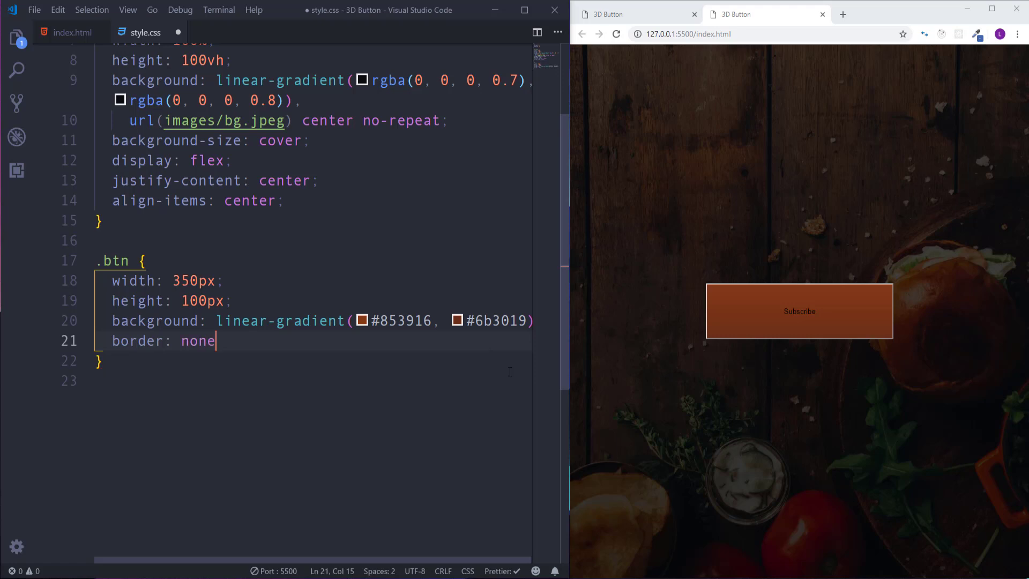
type("outline: none")
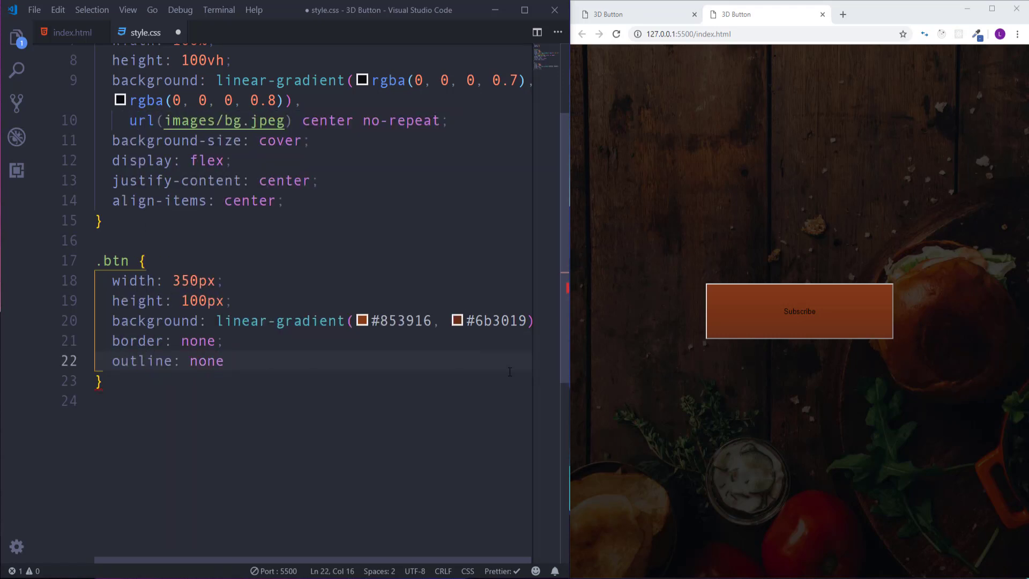
type("font-family: 'S")
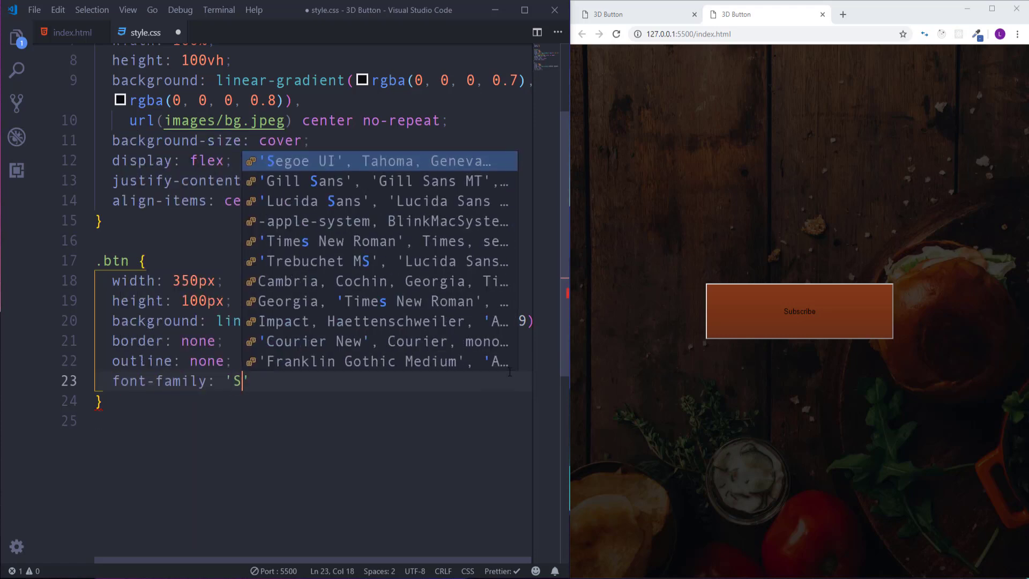
type("labo 27")
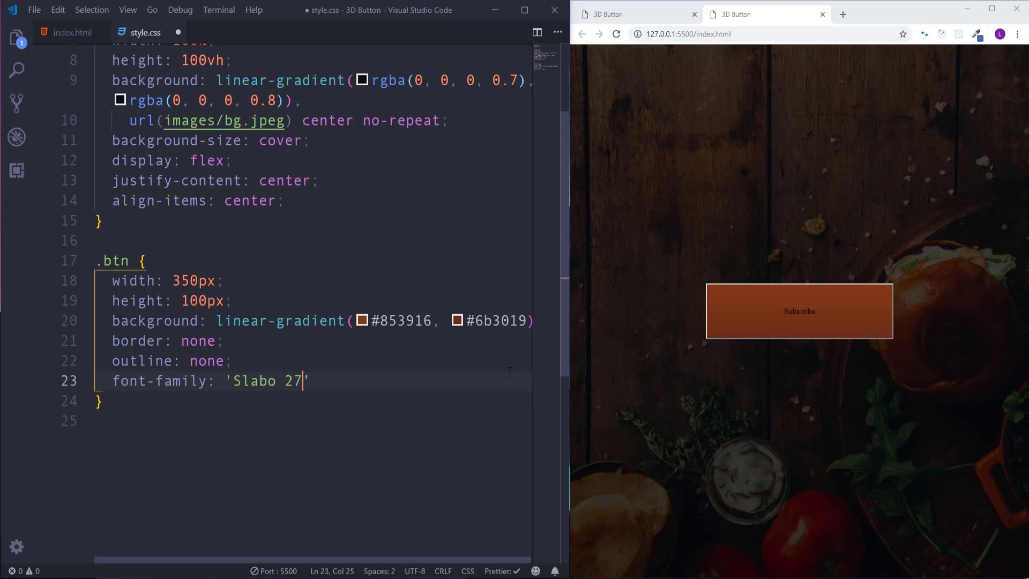
type("px',")
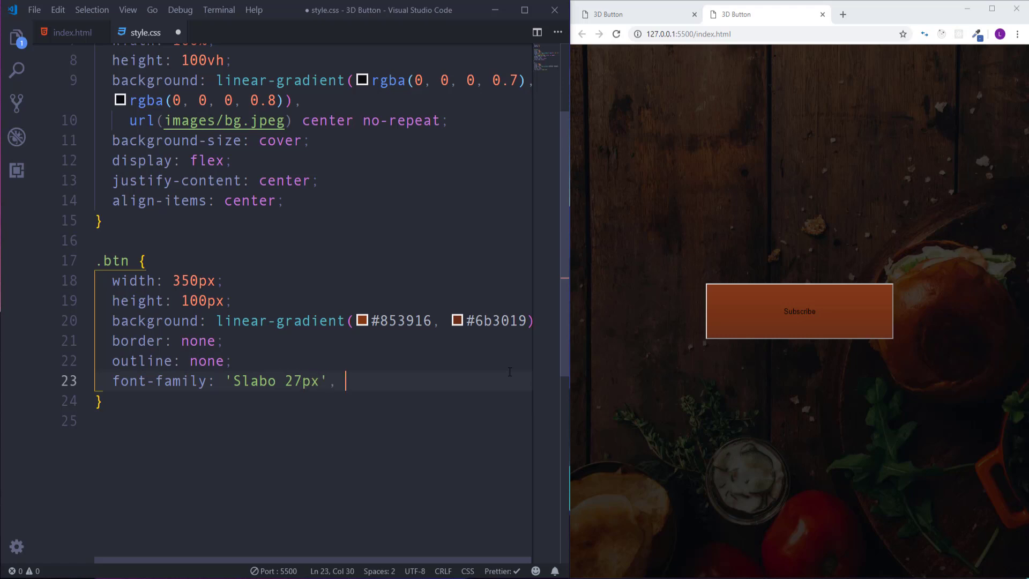
type("serif")
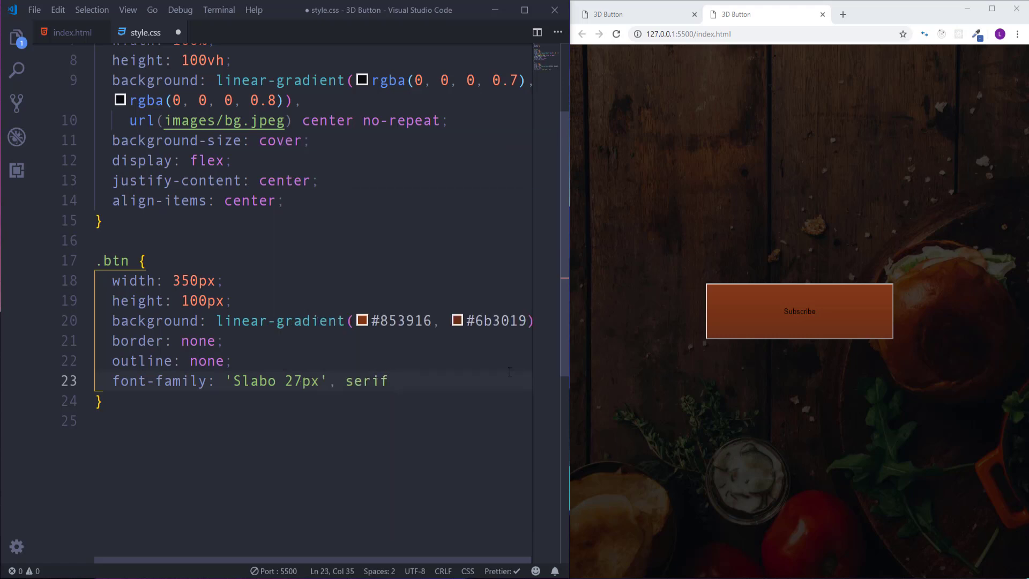
Step: Give .btn 35px font size, uppercase text, 4px letter-spacing and #fff color
type("font-size: 3")
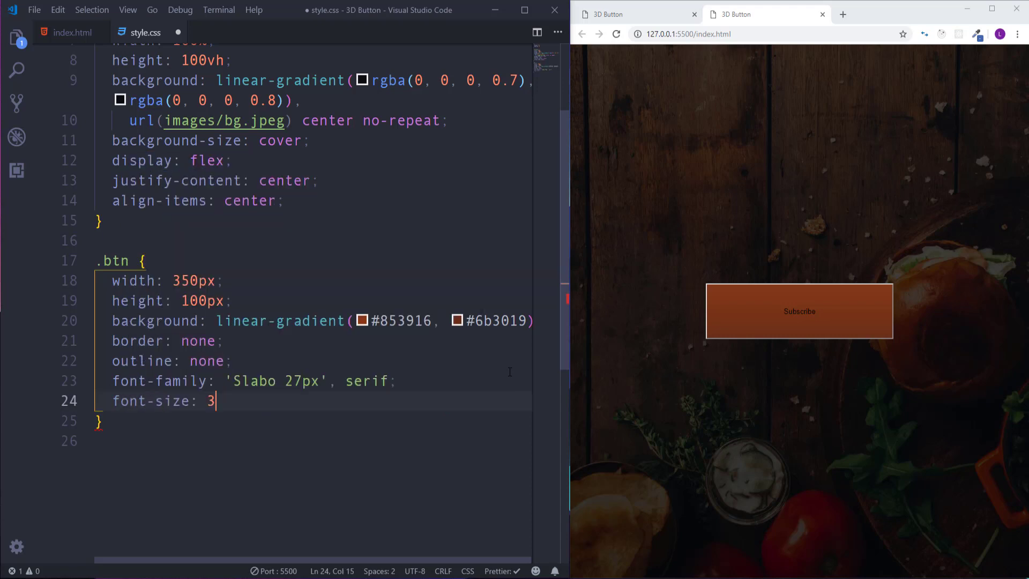
type("5px;")
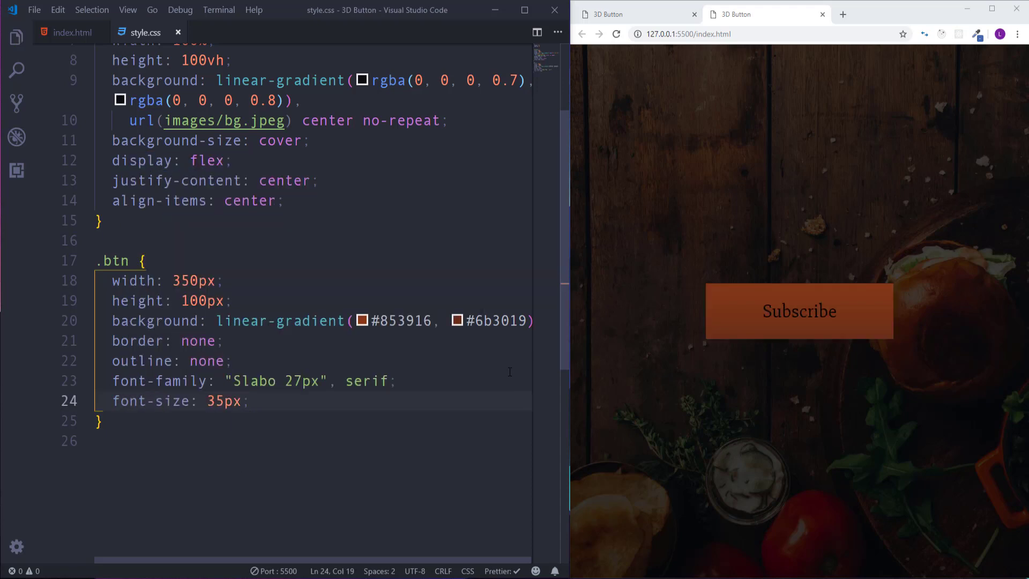
key("enter")
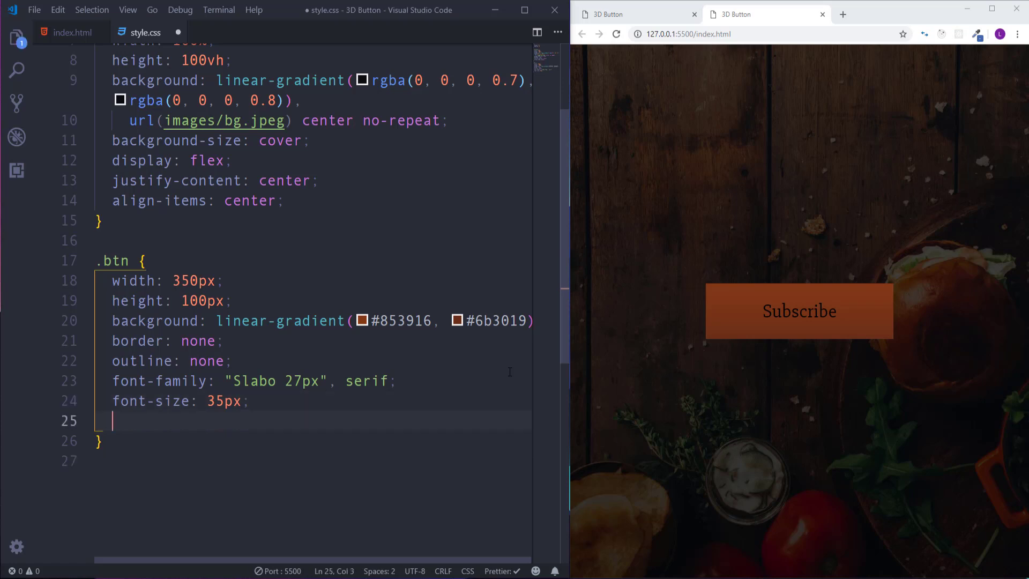
type("text-transform: uppercase;")
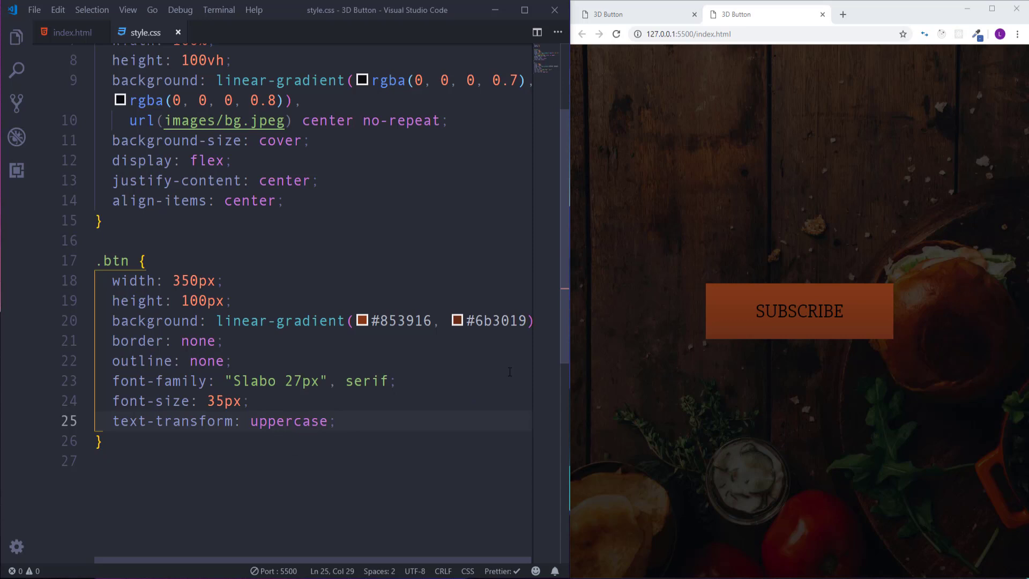
key("Enter")
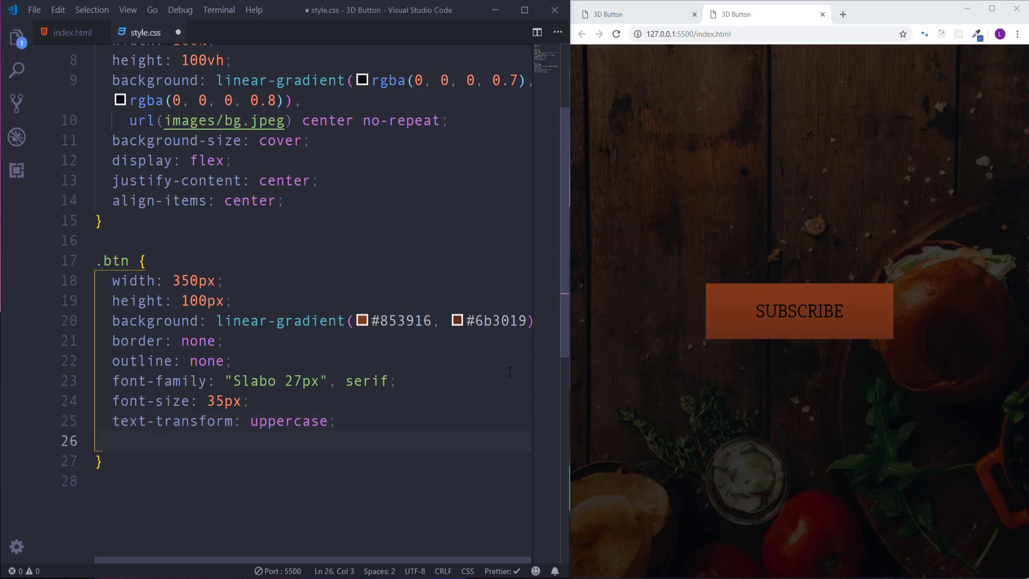
type("letter-spacing:")
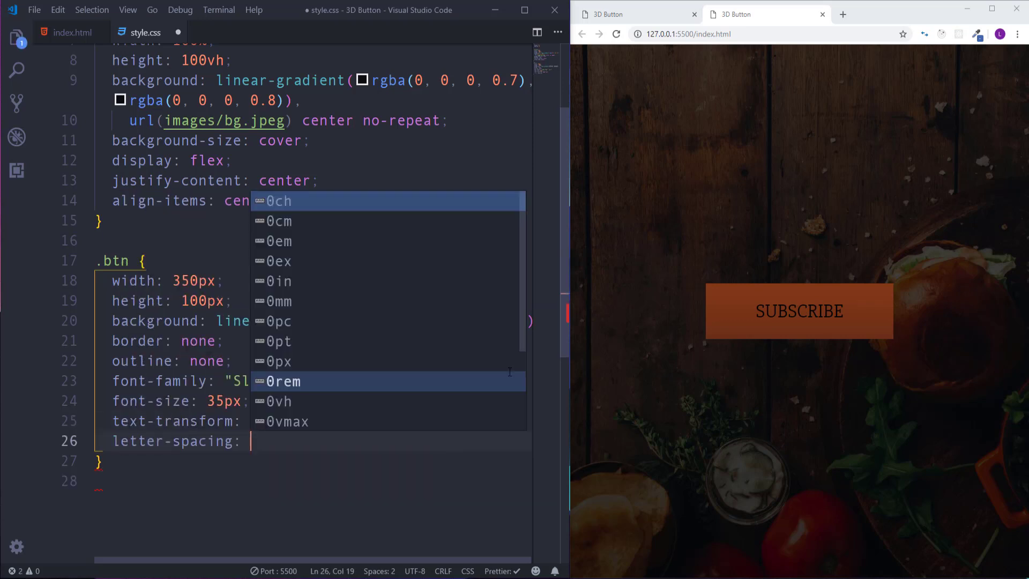
type("4px;")
type("color: #")
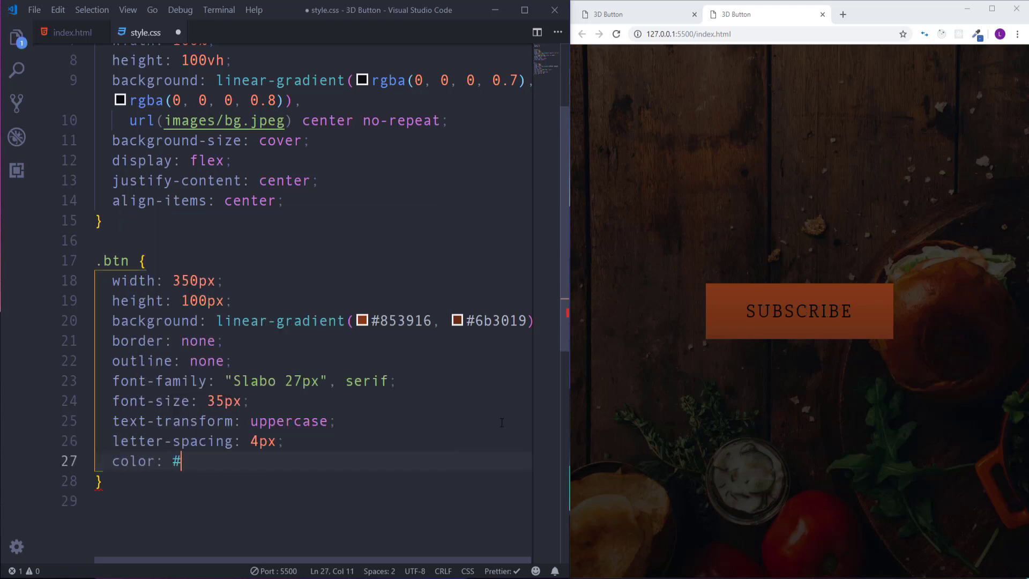
type("fff;")
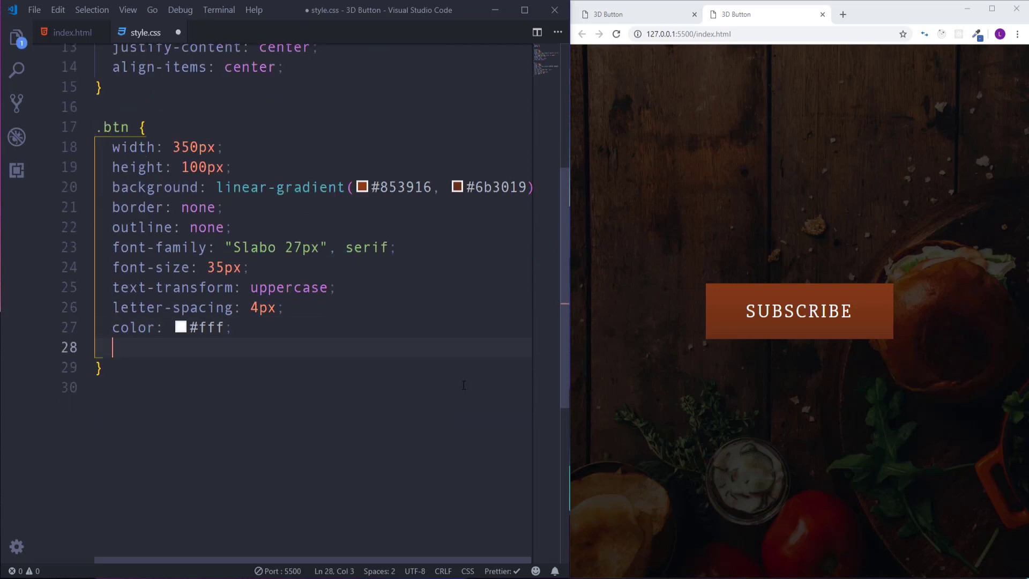
Step: Add a 0 10px 10px #000 text-shadow and a pointer cursor to .btn
type("text-shadow:")
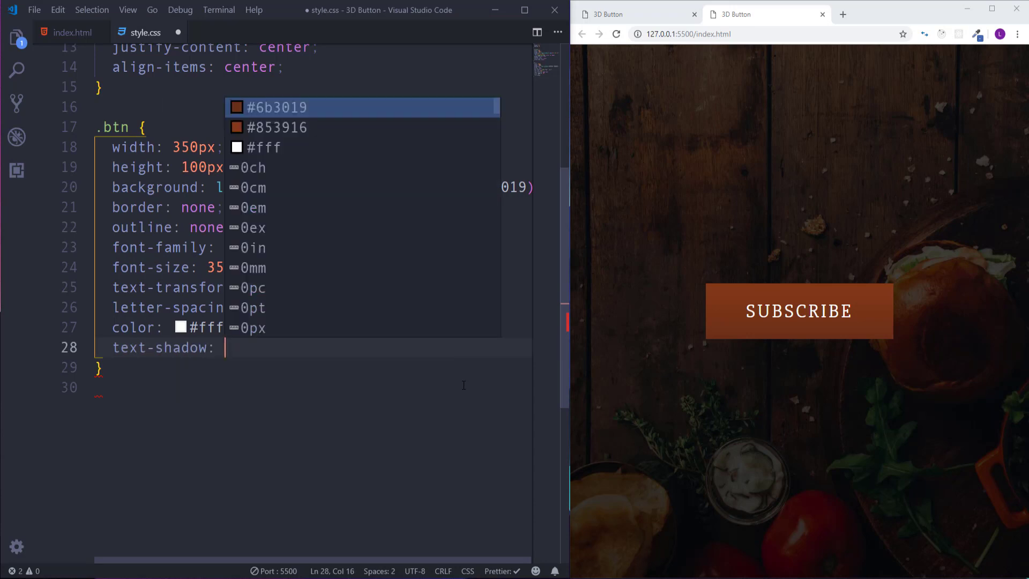
type("0")
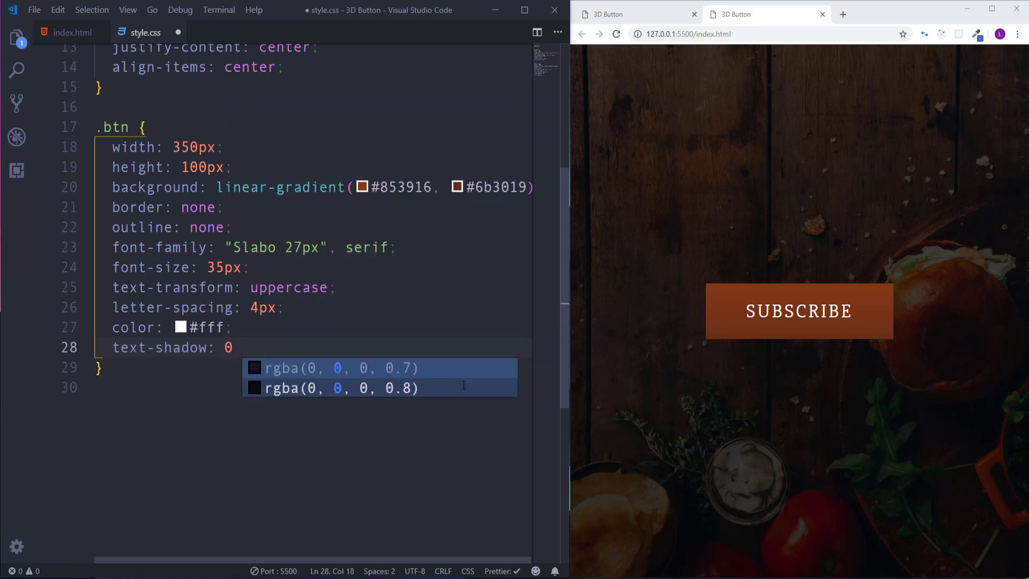
type("10px")
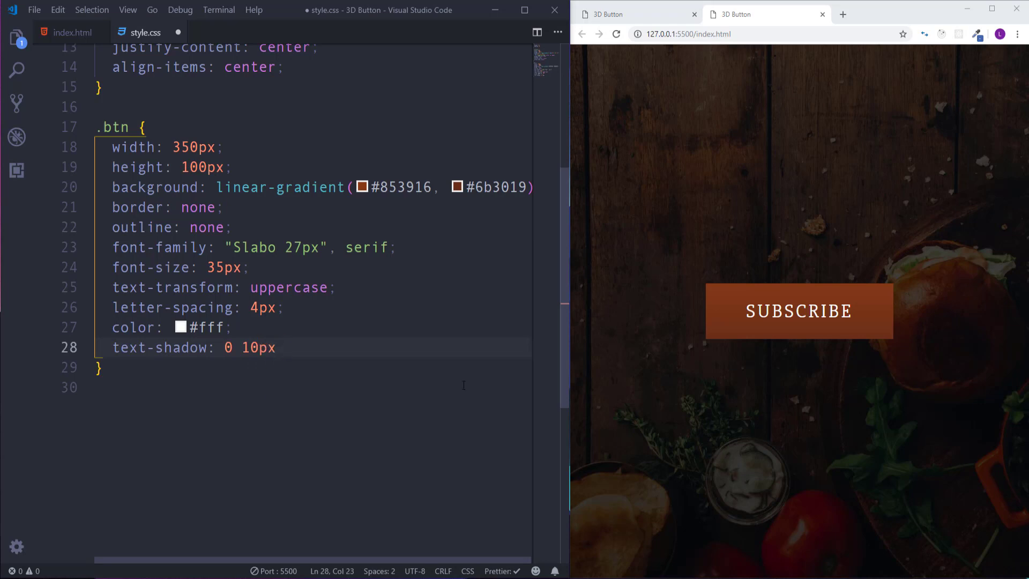
type("10px")
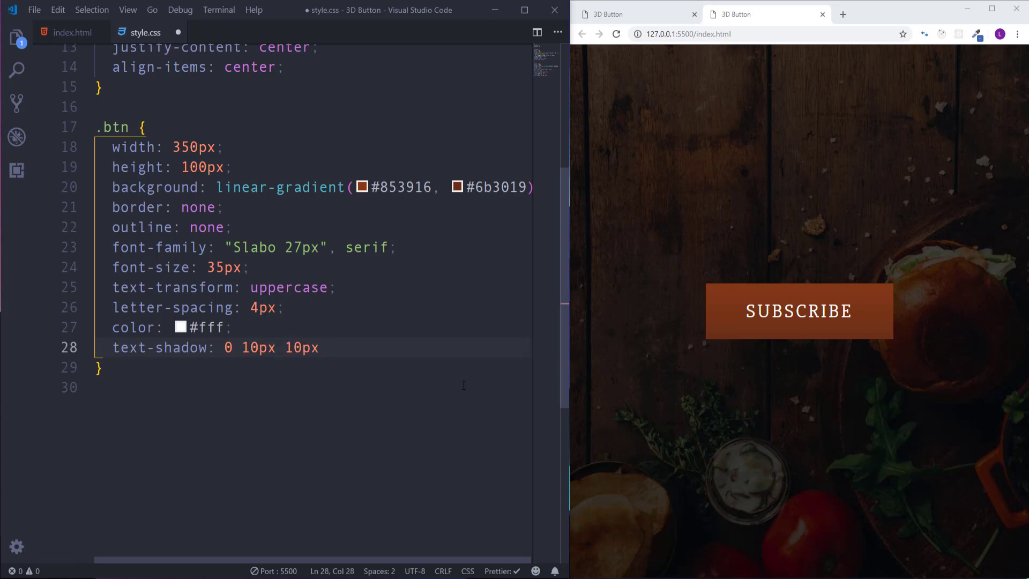
type("#000;")
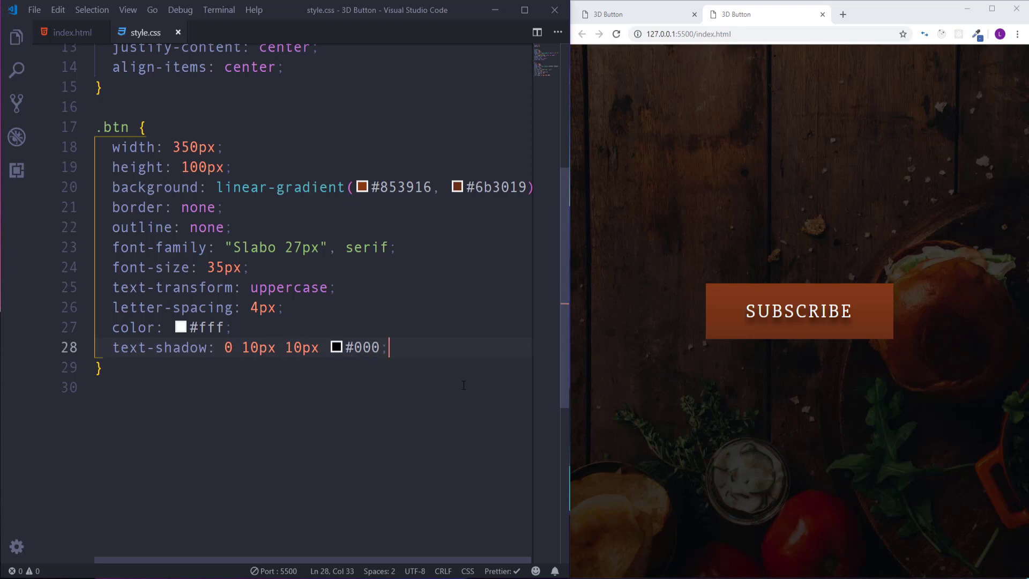
type("cursor: pointer;")
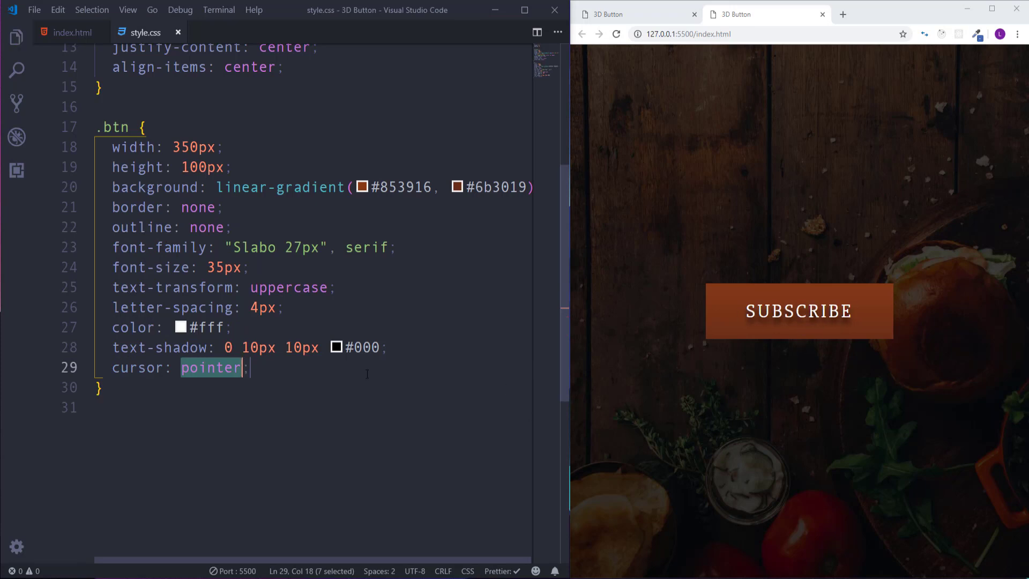
left_click(250, 368)
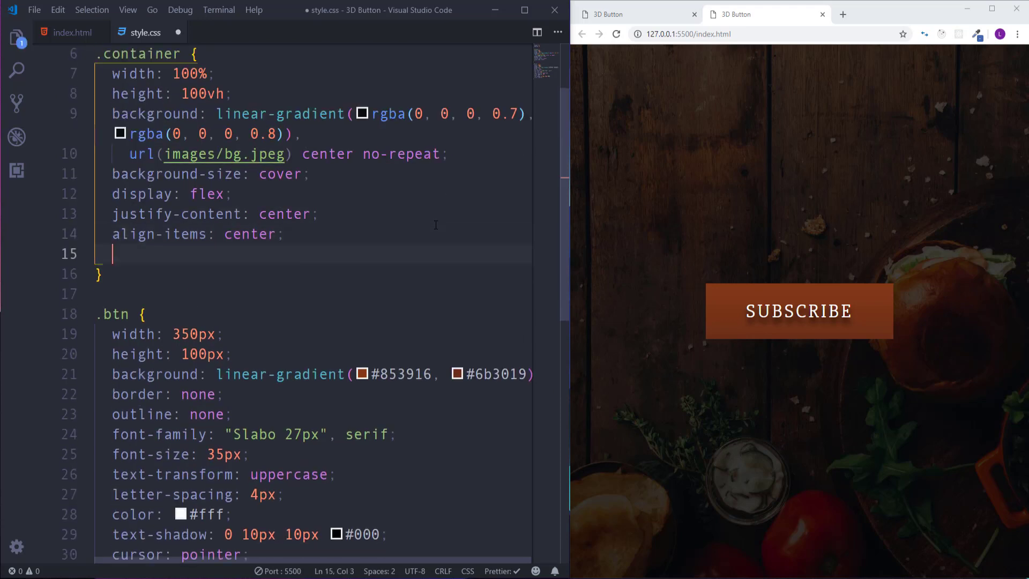
Step: Add perspective: 1000px to the .container rule in style.css
type("persp")
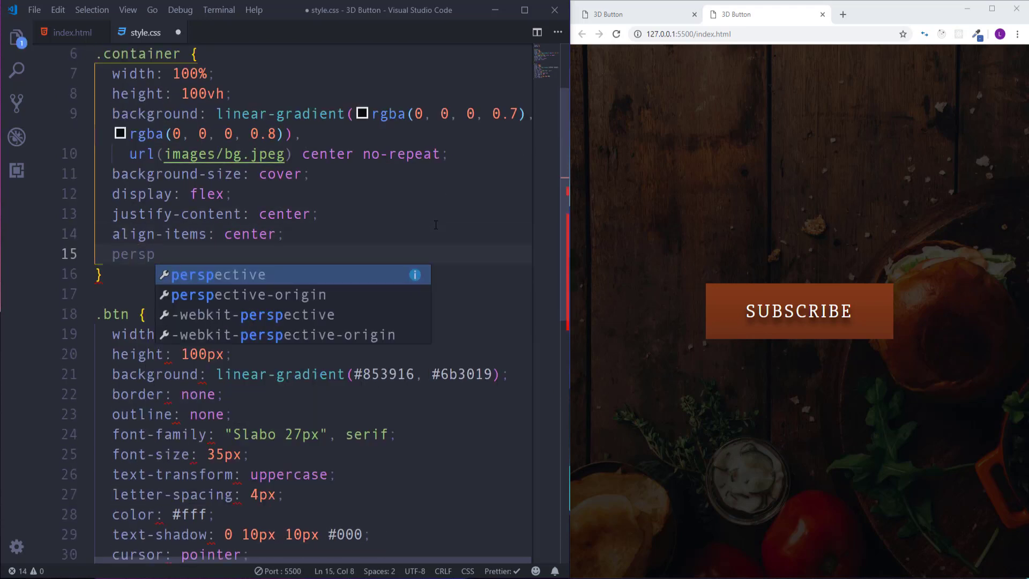
type("erspective: 1")
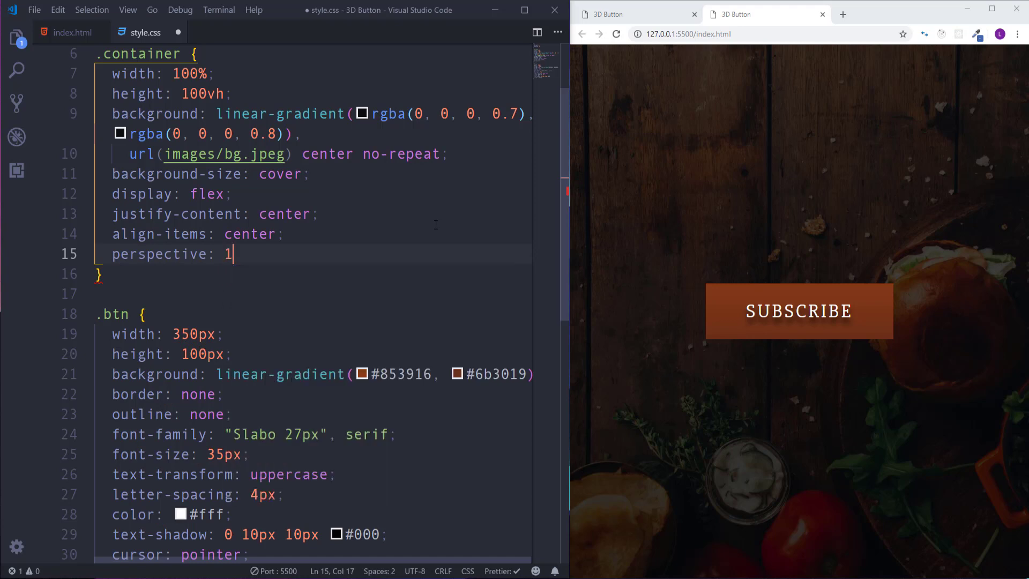
type("000px;")
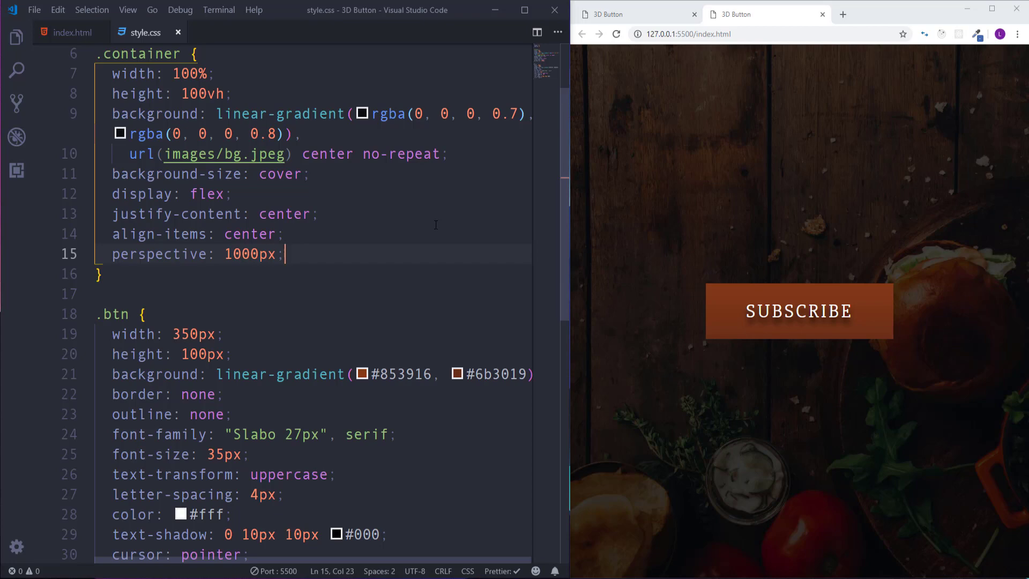
scroll("down", 3)
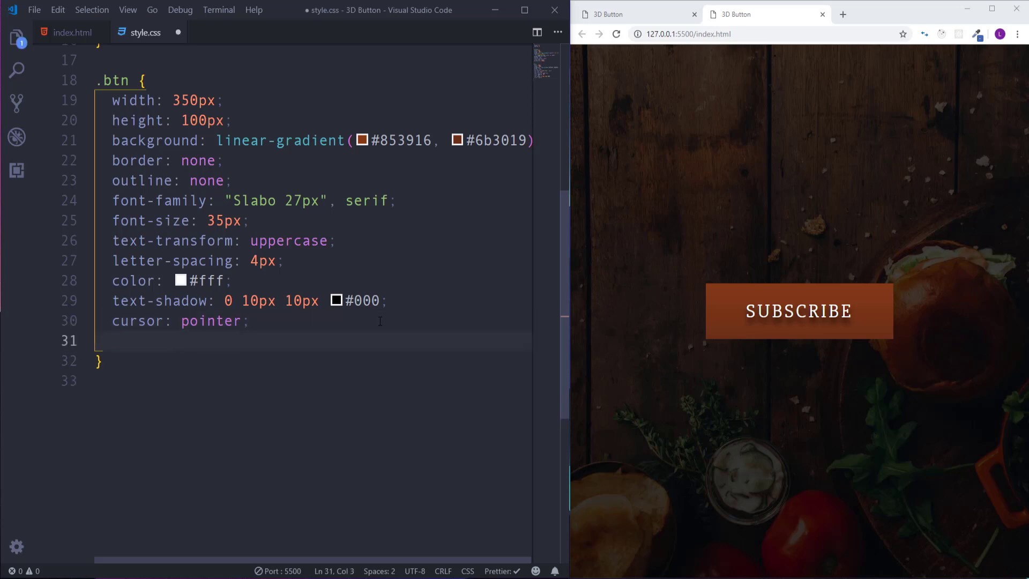
Step: Give the .btn rule transform: rotateX(70deg) rotateZ(30deg)
type("transform:")
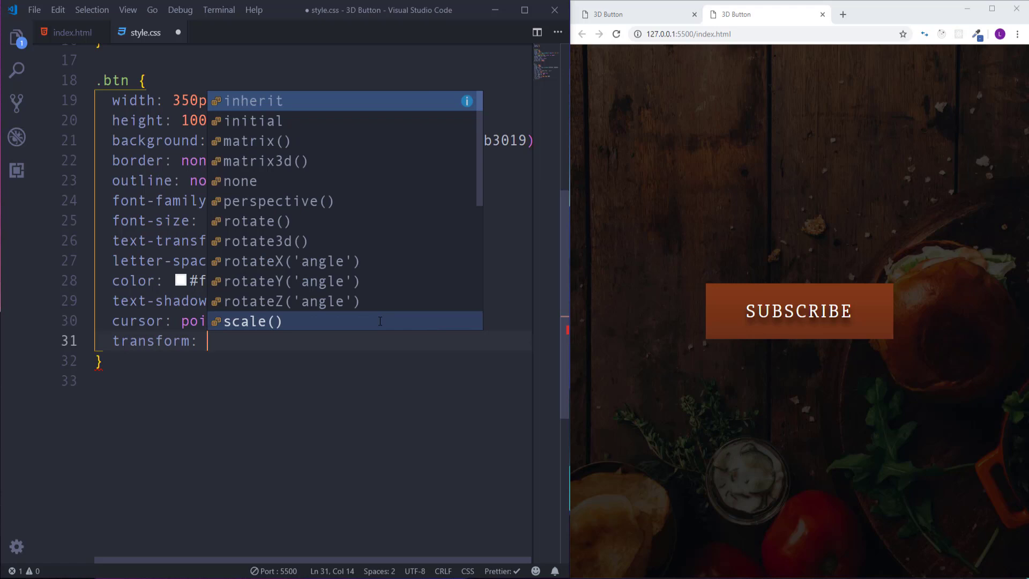
type("rotateX(")
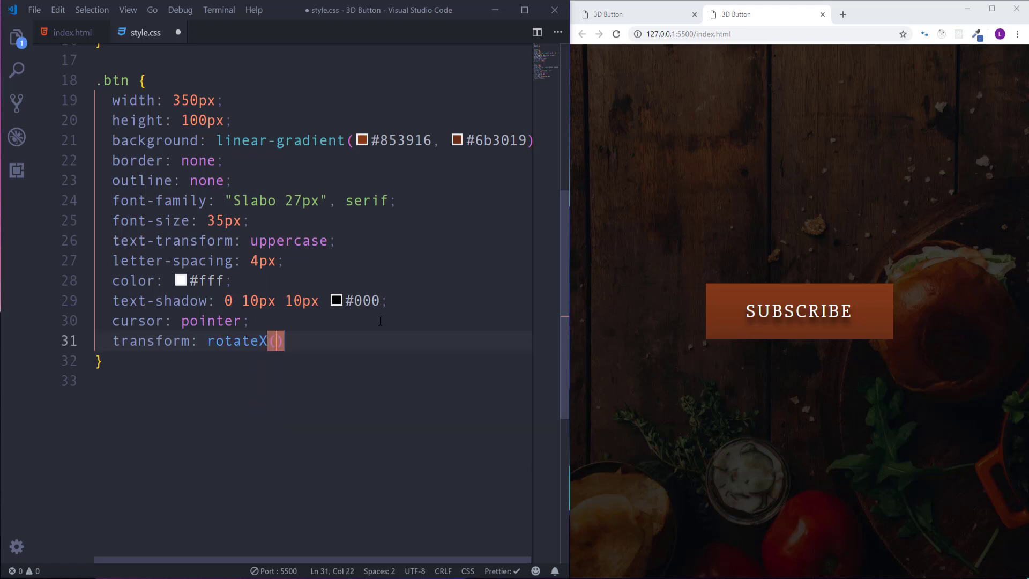
type("70deg")
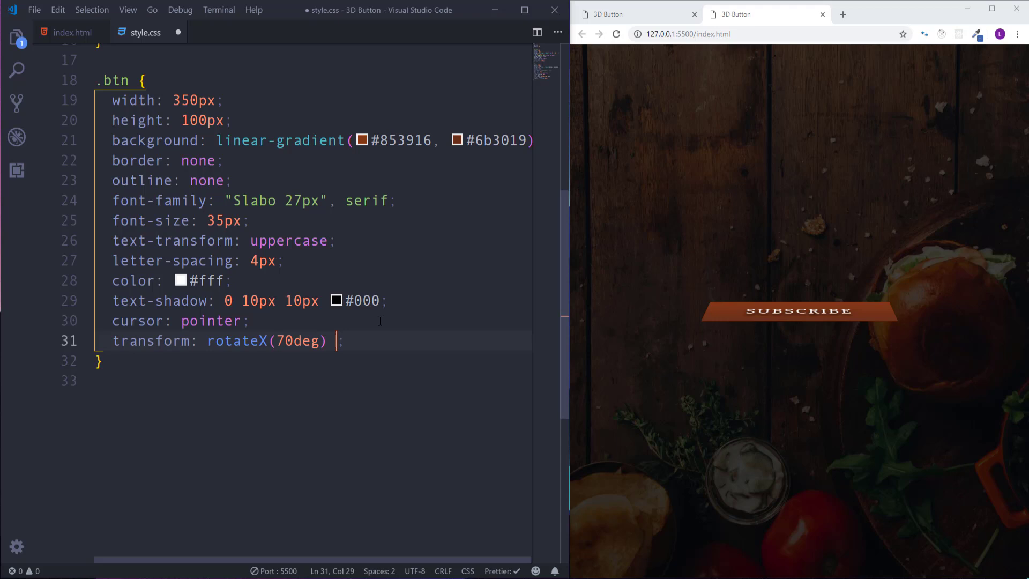
type("rotat")
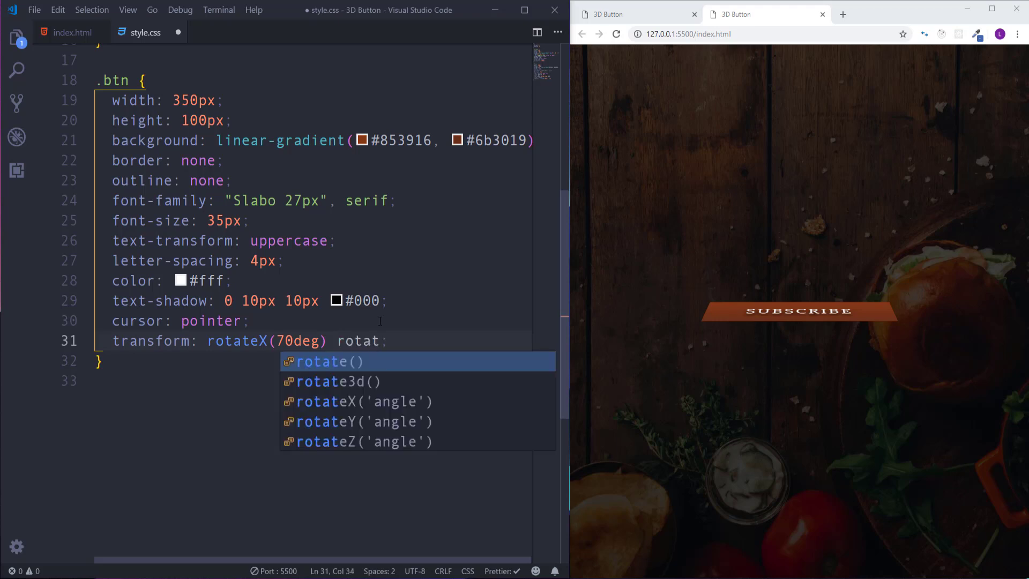
type("eZ(")
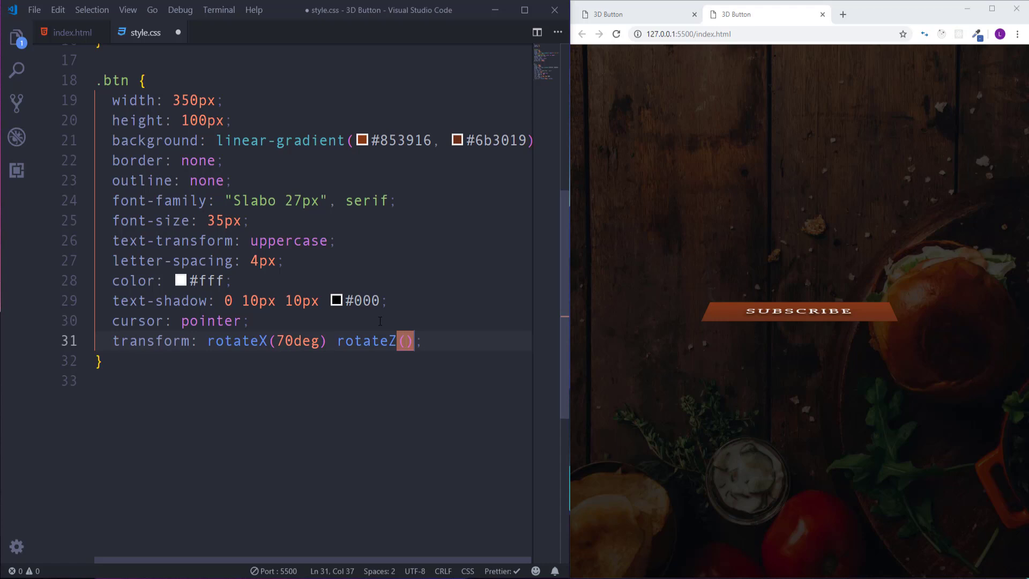
type("30deg")
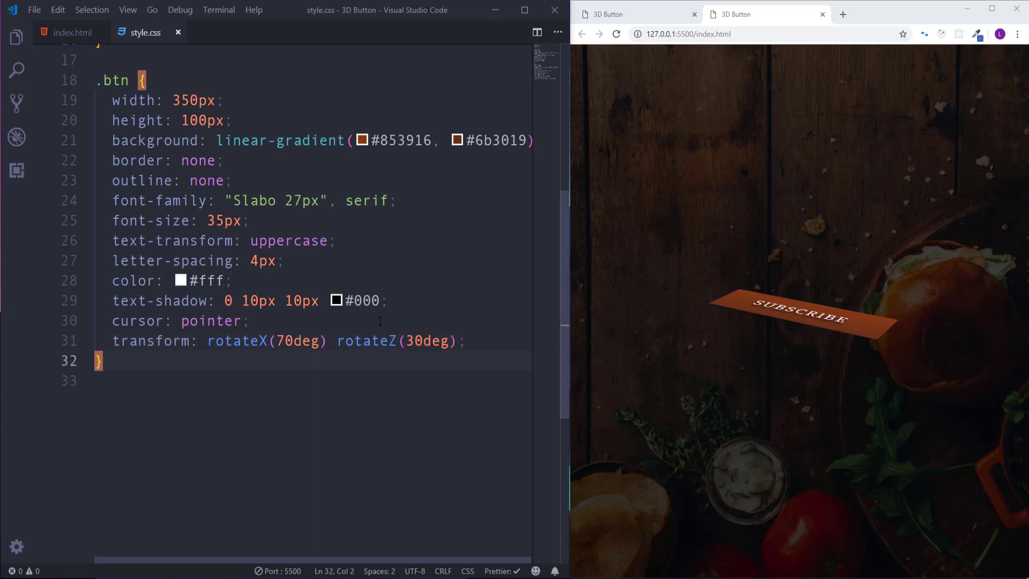
Step: Start a .btn::before rule with empty content ''
type(".bt")
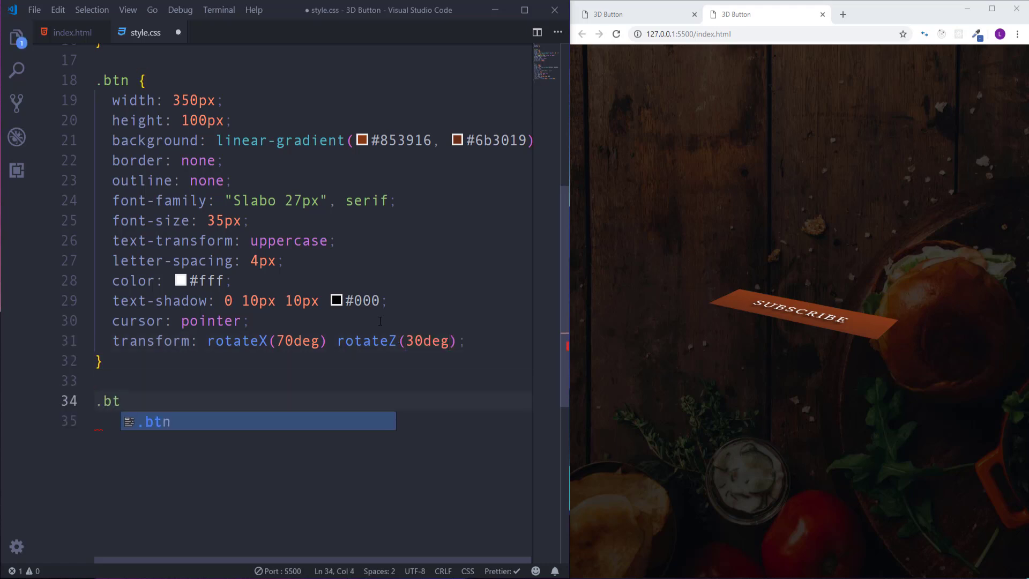
type("n::")
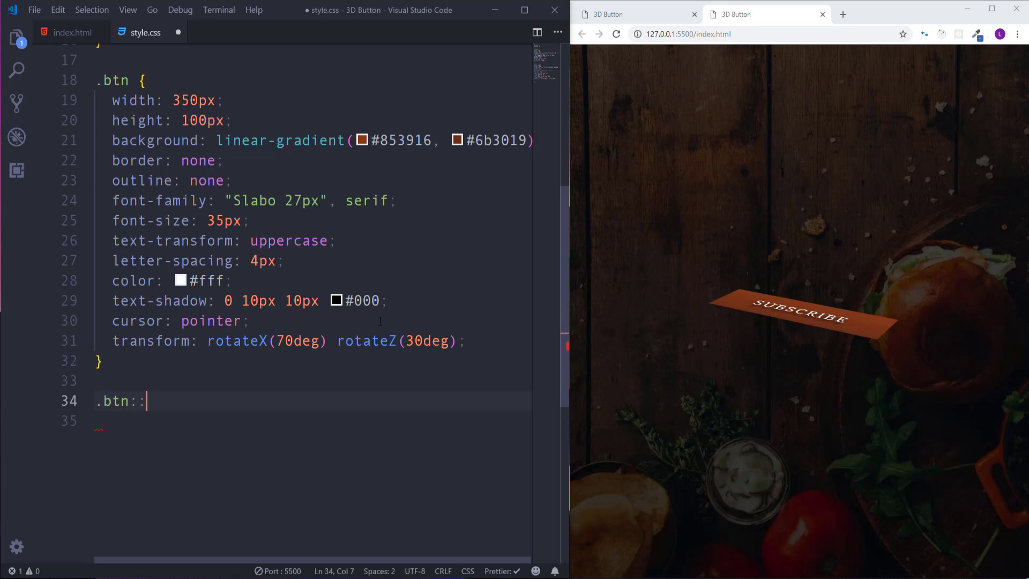
type("before {")
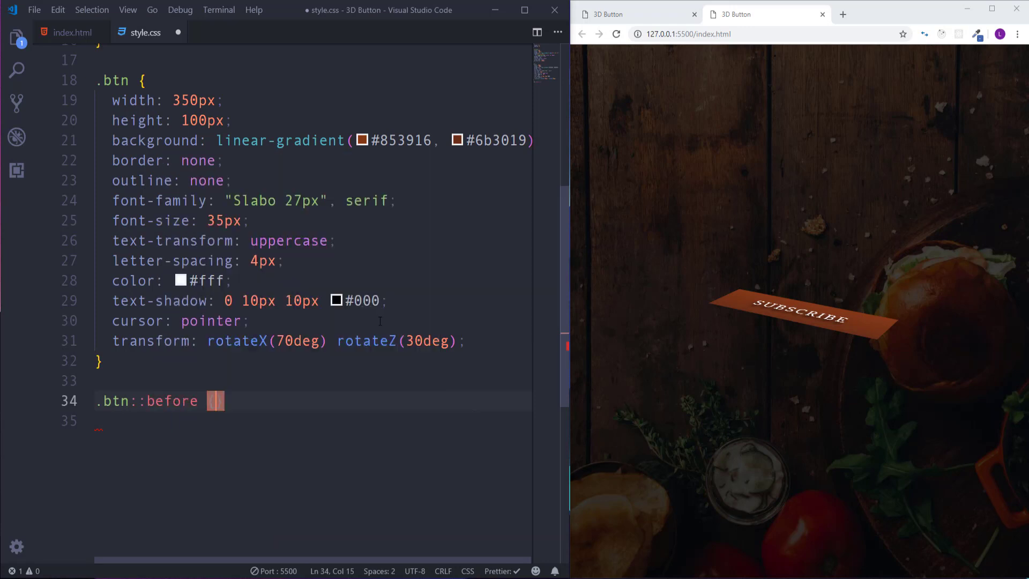
type("{")
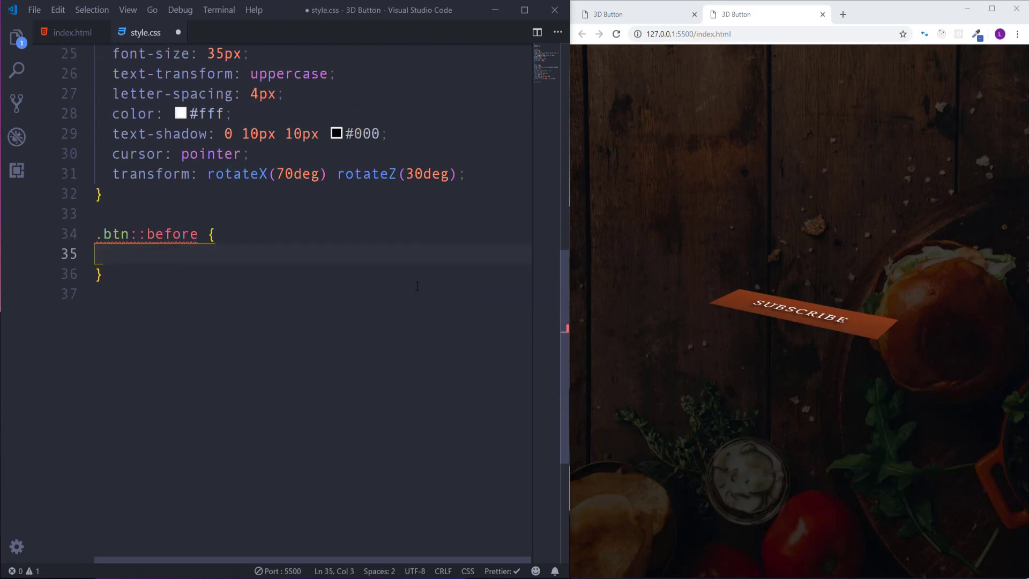
type("con")
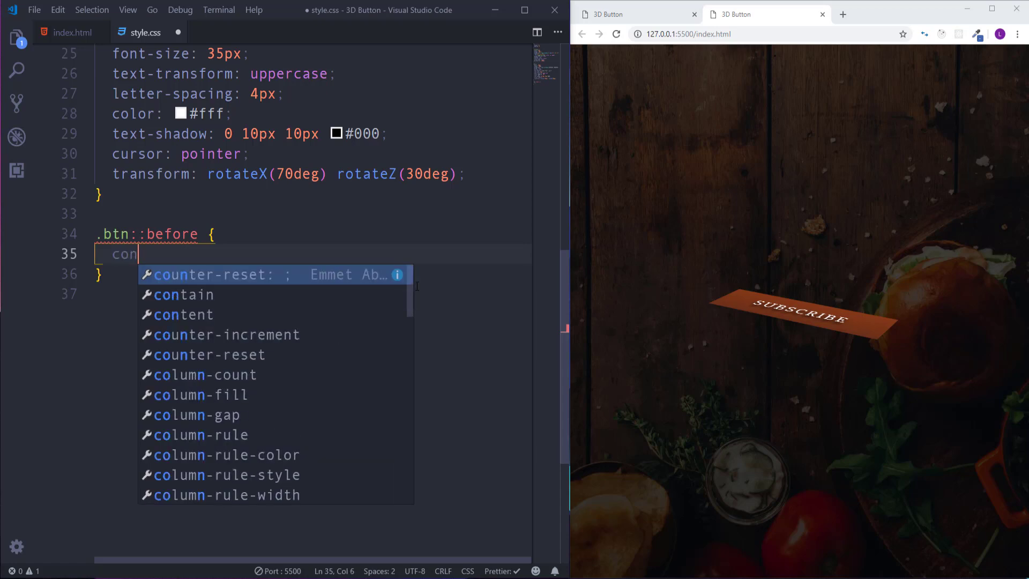
type("tent:")
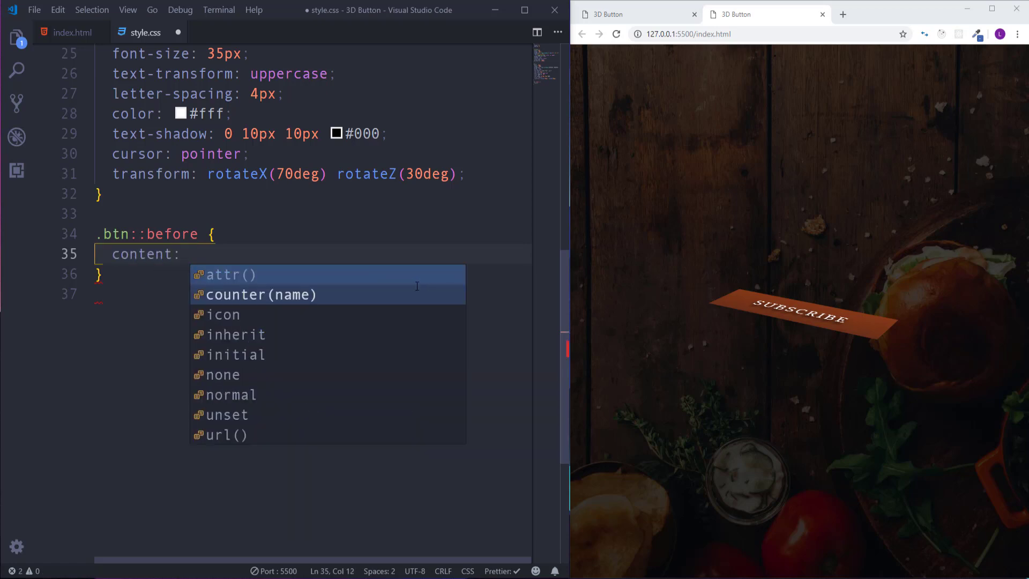
type("'';")
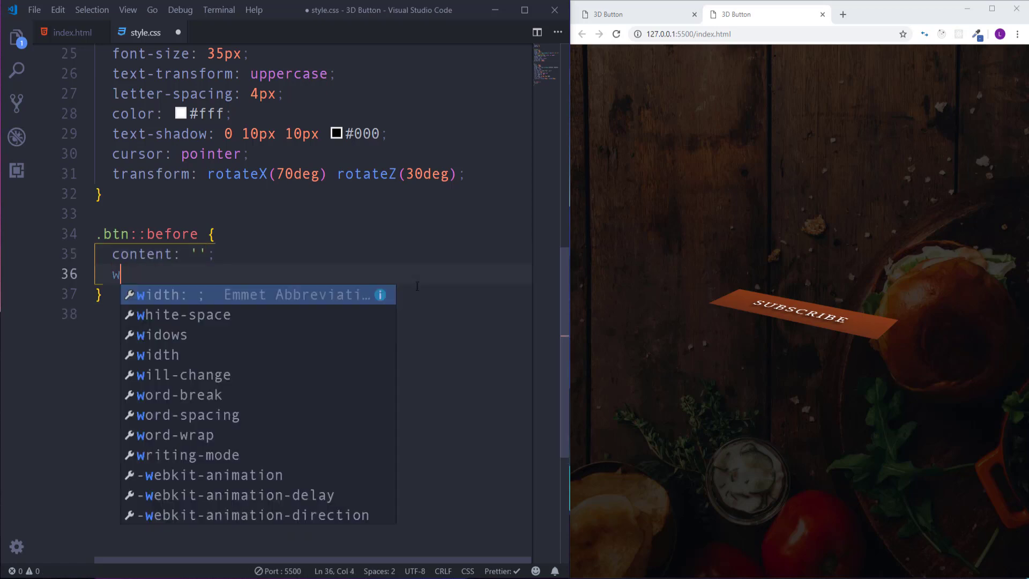
Step: Give the ::before strip 100% width, 15px height and a red background
type("width: 100%;")
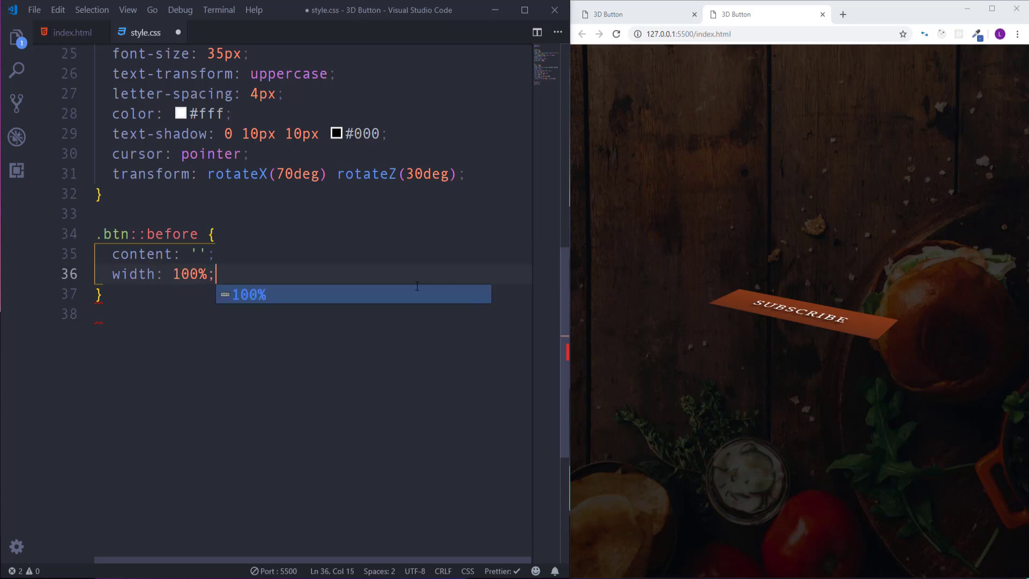
type("height")
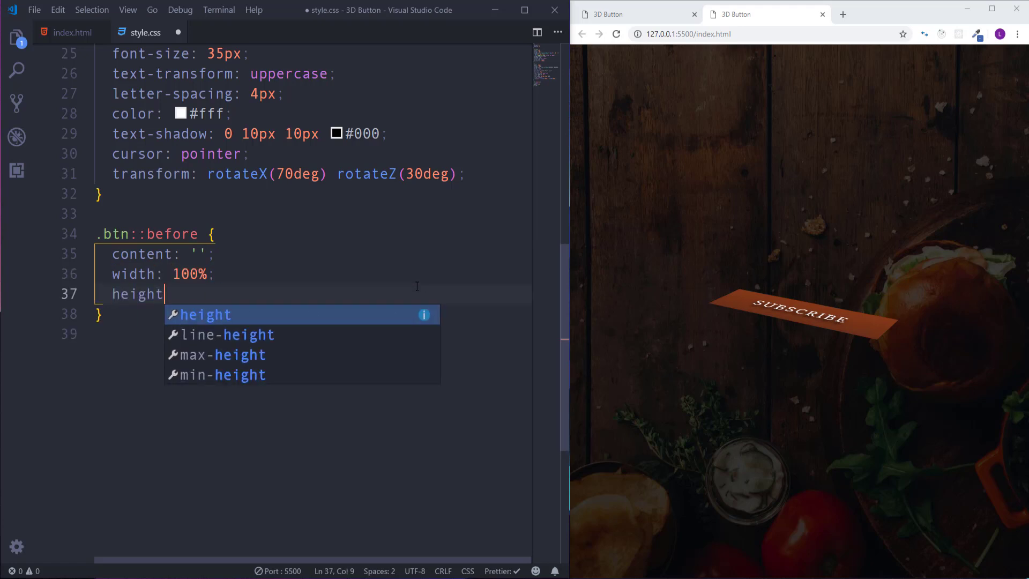
type(": 15px;")
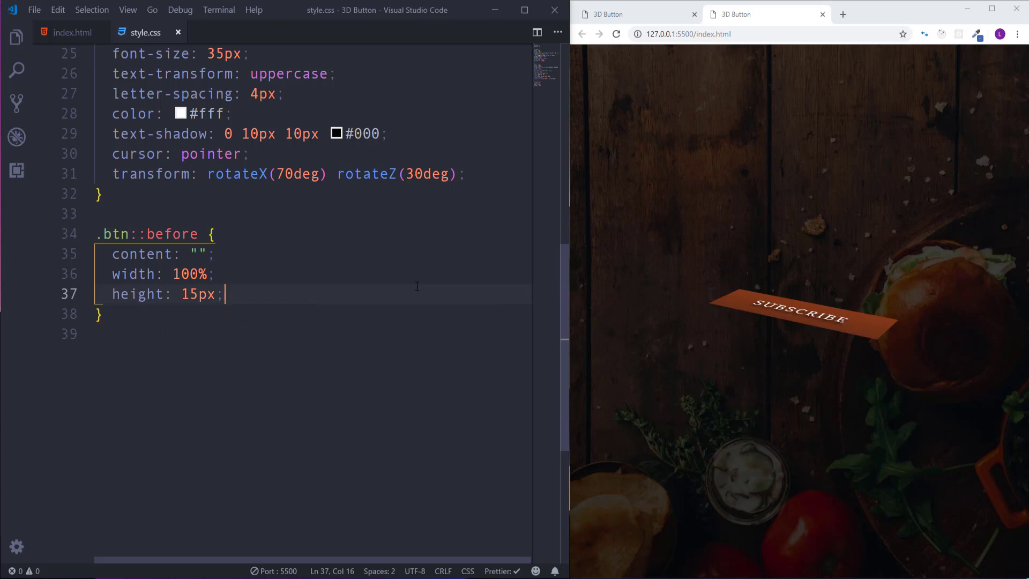
type("bc")
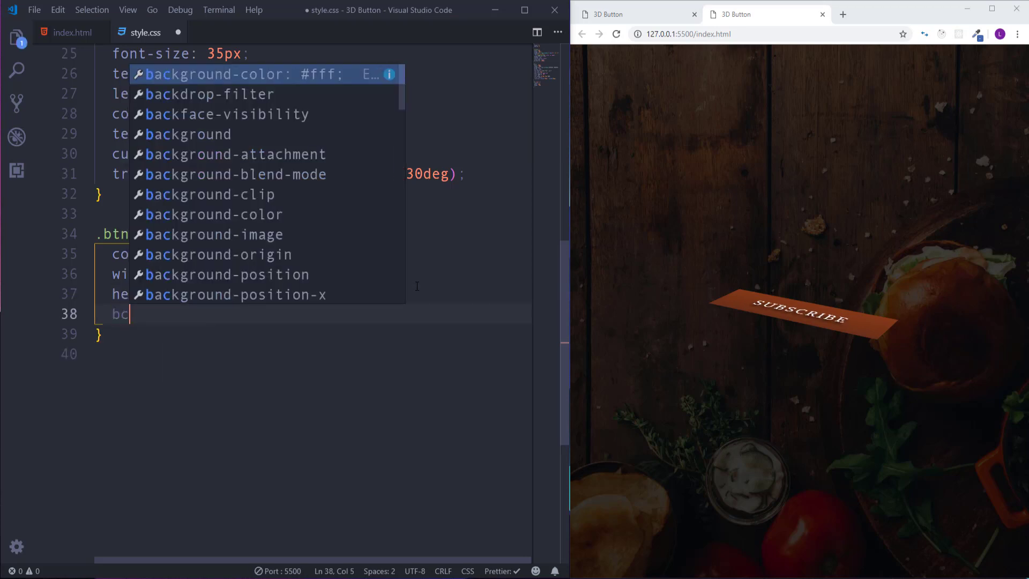
type("kgc")
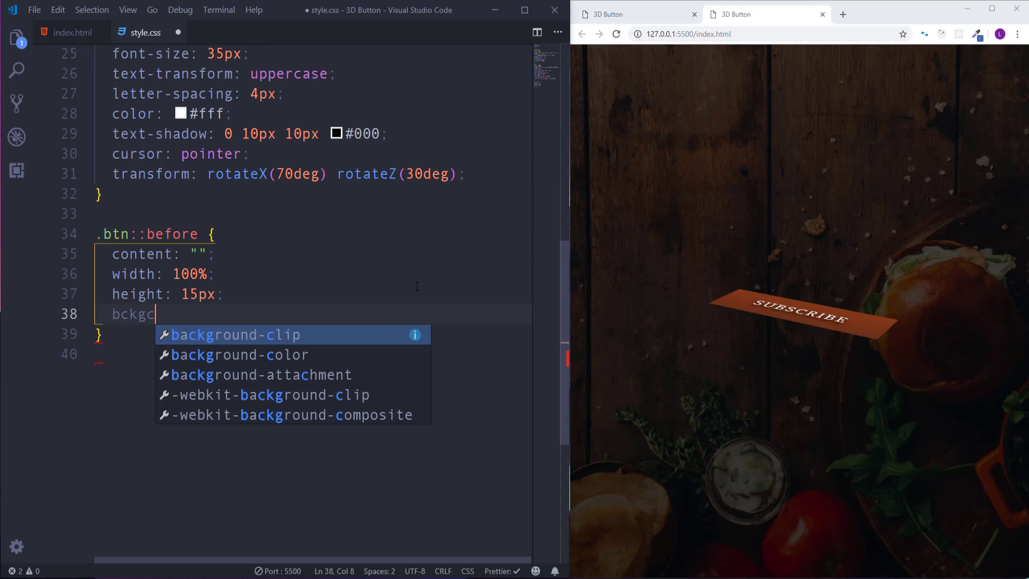
type("background-color: red;")
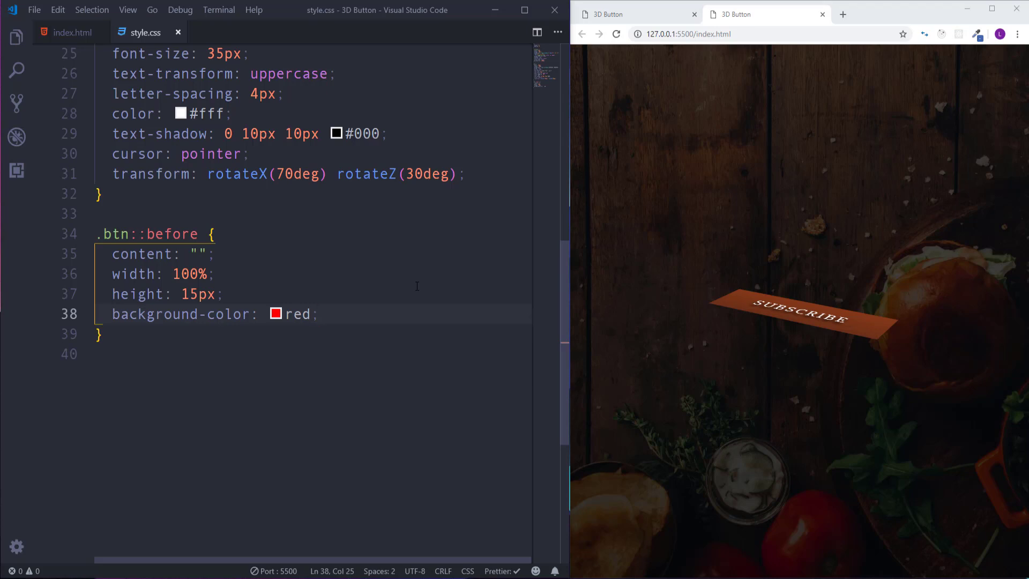
key("Enter")
type("position: absolute;")
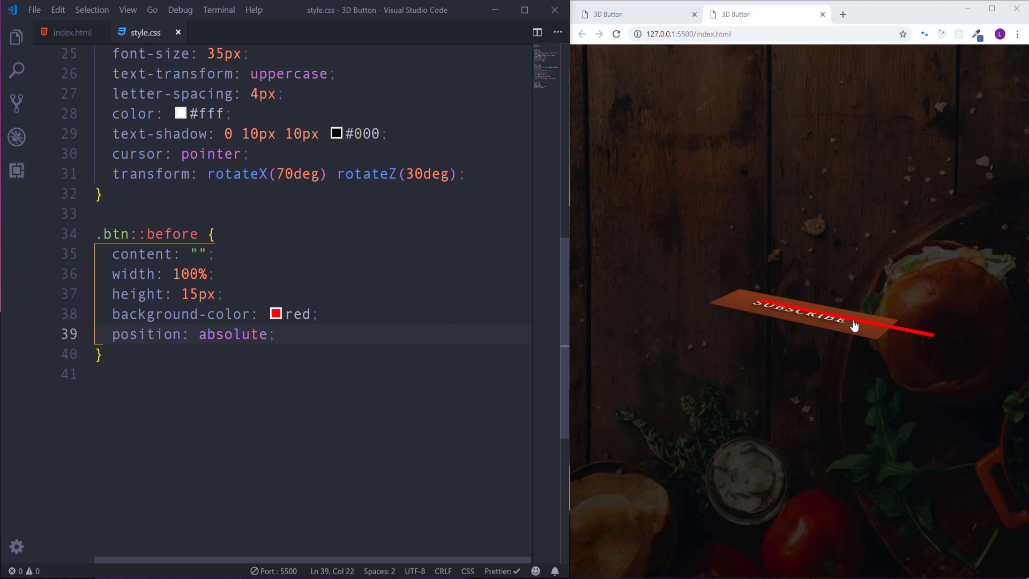
mouse_move(755, 323)
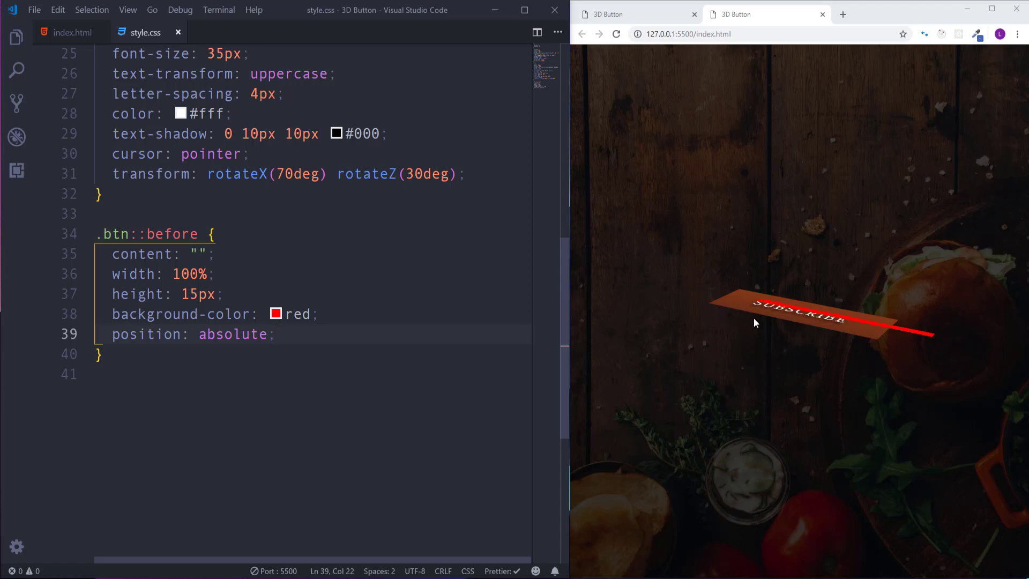
mouse_move(725, 313)
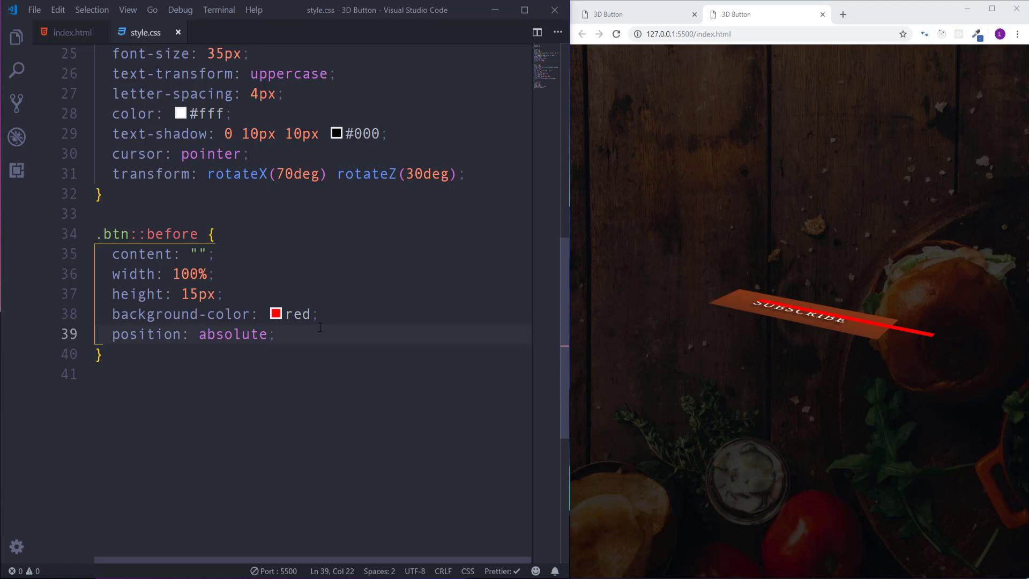
Step: Place the ::before strip at bottom 0, right 0 with transform rotateX(90deg)
type("bottom: 0;")
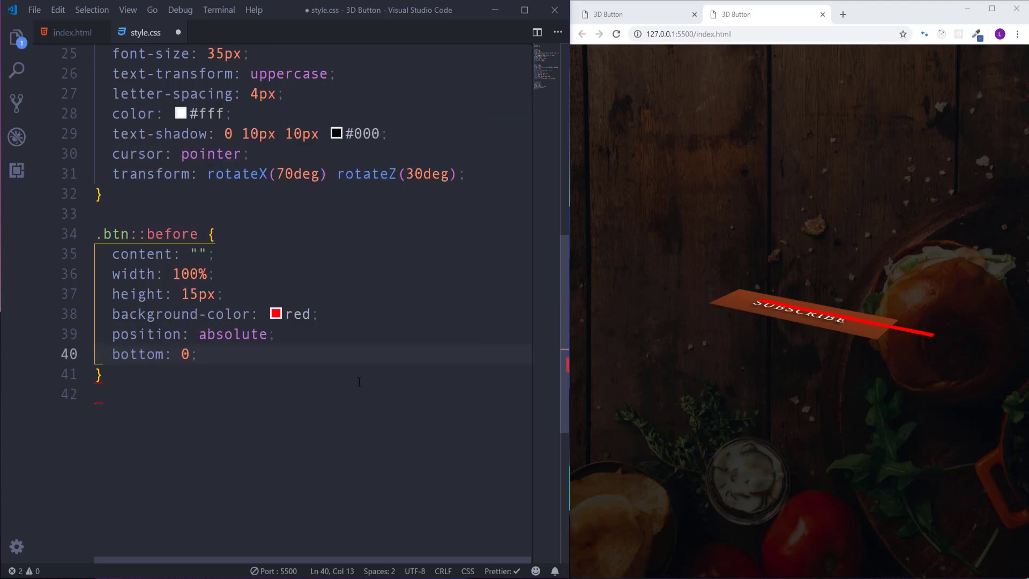
type("right:")
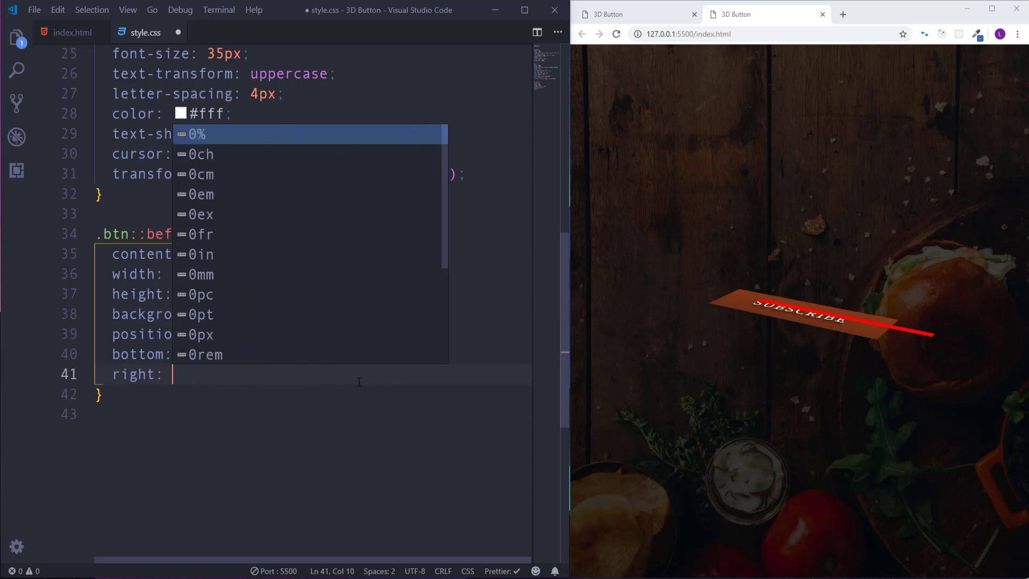
type("0;")
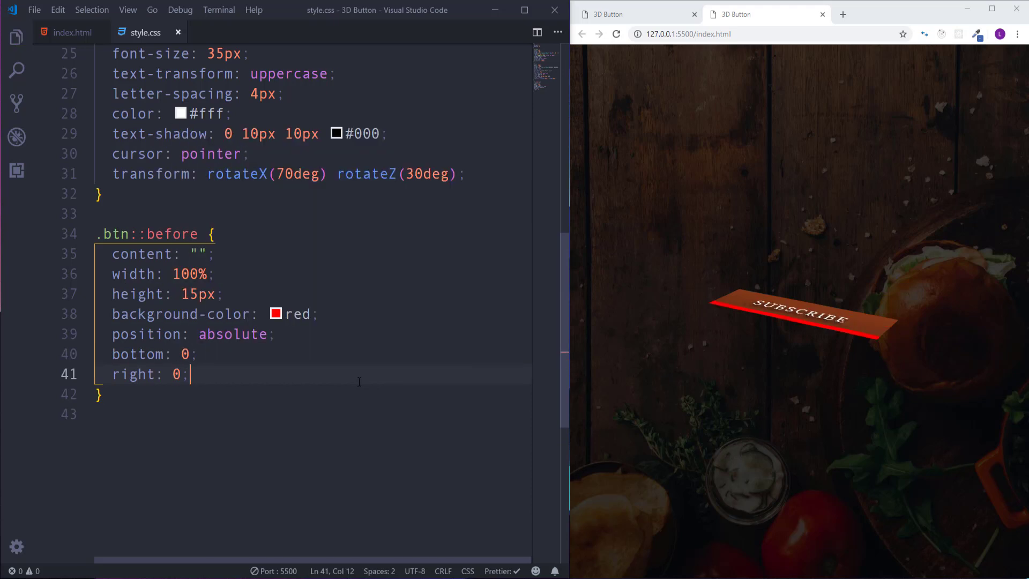
key("Enter")
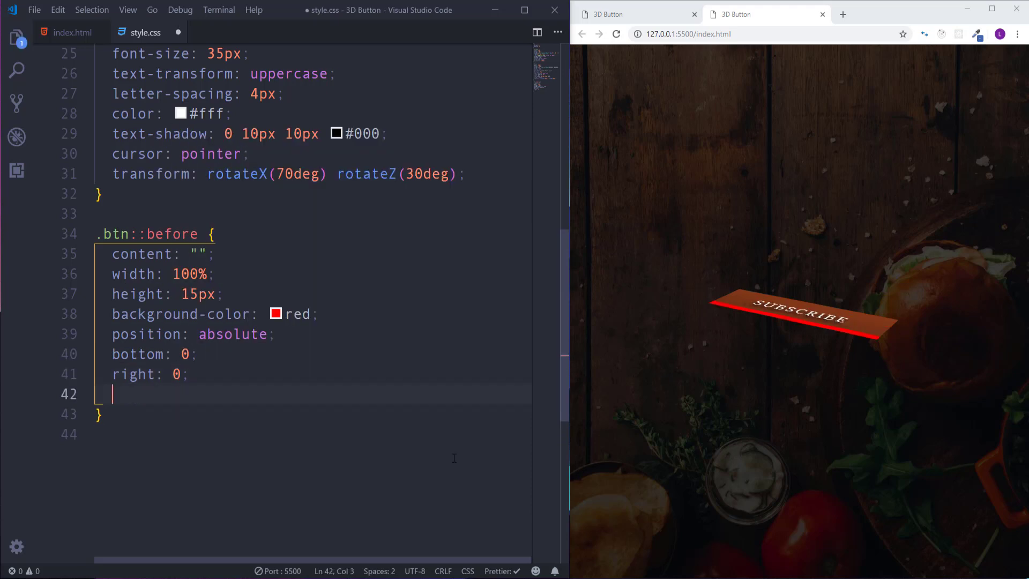
type("transform: ro")
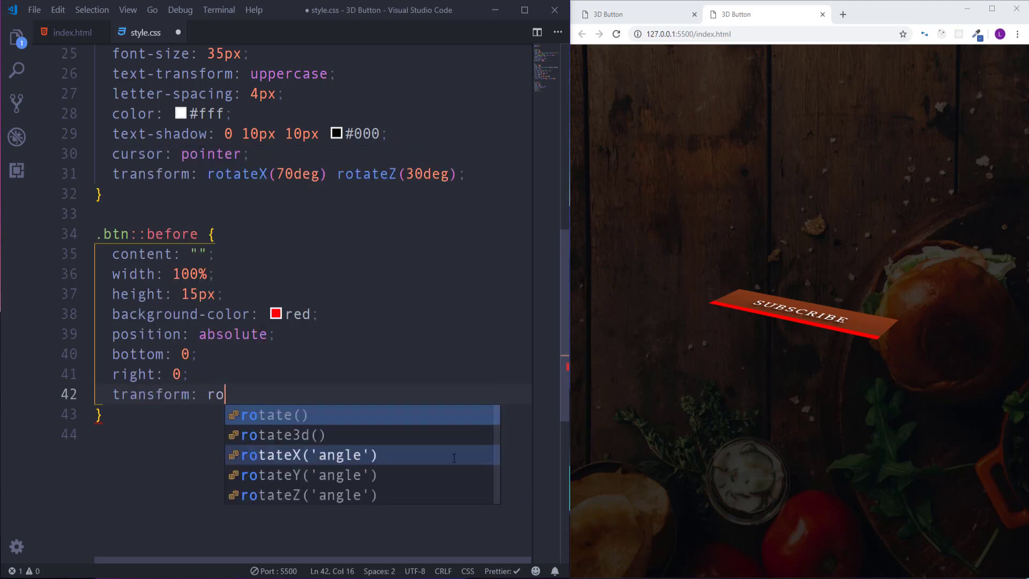
type("tateX(90deg);")
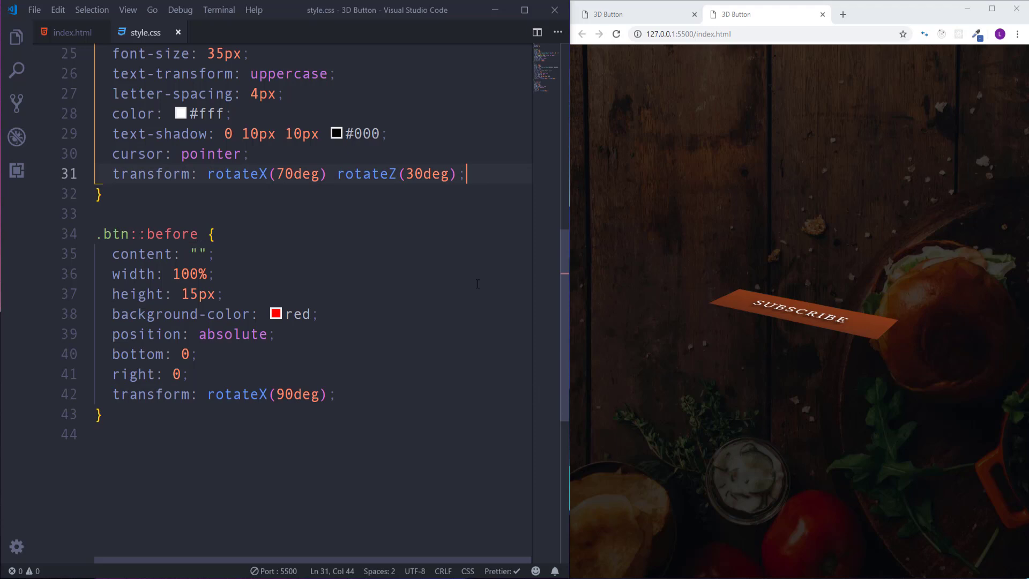
key("Enter")
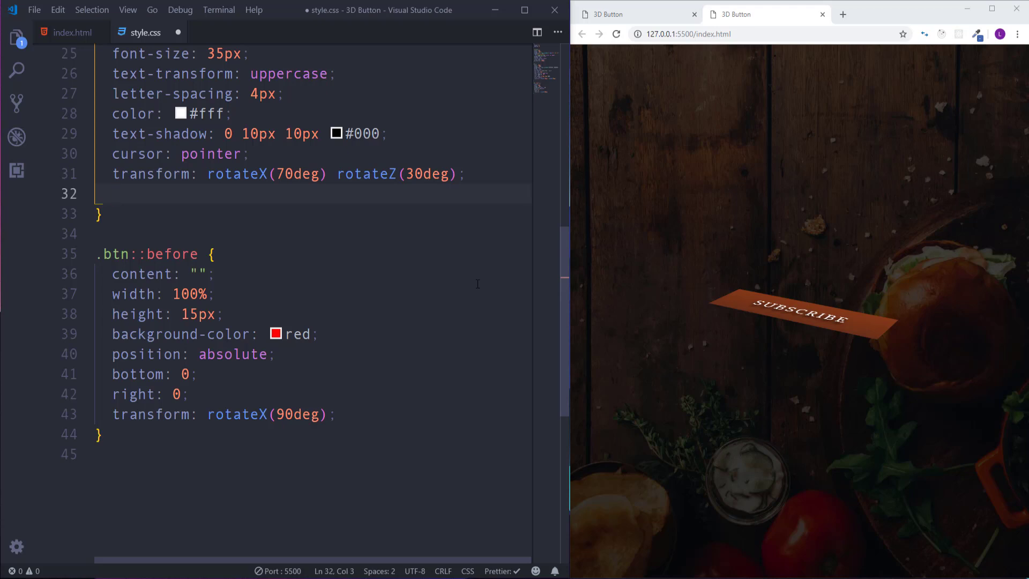
Step: Add transform-style: preserve-3d to the .btn rule
type("transform-style: preserve-3d")
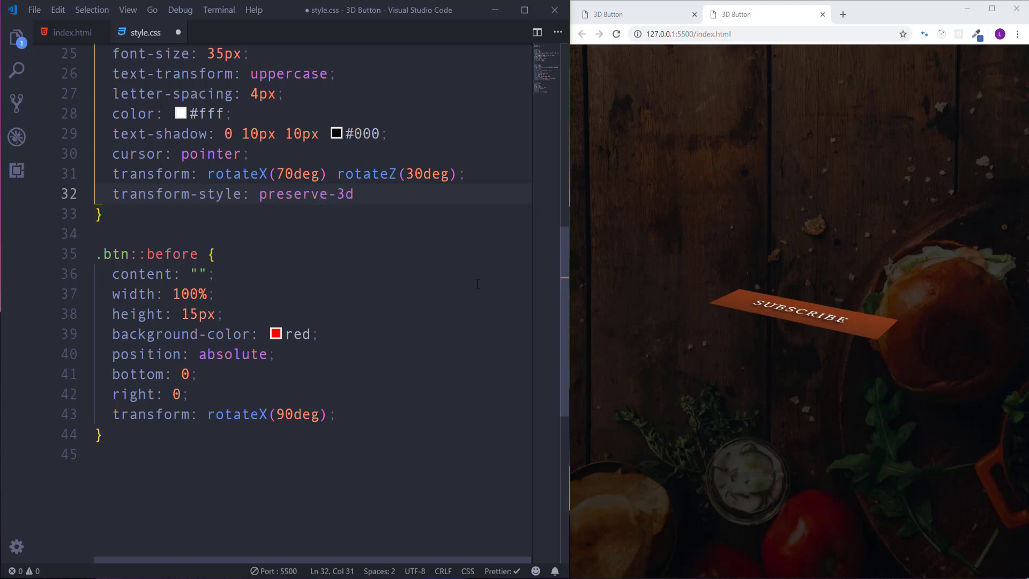
type(";")
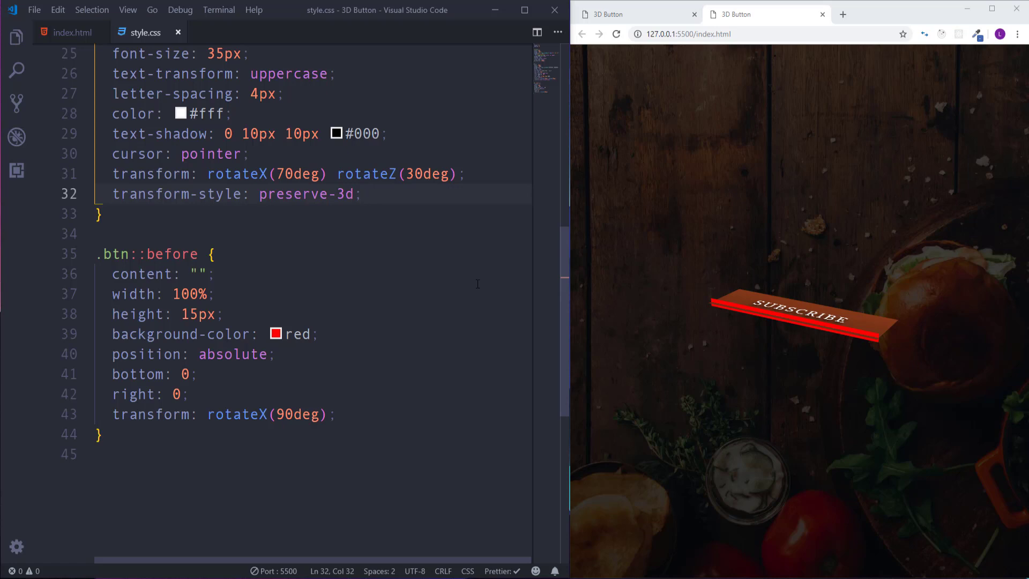
mouse_move(717, 317)
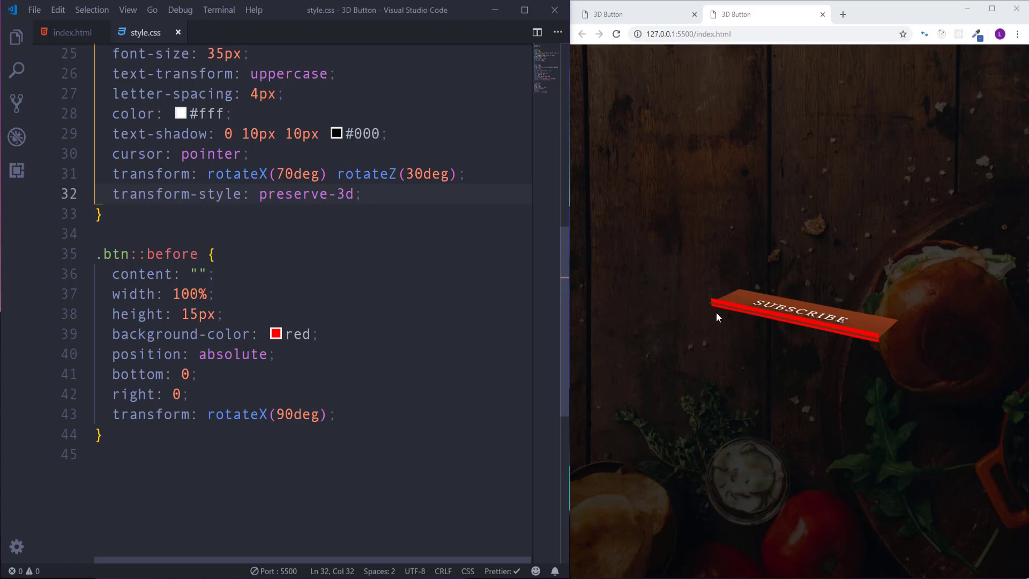
mouse_move(799, 327)
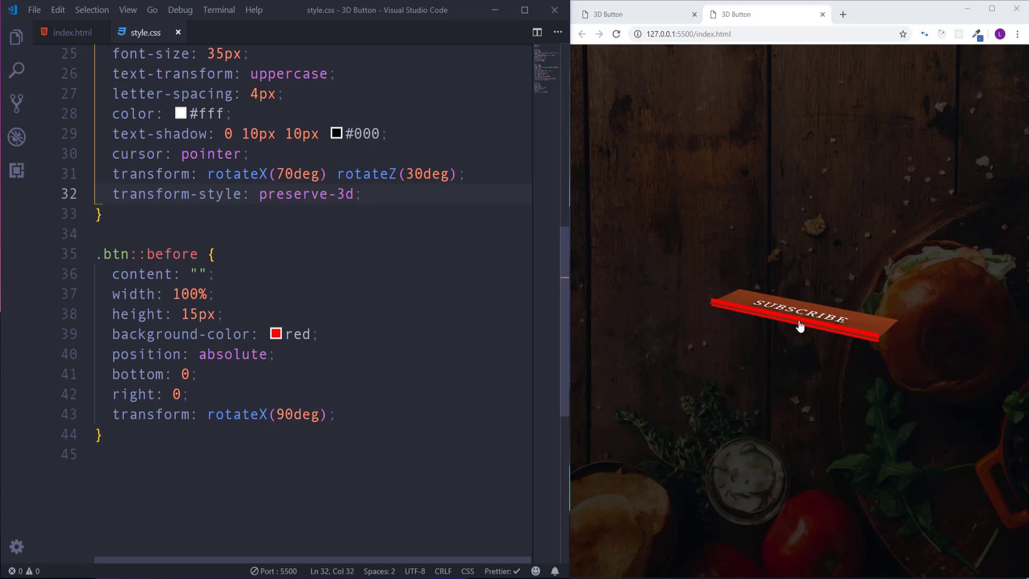
mouse_move(891, 345)
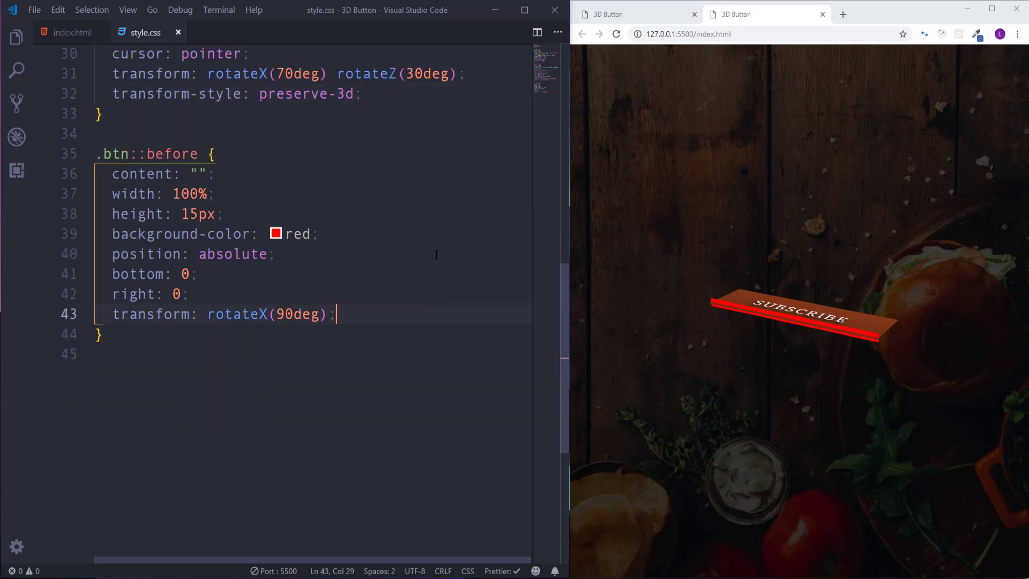
Step: Set the ::before strip's transform-origin to bottom
key("Enter")
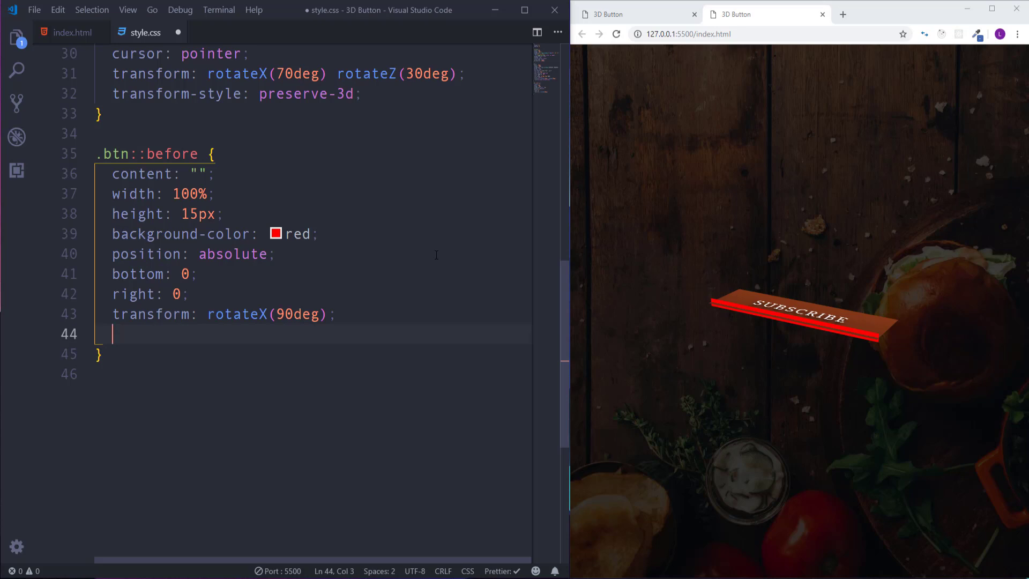
type("transform-origin:")
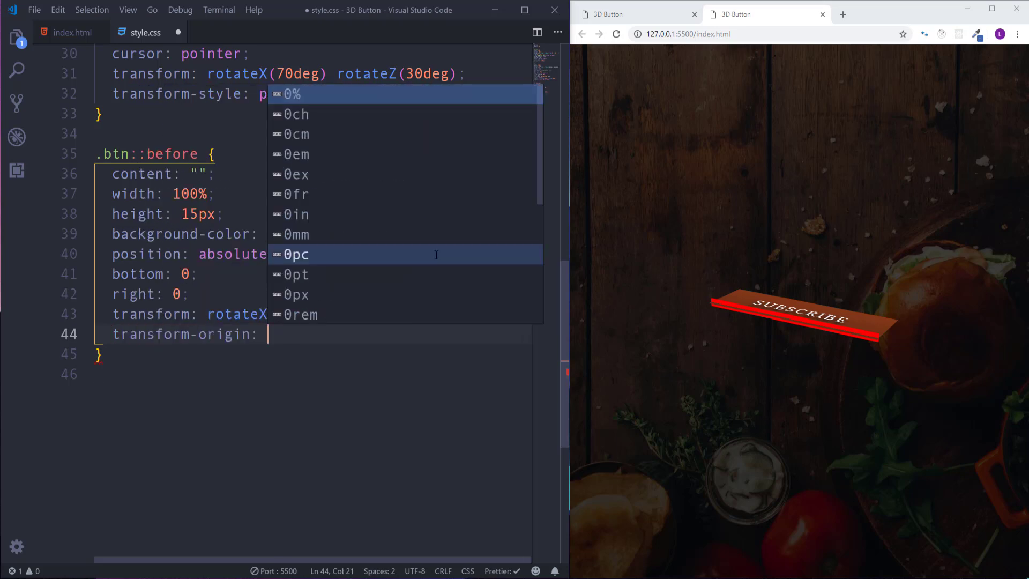
type("bottom;")
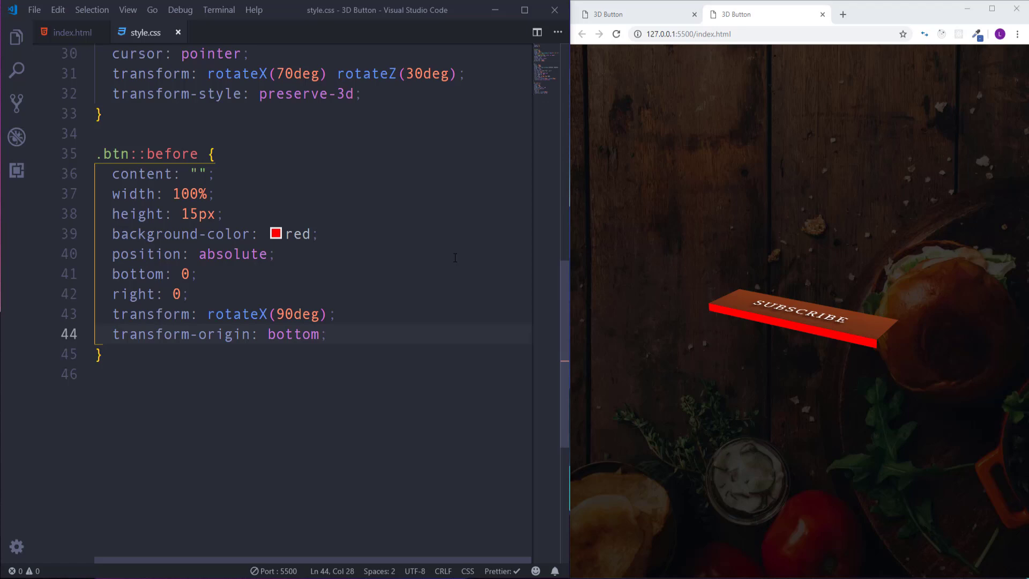
mouse_move(803, 380)
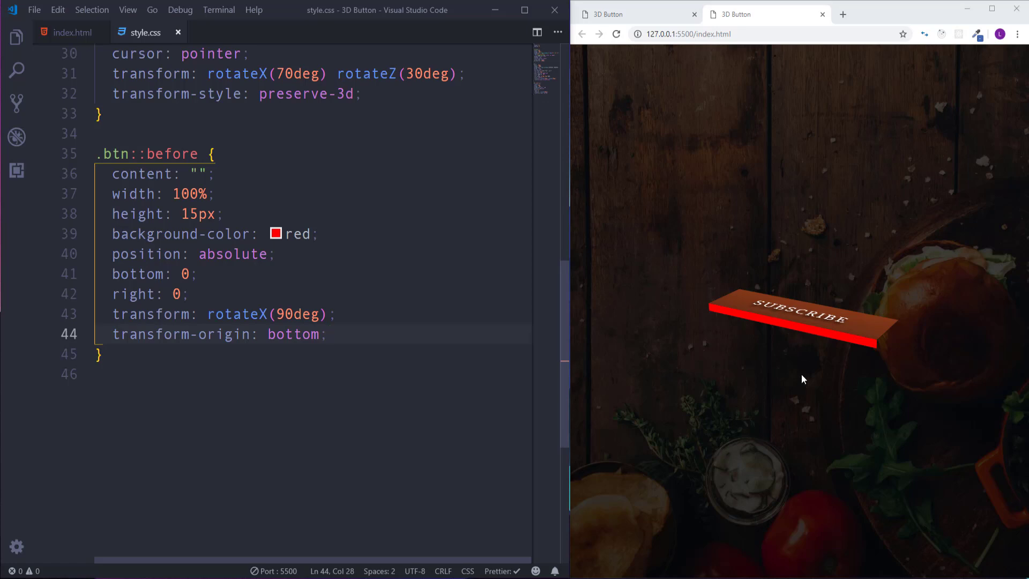
mouse_move(808, 334)
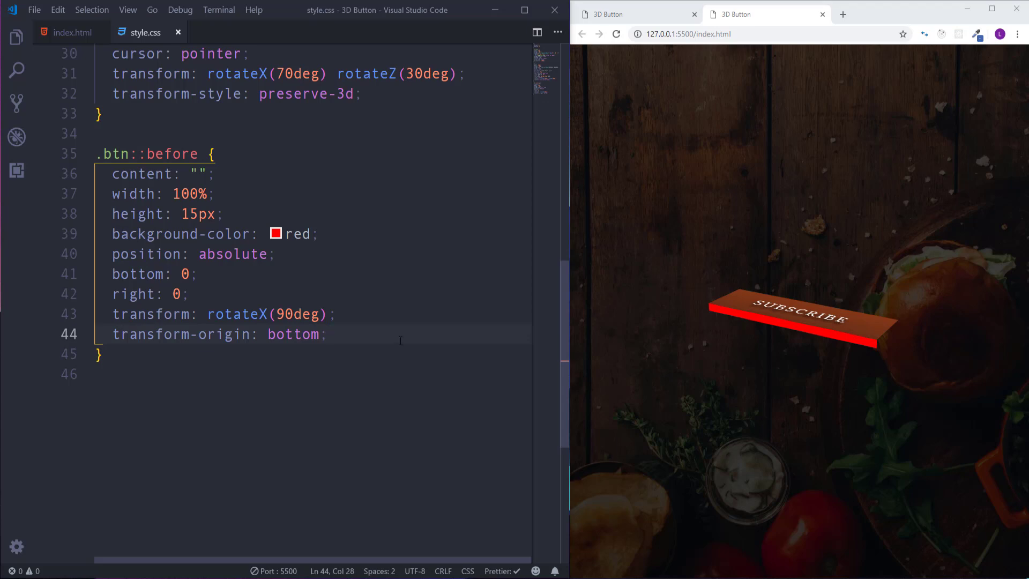
Step: Copy the darker gradient brown #6b3019 from .btn to replace the strip's red
double_click(299, 234)
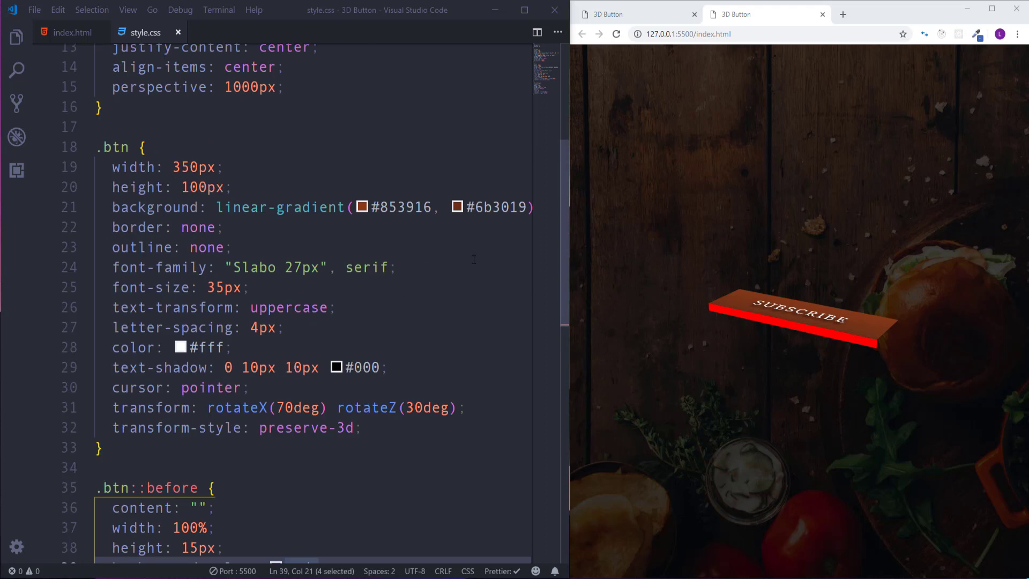
left_click(457, 206)
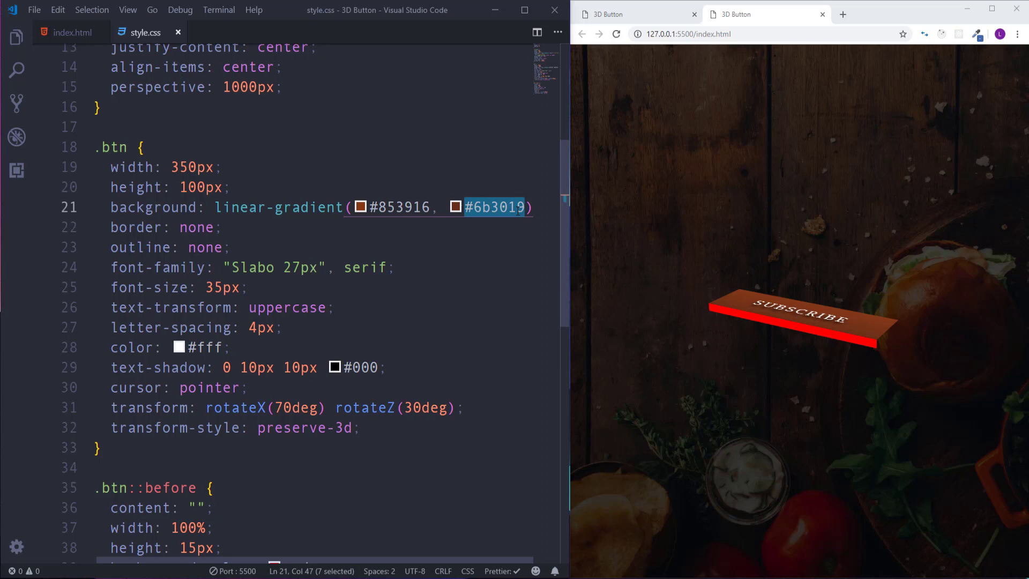
scroll("down", 3)
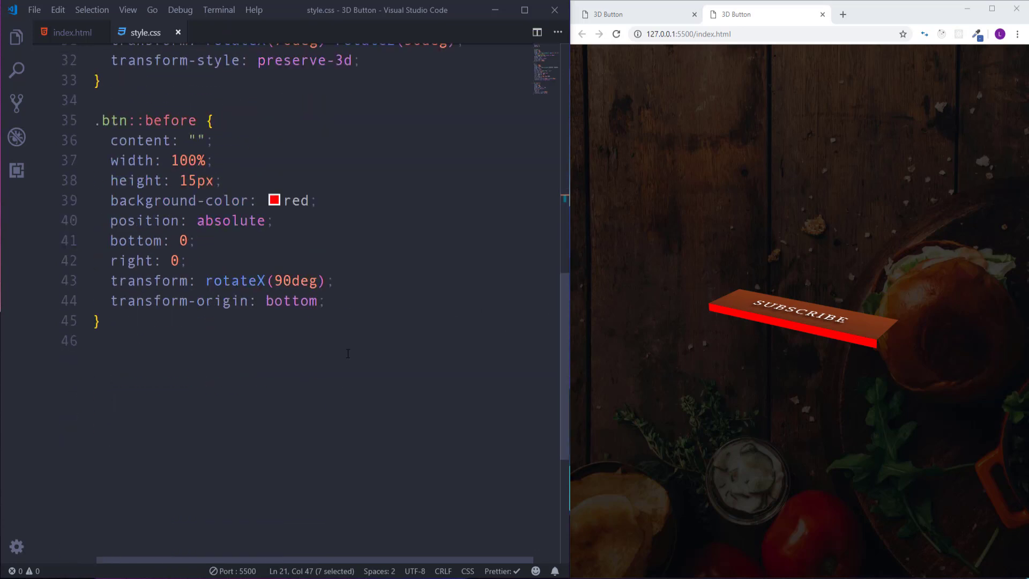
left_click(274, 200)
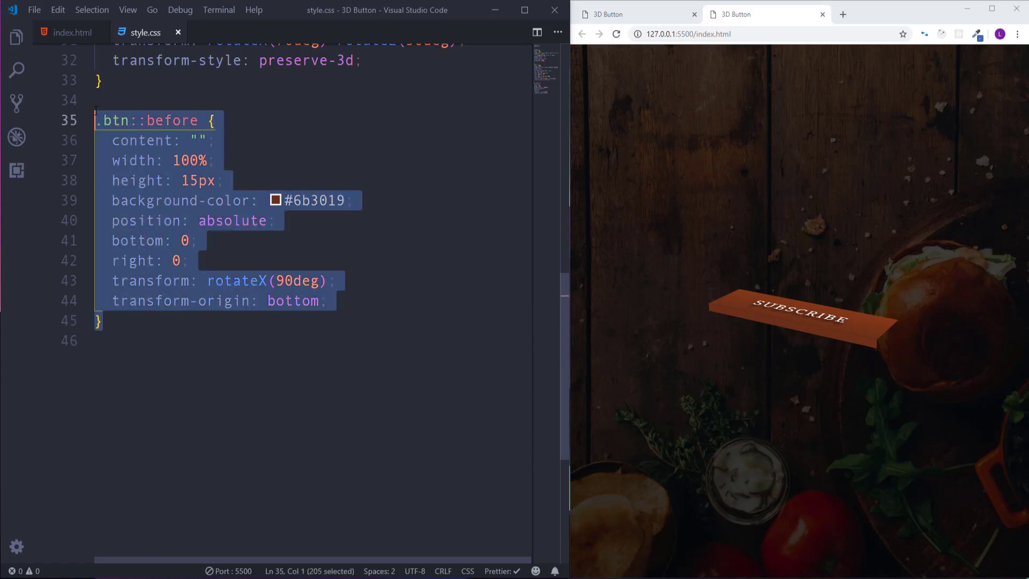
Step: Paste #6b3019 and duplicate the strip as .btn::after with top: 0 and rotateY(-90deg)
key("Ctrl+v")
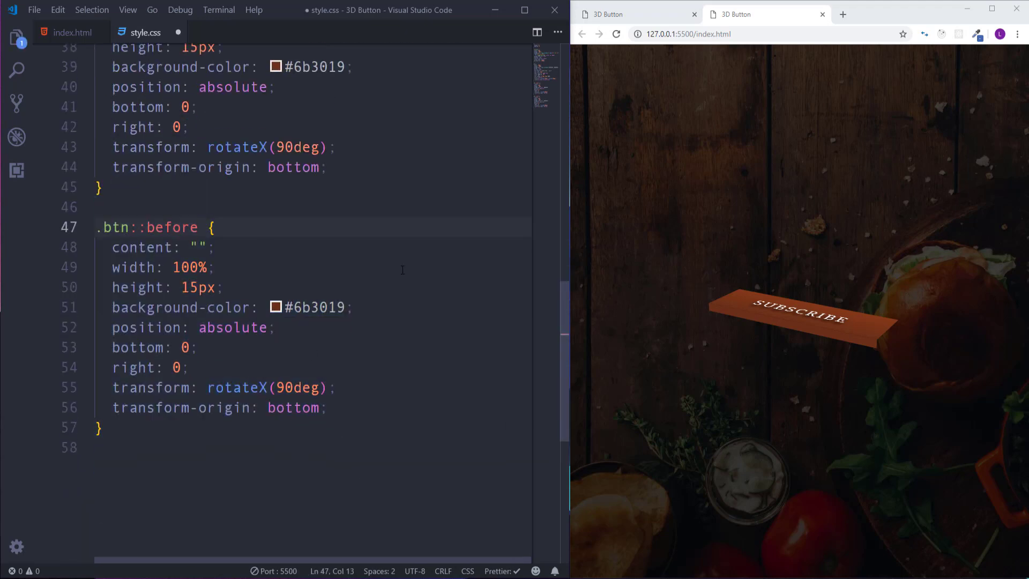
type("aft")
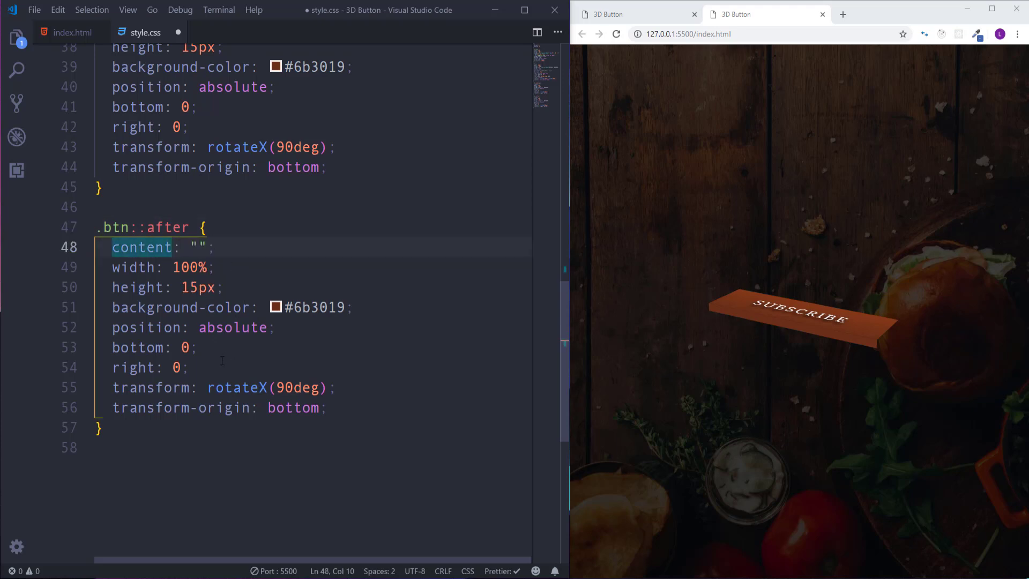
double_click(142, 347)
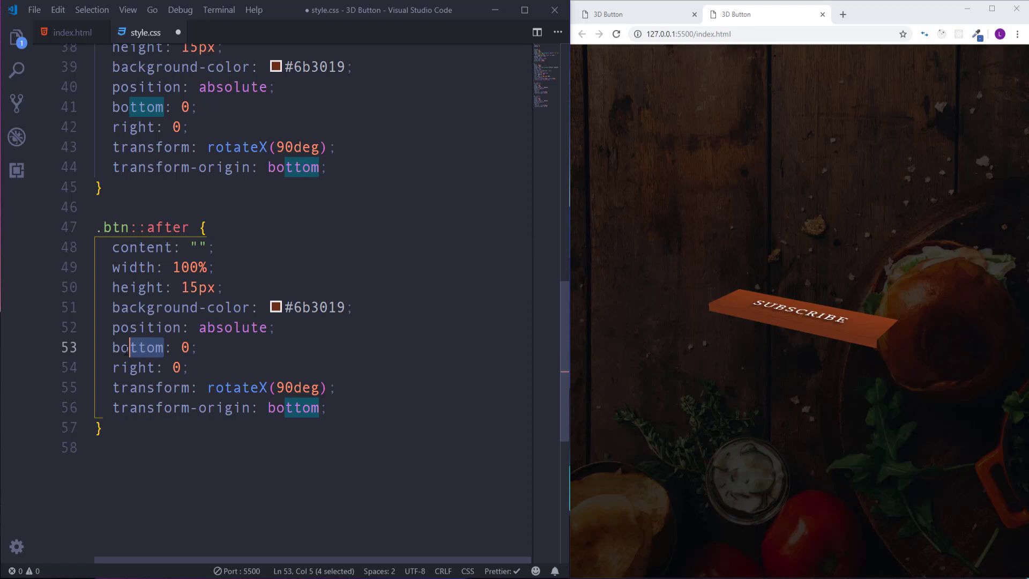
type("top")
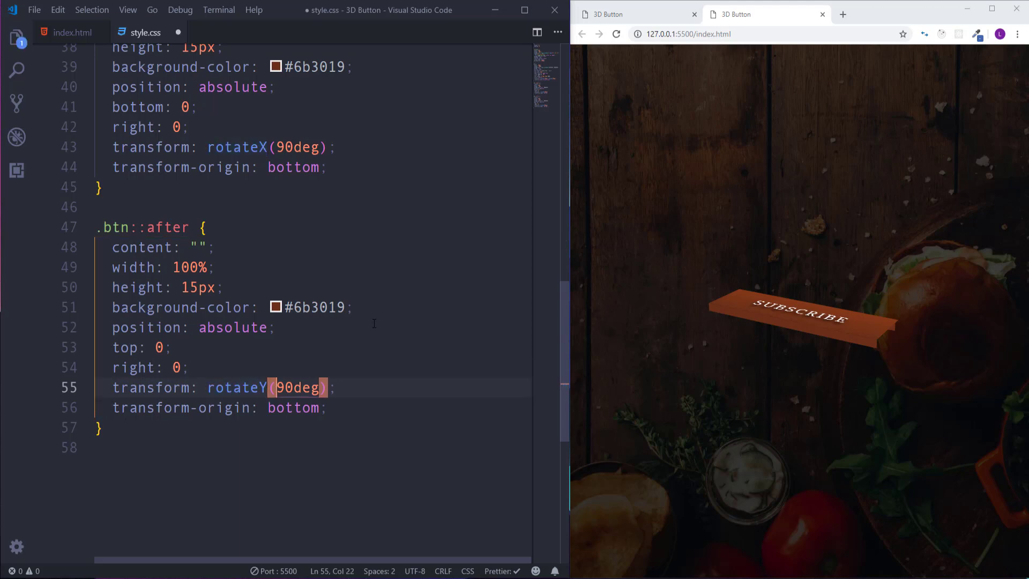
type("-")
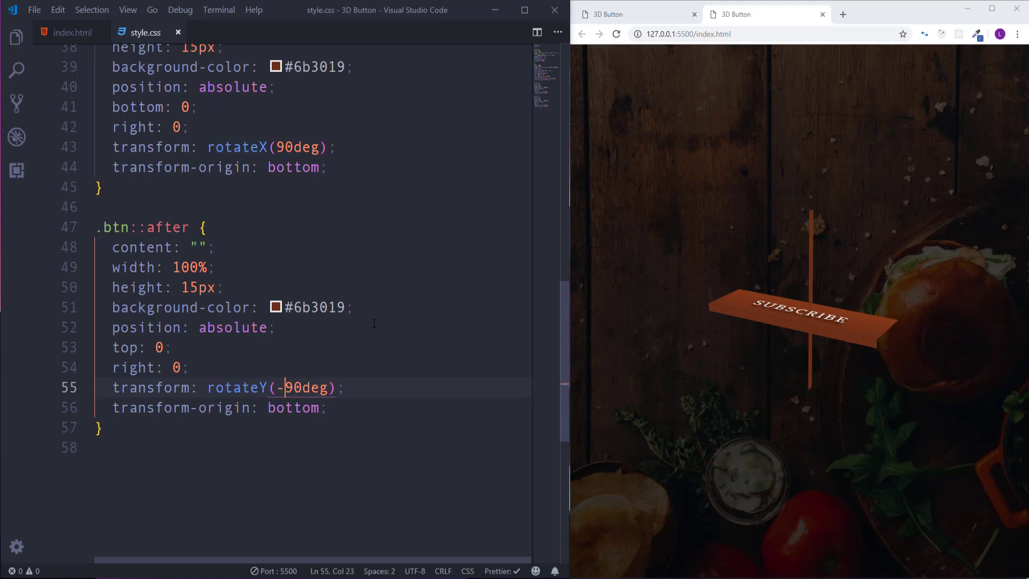
mouse_move(817, 216)
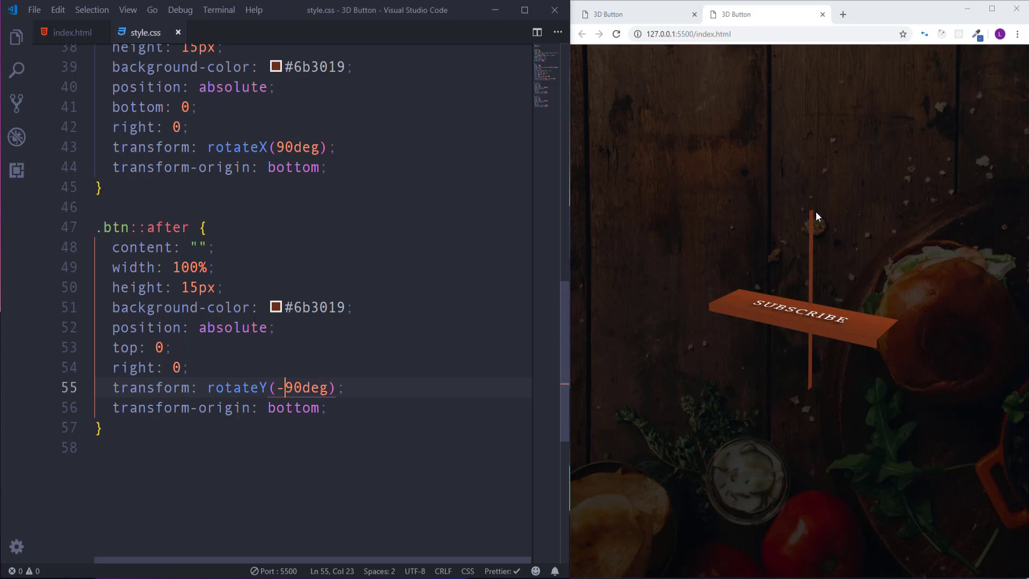
mouse_move(819, 387)
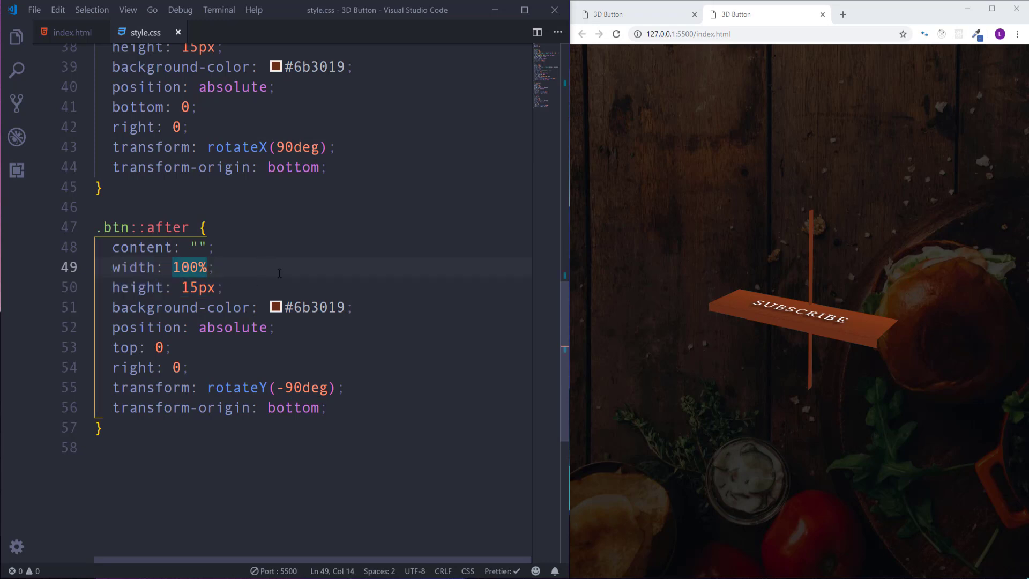
type("15")
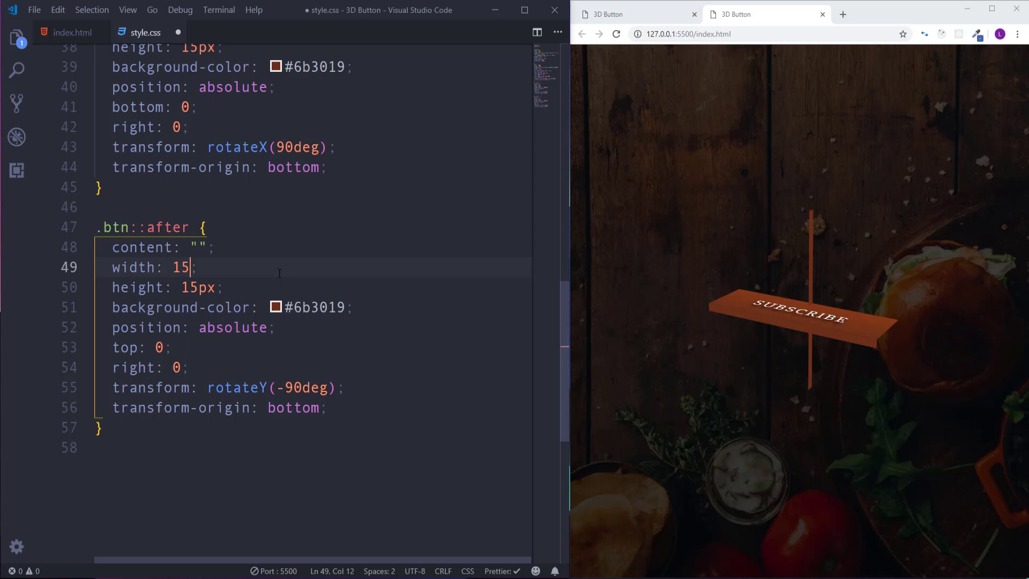
Step: Change the ::after strip's height to 100% and save
type("px")
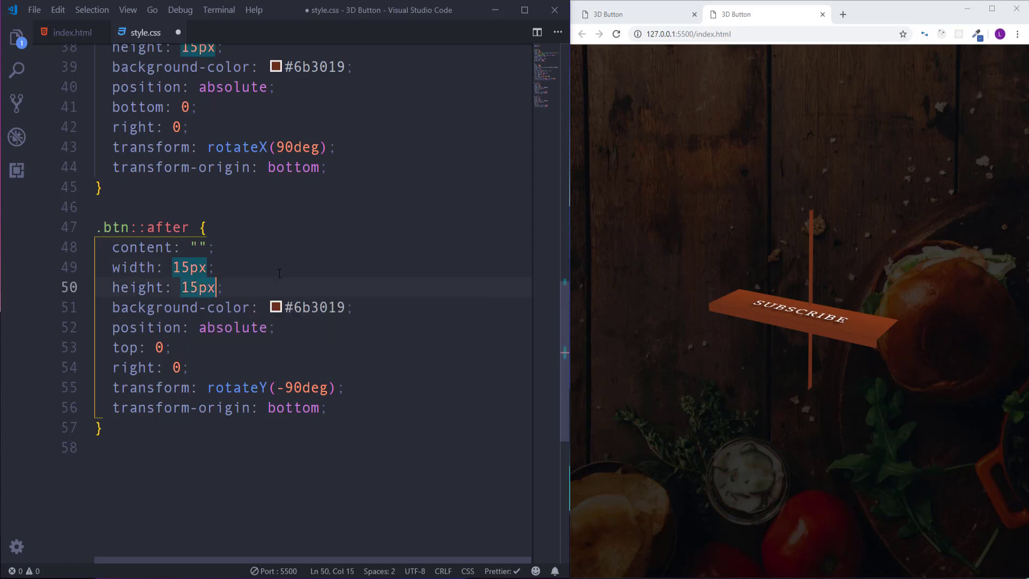
type("100")
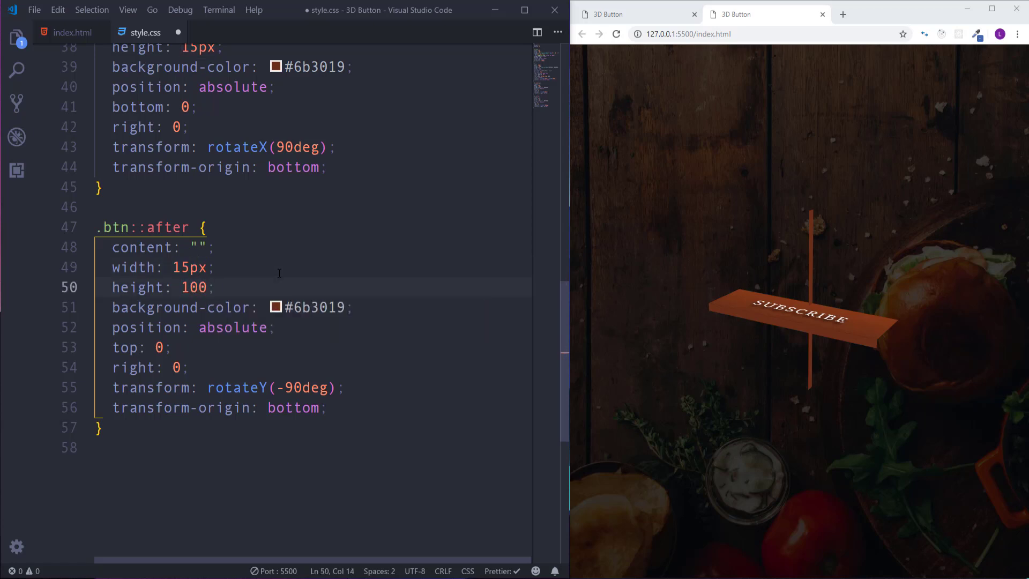
type("%")
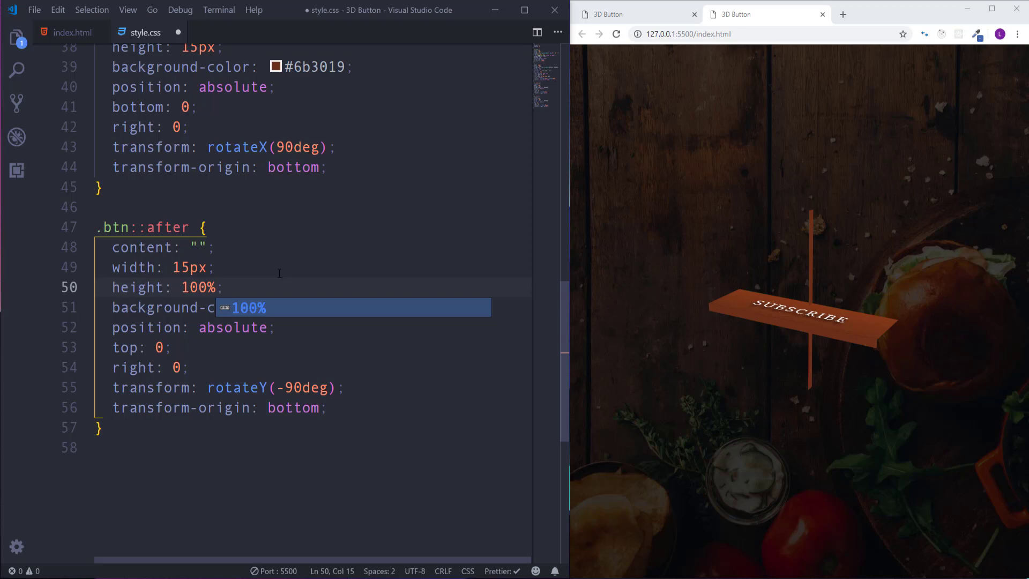
key("ctrl+s")
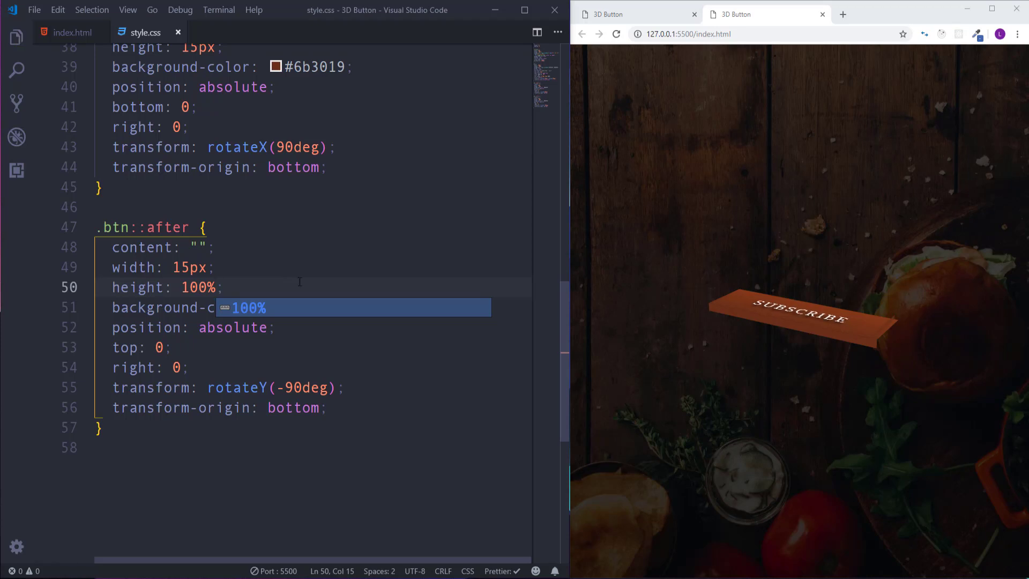
mouse_move(881, 337)
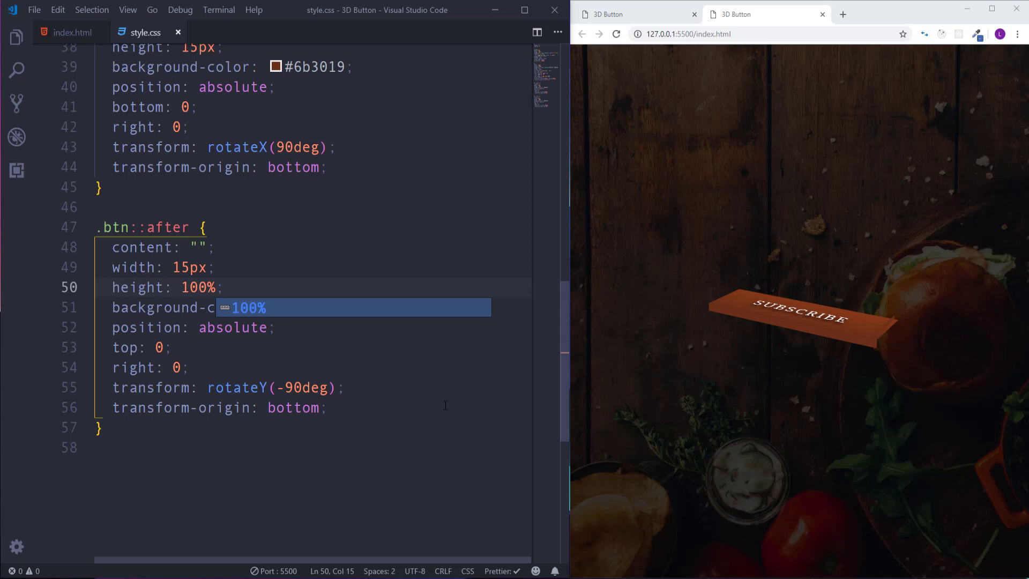
Step: Change the ::after transform-origin from bottom to right and save
double_click(292, 407)
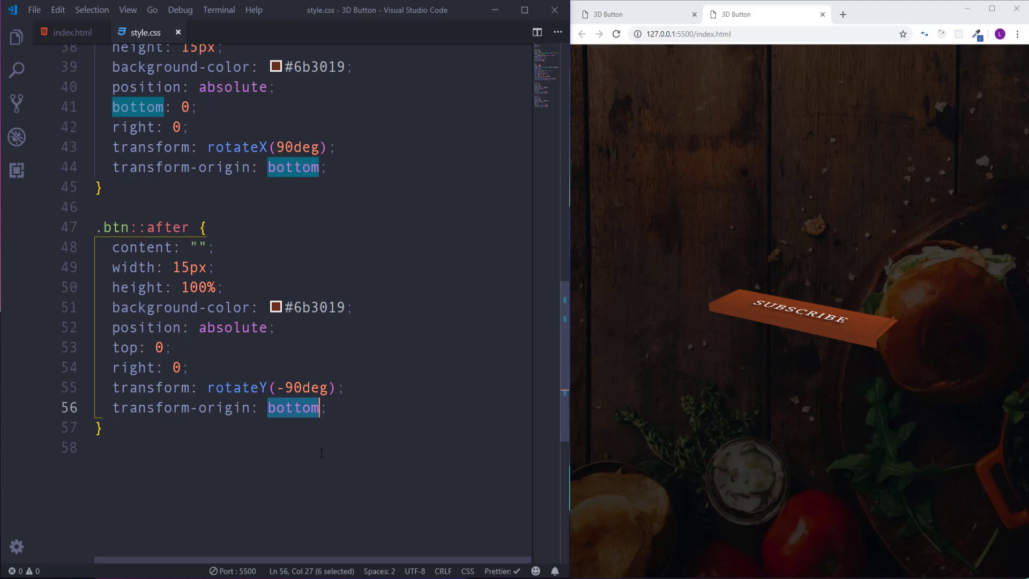
key("Delete")
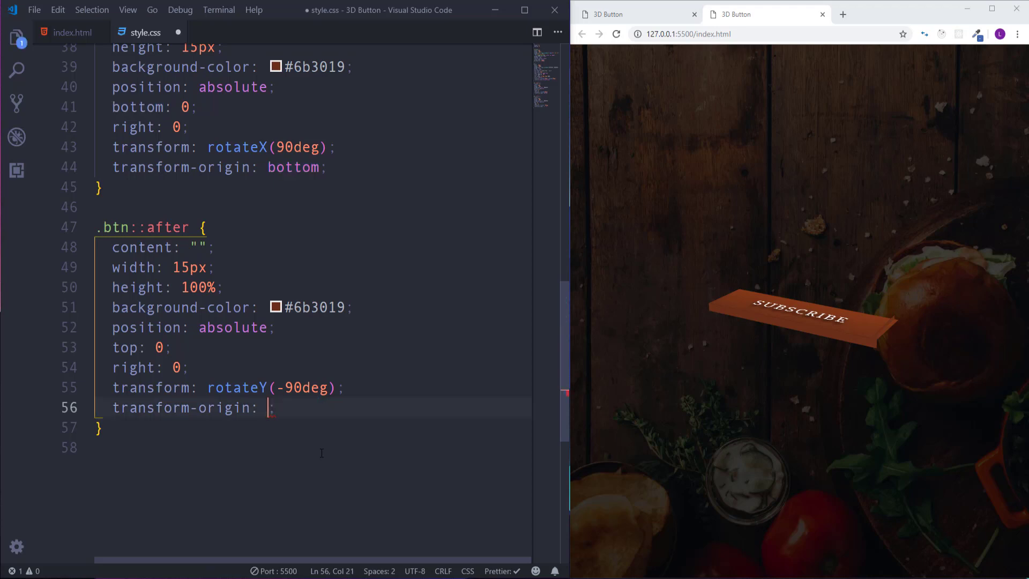
type("right")
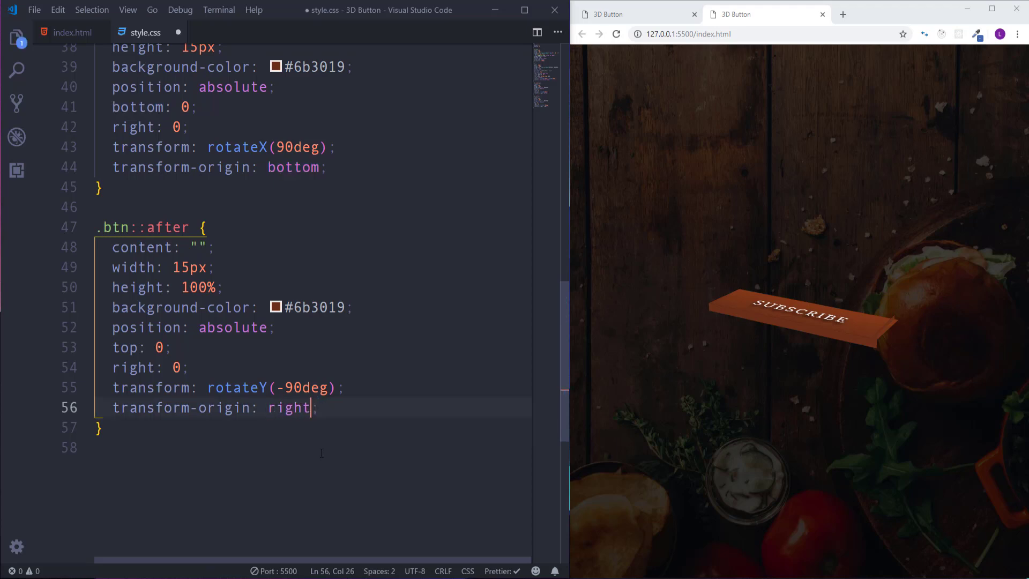
key("ctrl+s")
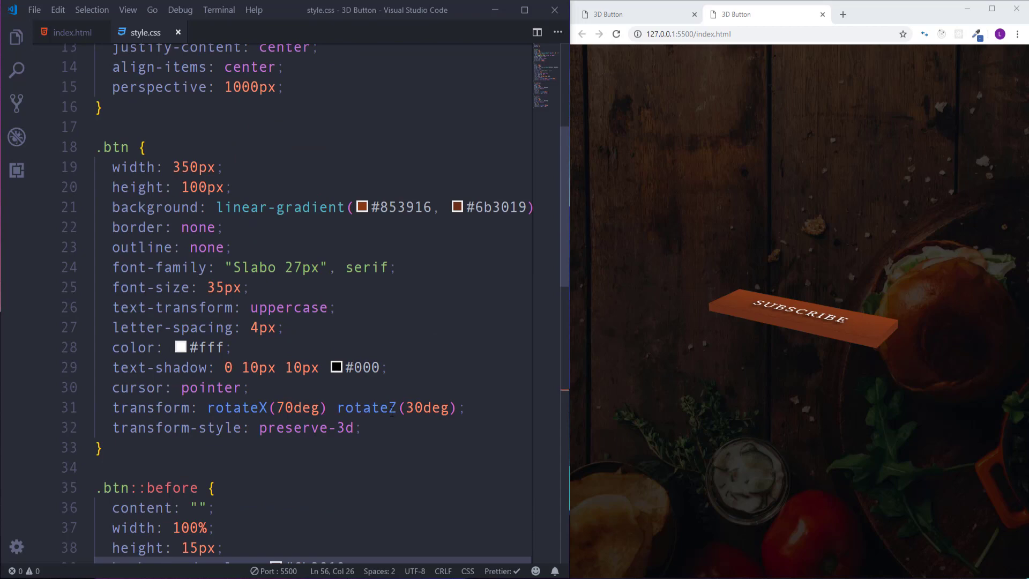
Step: Set the ::after side face background to #853916 from the .btn gradient
double_click(395, 206)
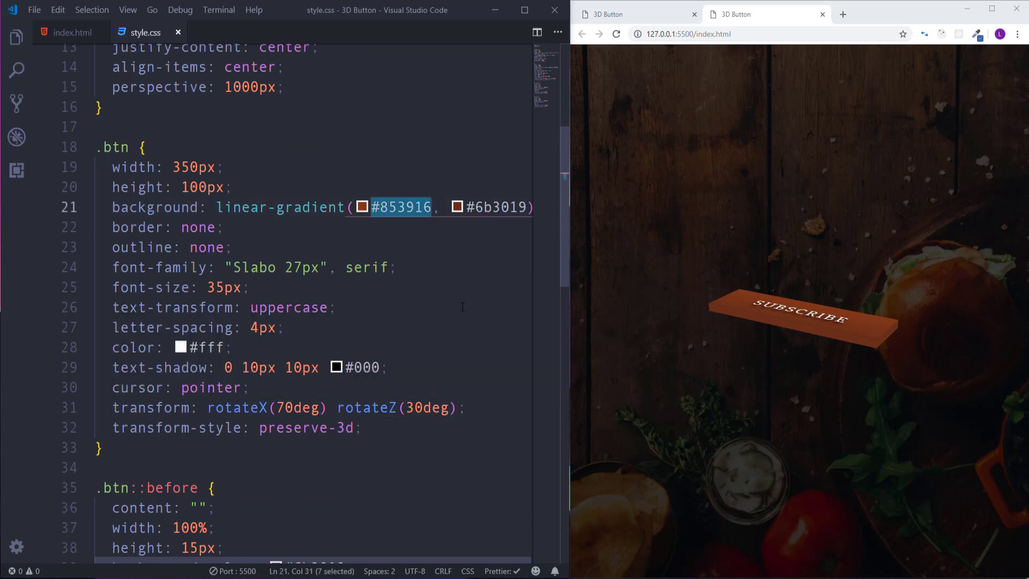
scroll("down", 3)
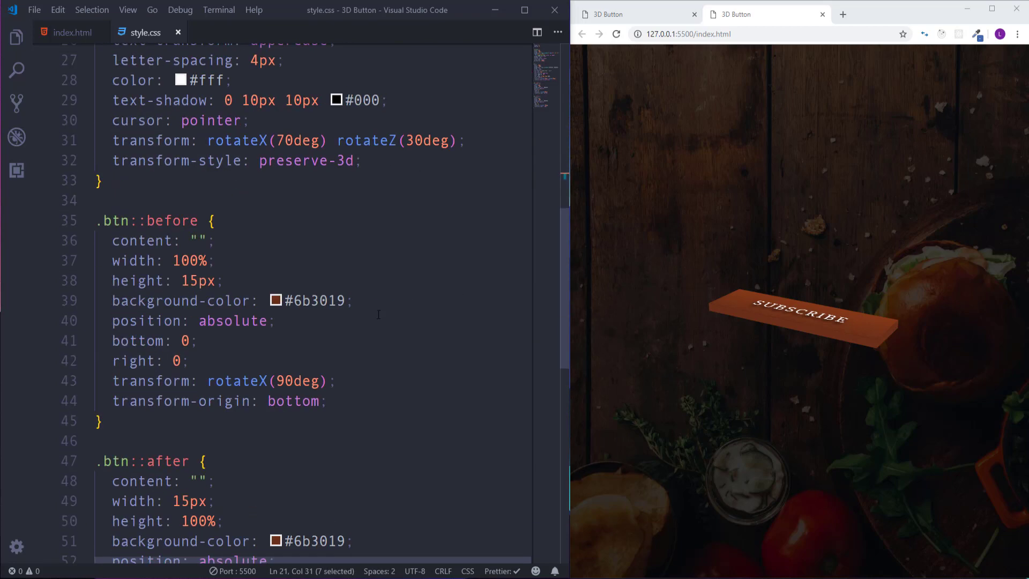
scroll("down", 3)
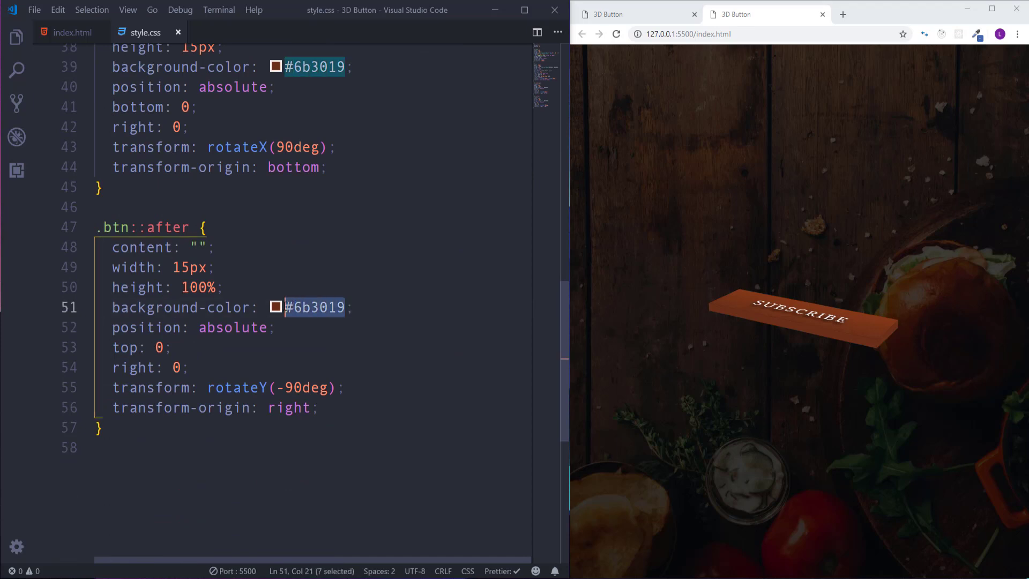
type("853916")
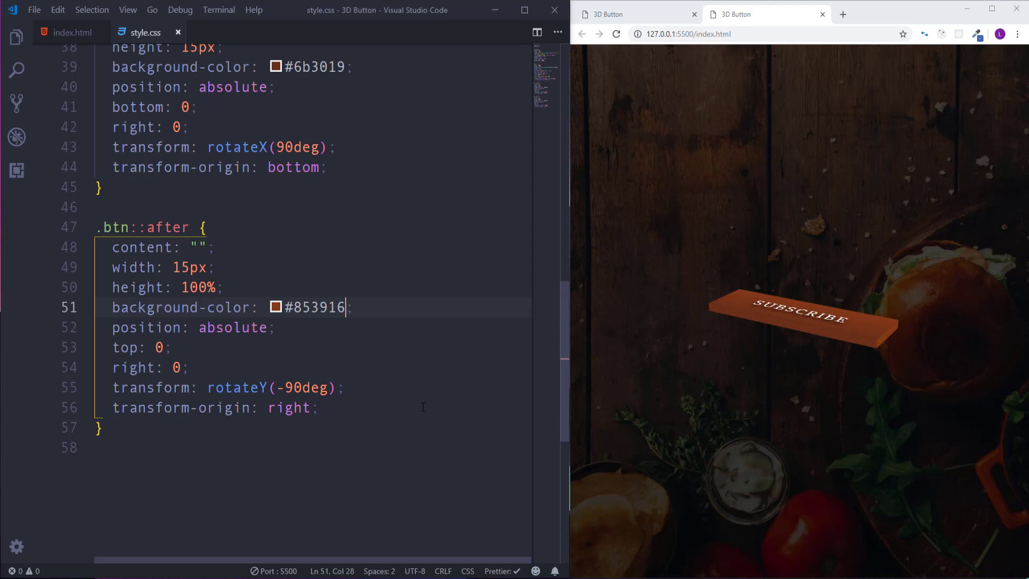
mouse_move(819, 413)
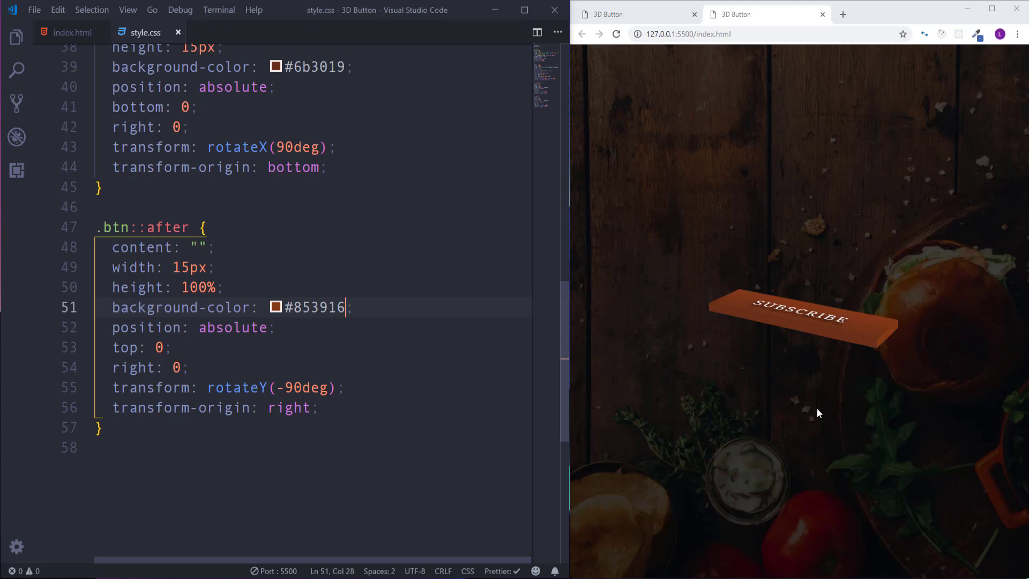
mouse_move(824, 386)
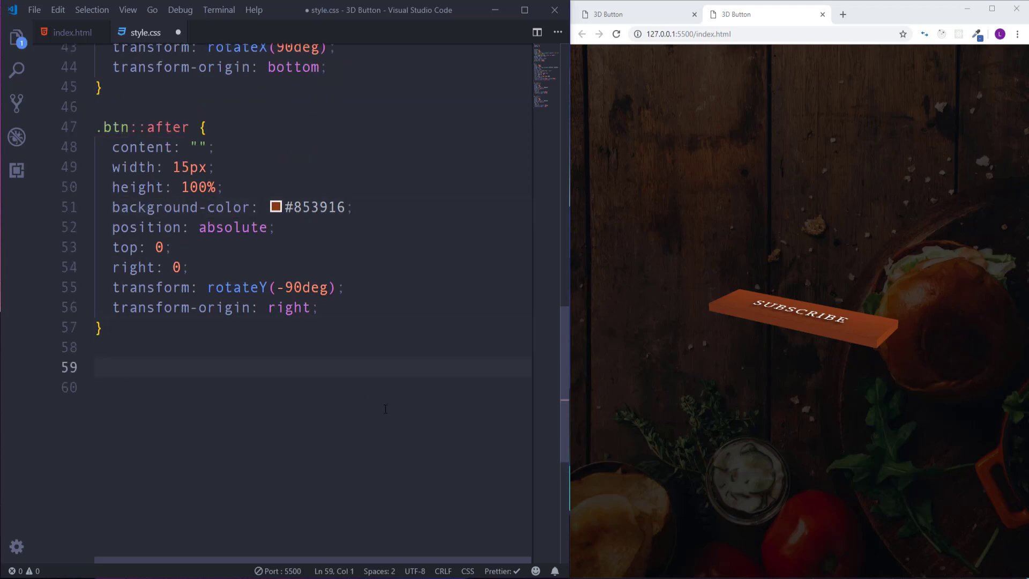
Step: Write a .btn:hover rule with transform: rotateX(30deg) and a zero Z rotation
type(".")
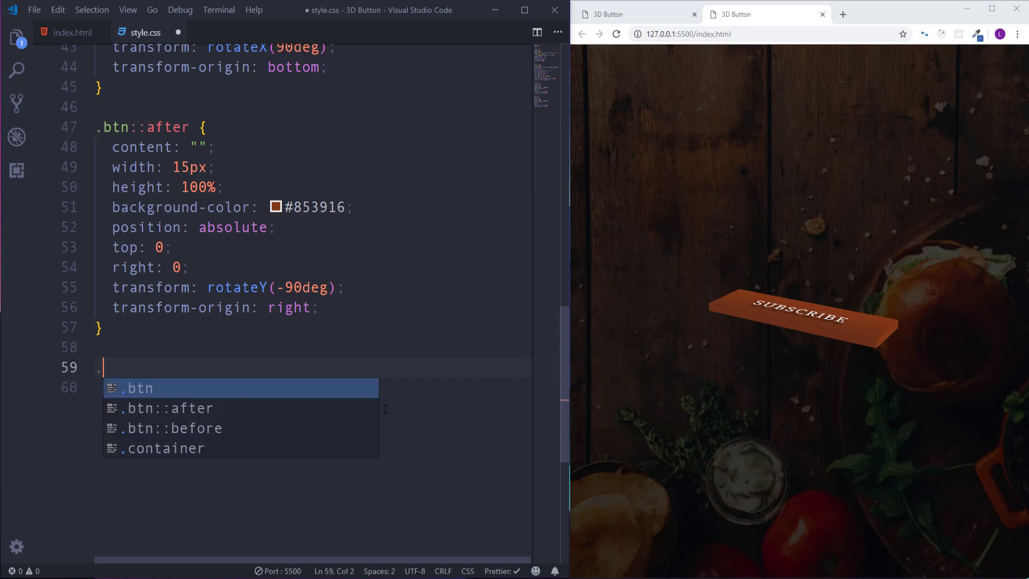
type("btn:hover {")
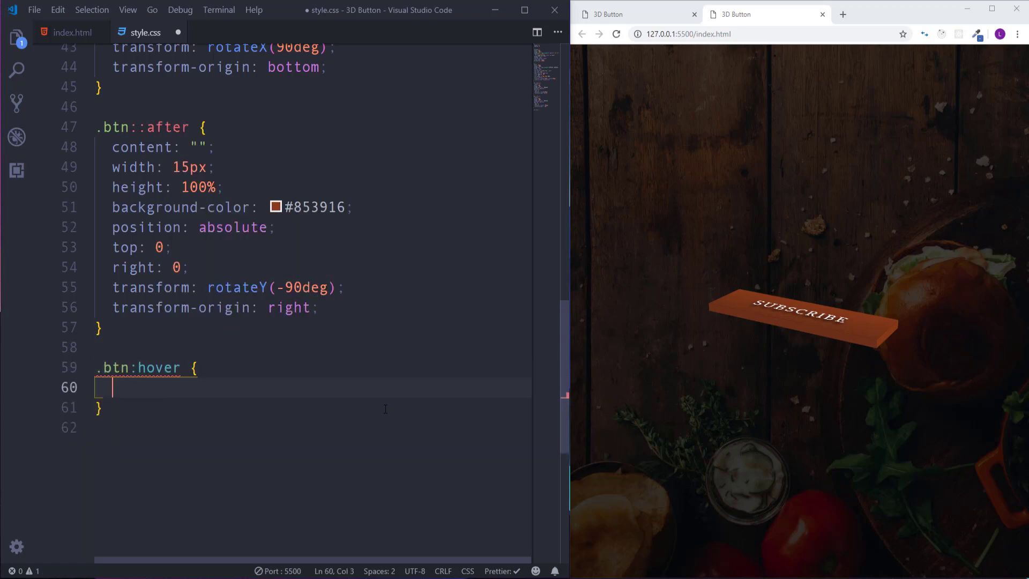
type("transf")
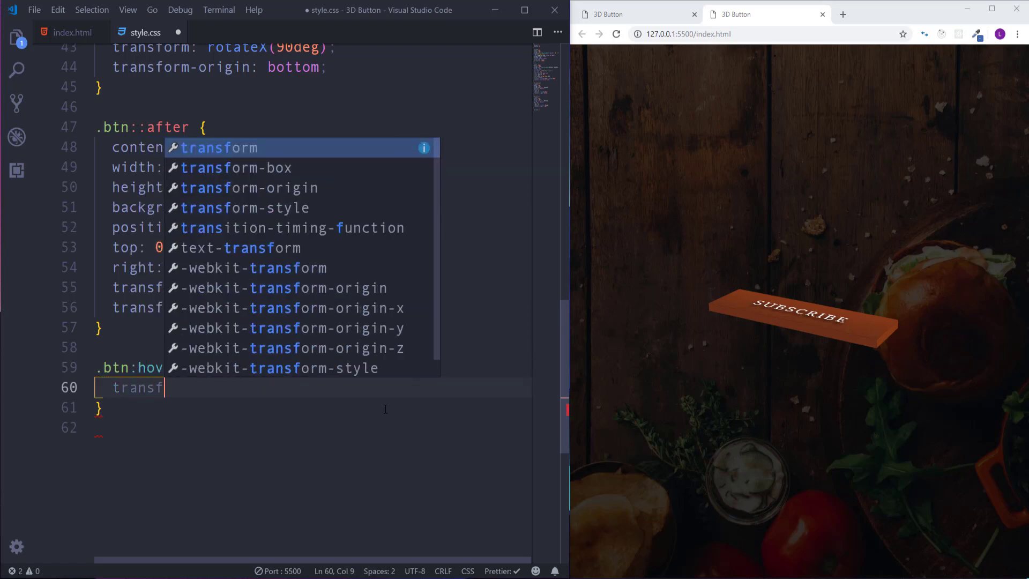
type("orm:")
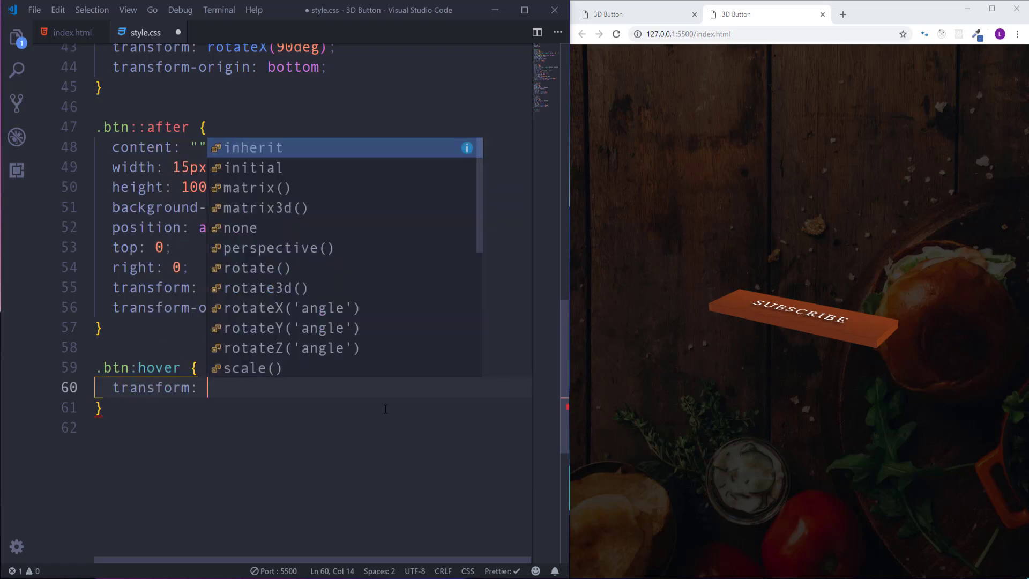
type("rotateX(")
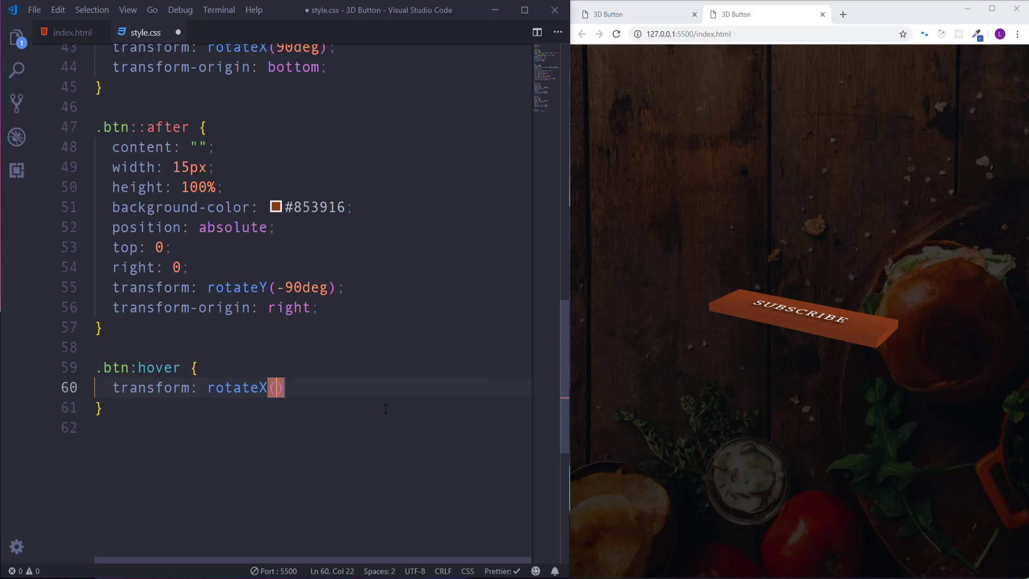
type("30deg")
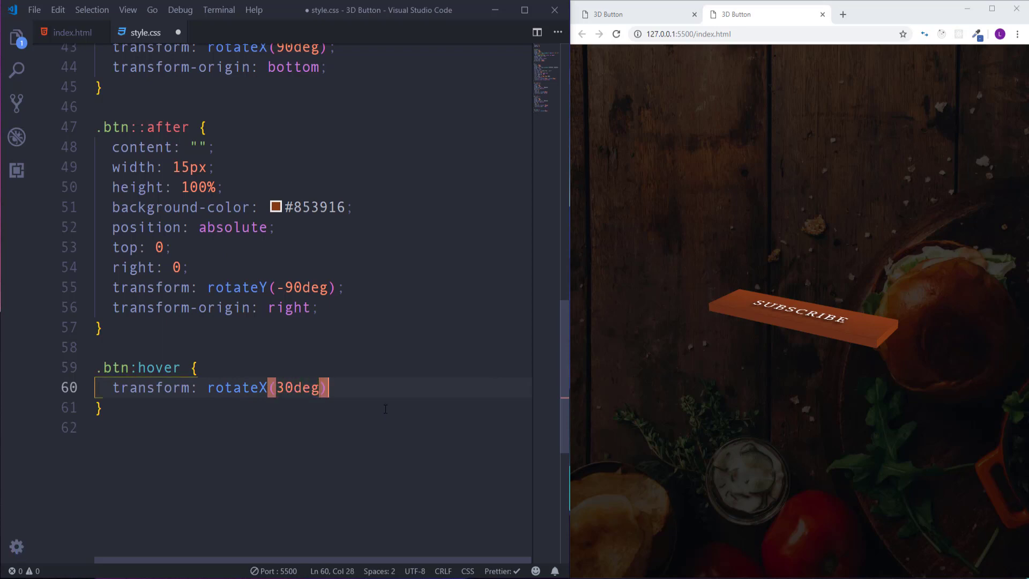
type("rotateZ(")
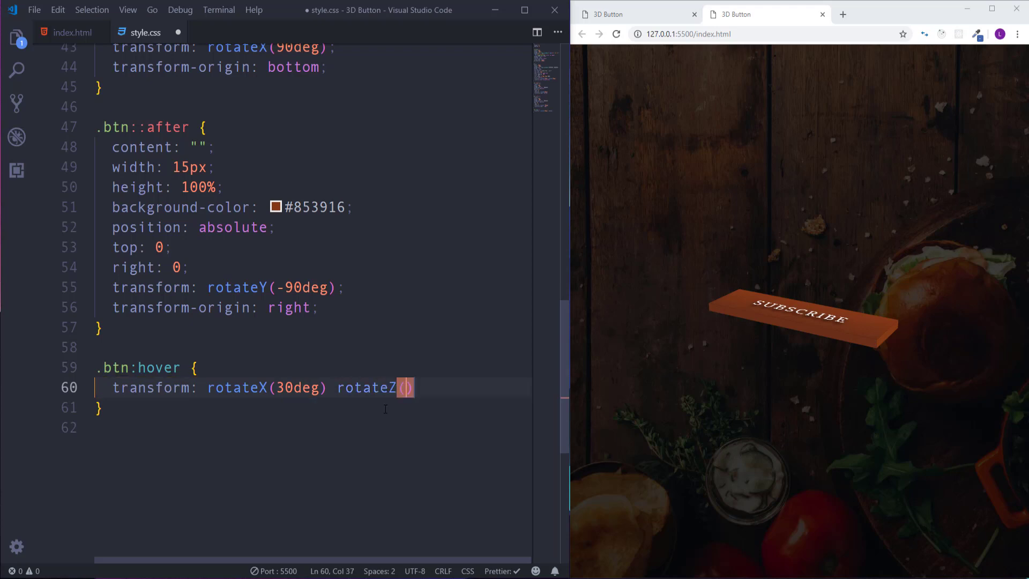
type("0")
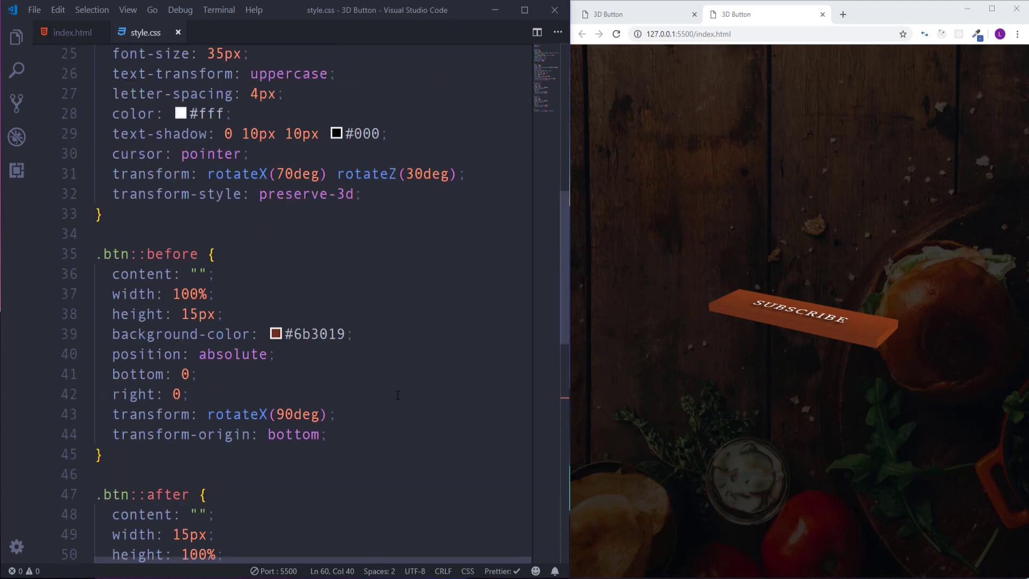
Step: Add 'transition: transform .5s;' to the .btn rule
type("t")
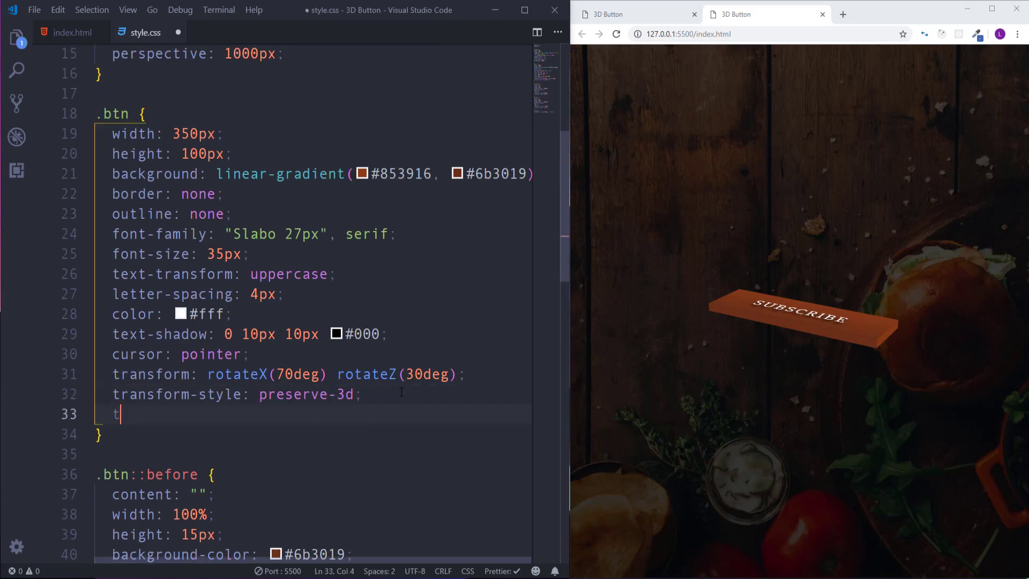
type("ransition: tran")
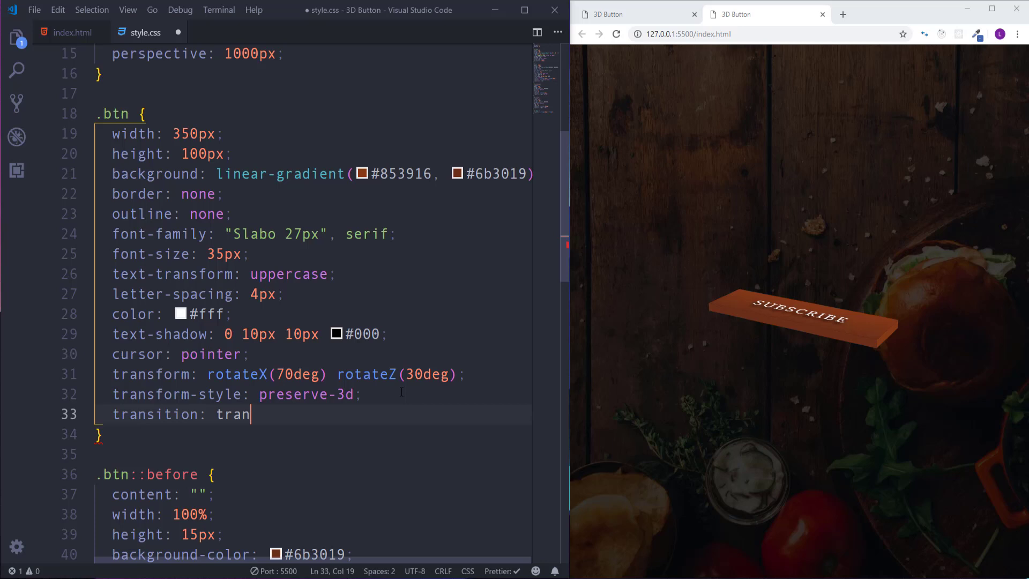
type("sform")
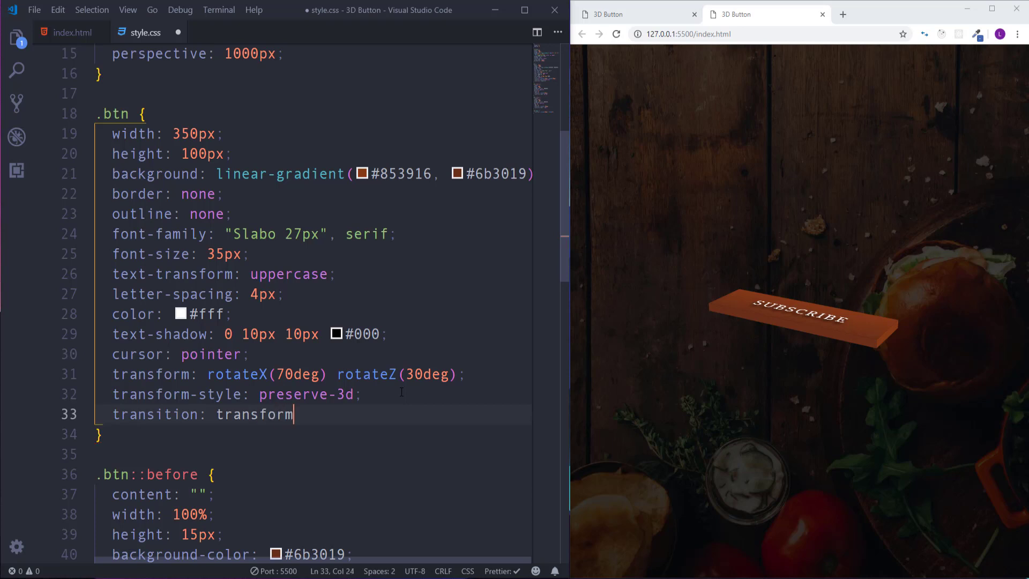
type(".5s;")
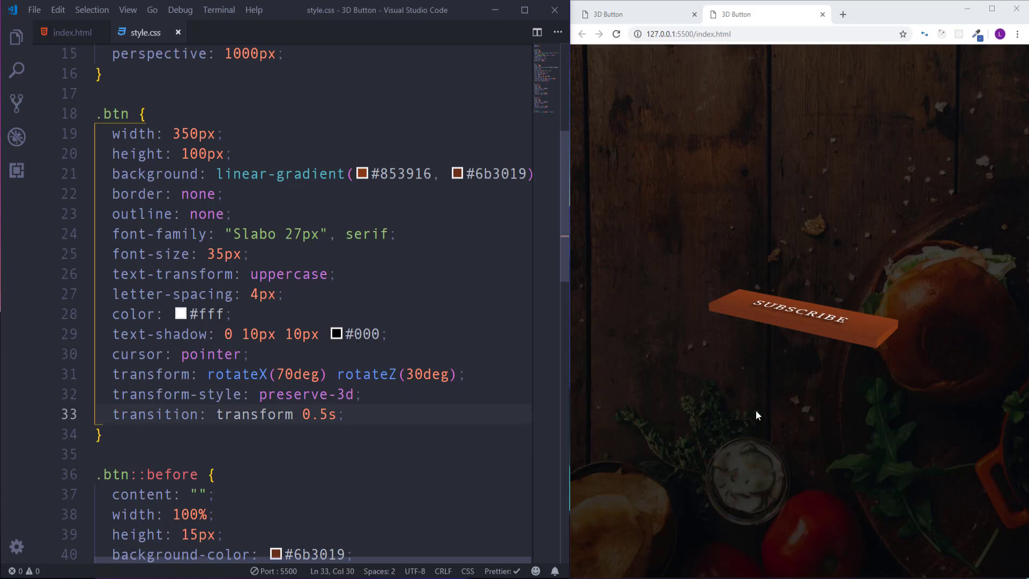
mouse_move(804, 326)
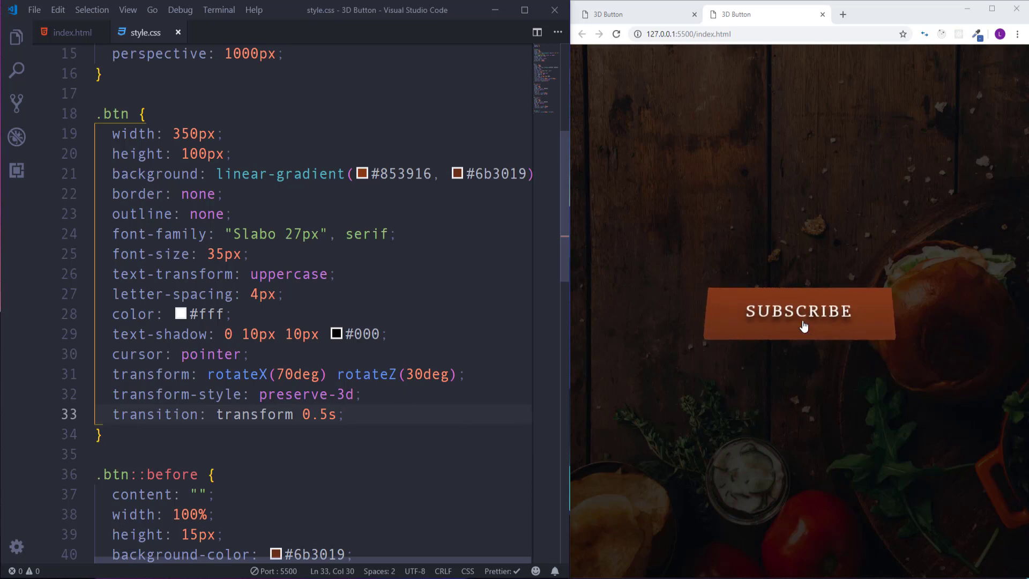
mouse_move(805, 384)
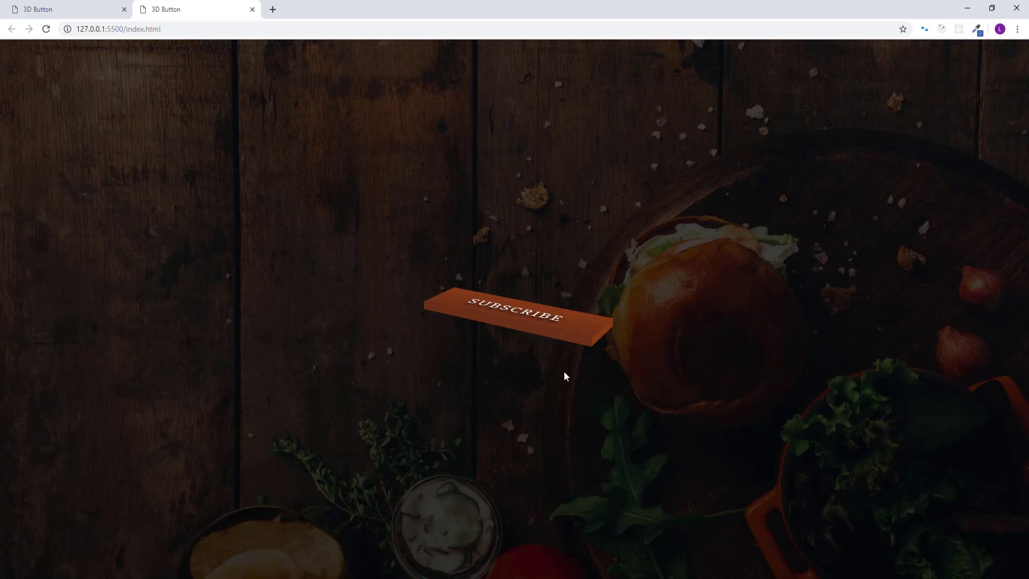
mouse_move(565, 335)
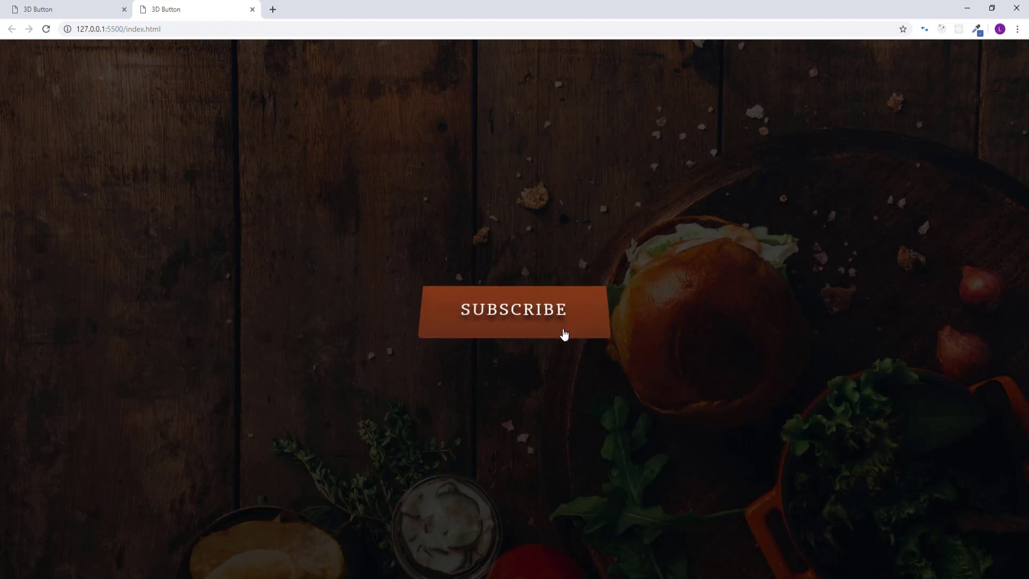